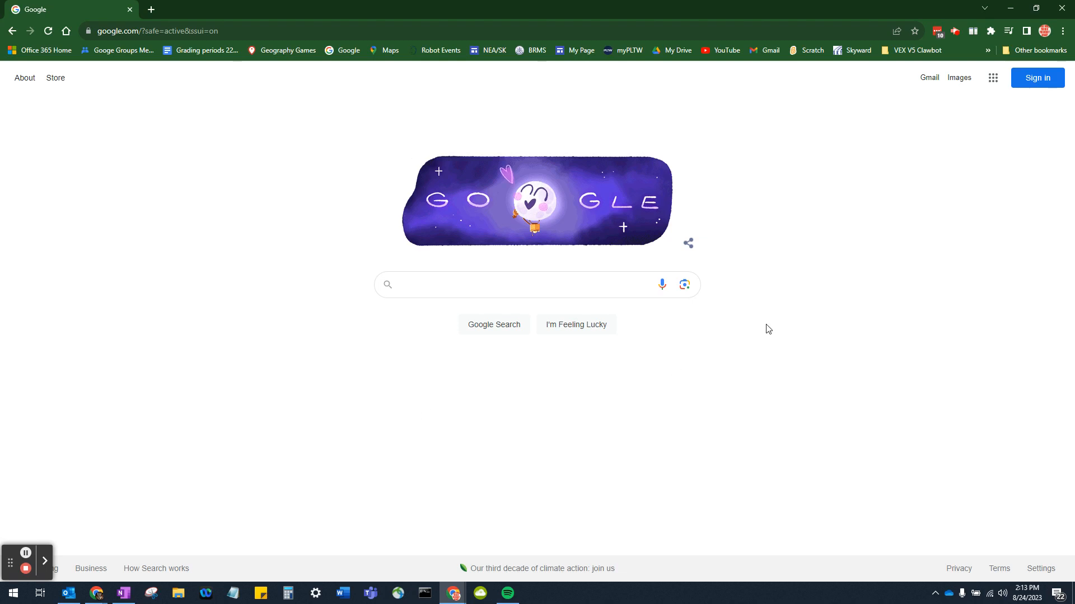
Step: Open Drive and go to Classroom > 01 Comp Lit - Orange > Projects > Google Office Projects > 02. Drawing
{"action": "left_click", "coordinate": [992, 77]}
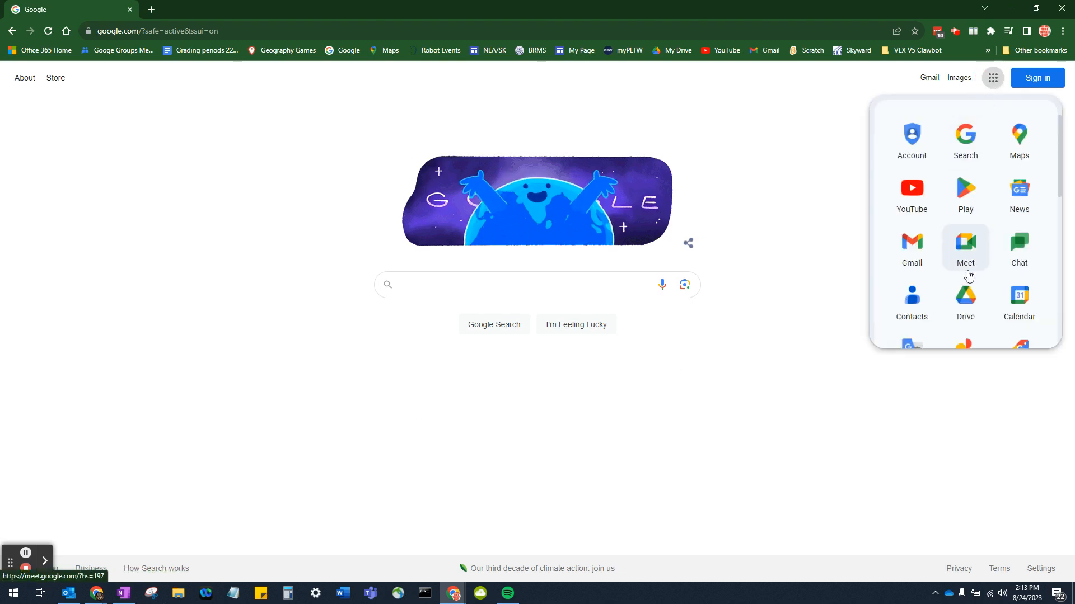
{"action": "left_click", "coordinate": [965, 299]}
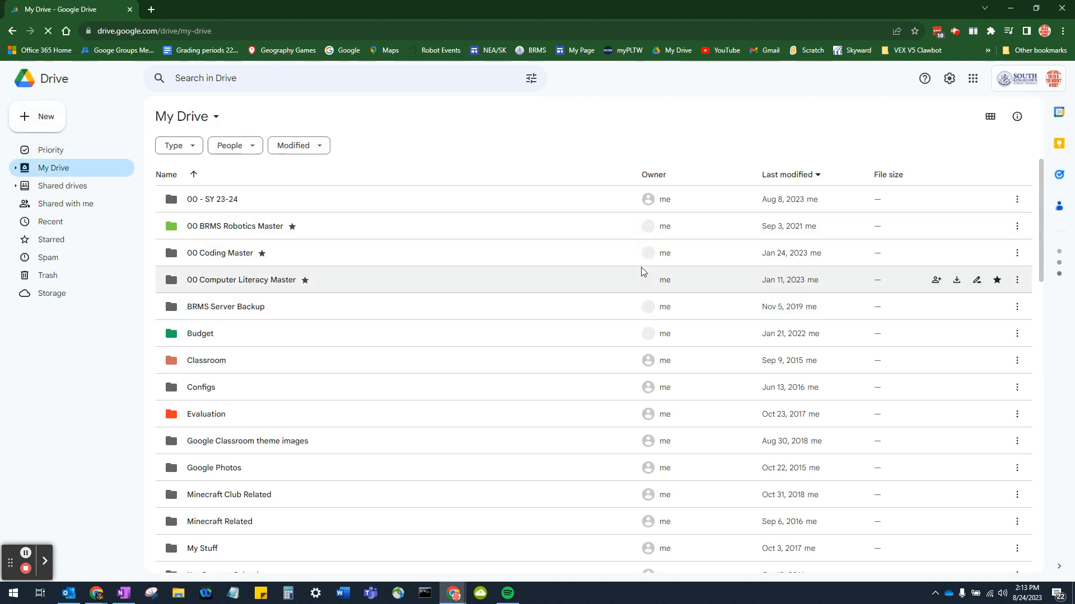
{"action": "double_click", "coordinate": [205, 359]}
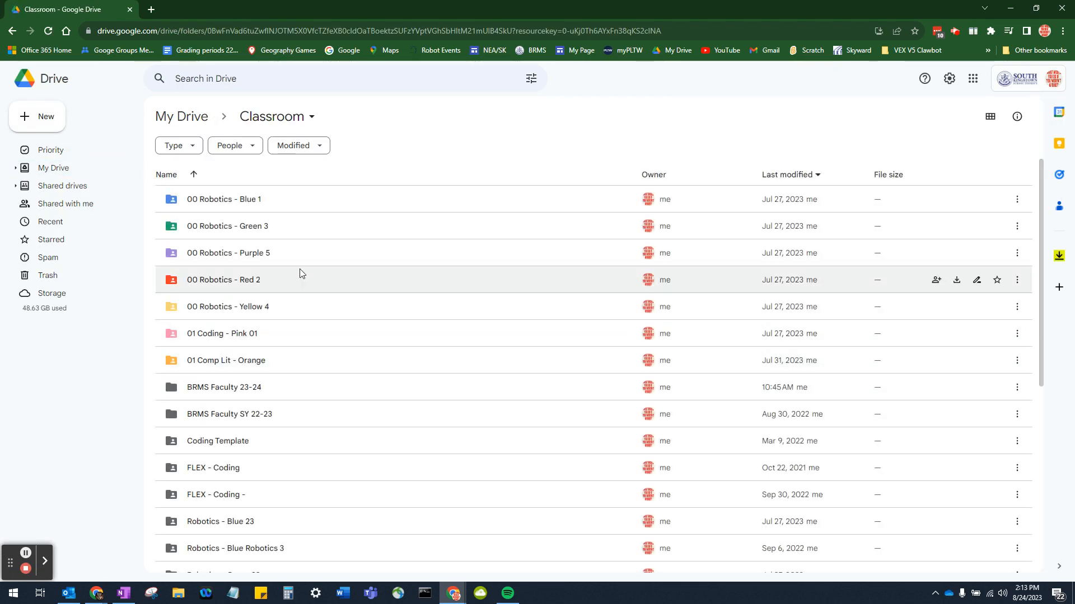
{"action": "mouse_move", "coordinate": [225, 359]}
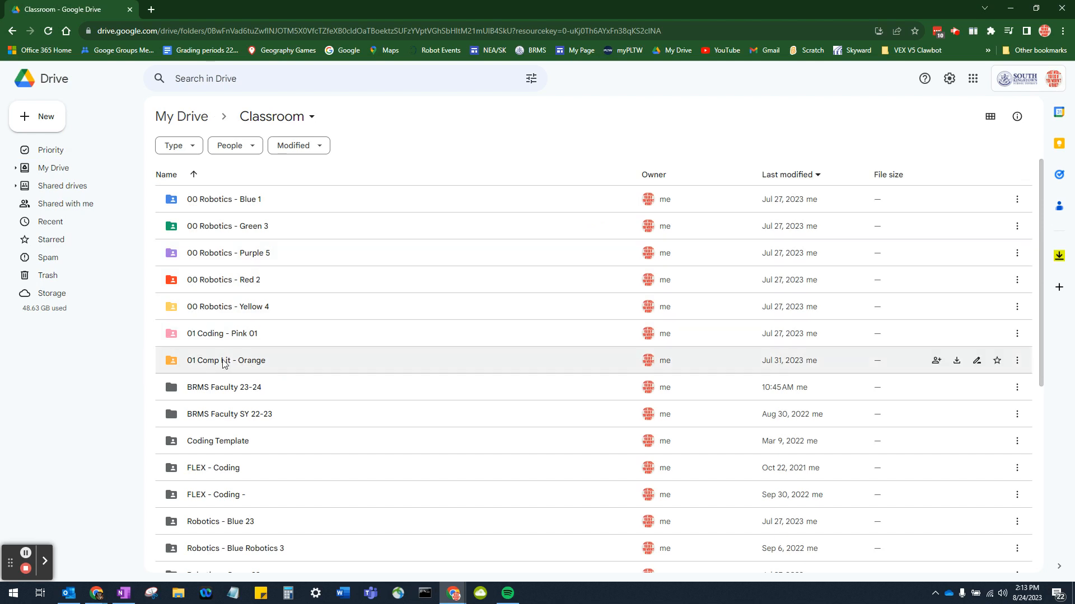
{"action": "left_click", "coordinate": [227, 360]}
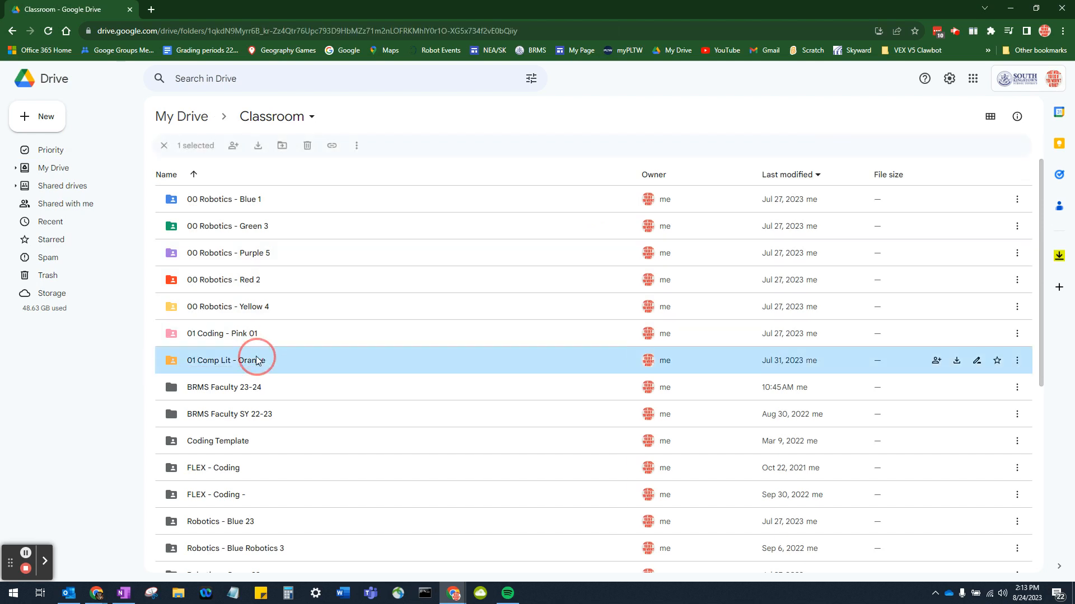
{"action": "double_click", "coordinate": [226, 360]}
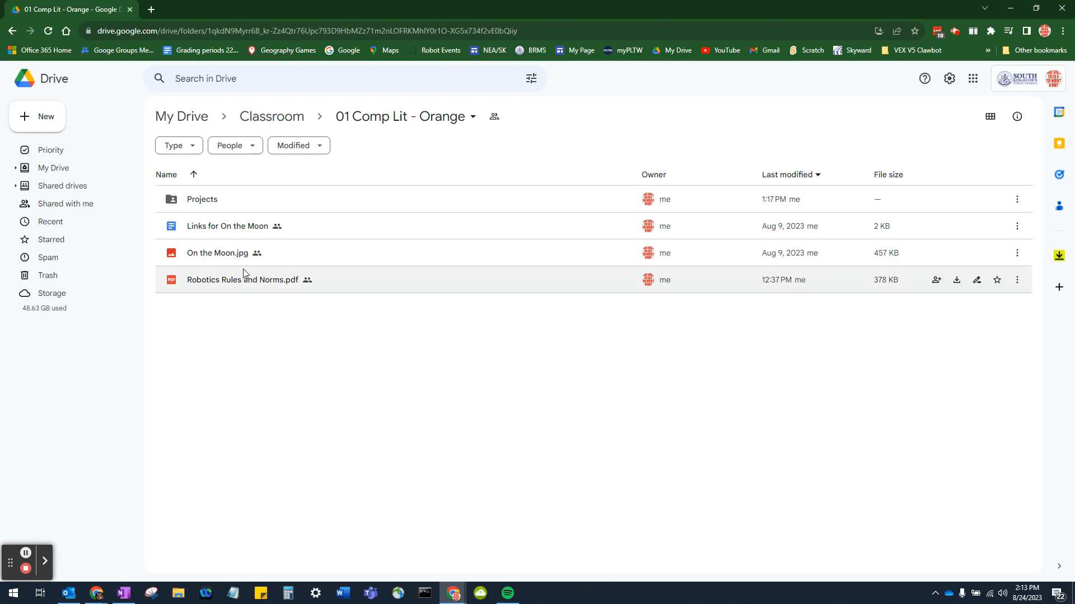
{"action": "double_click", "coordinate": [201, 199]}
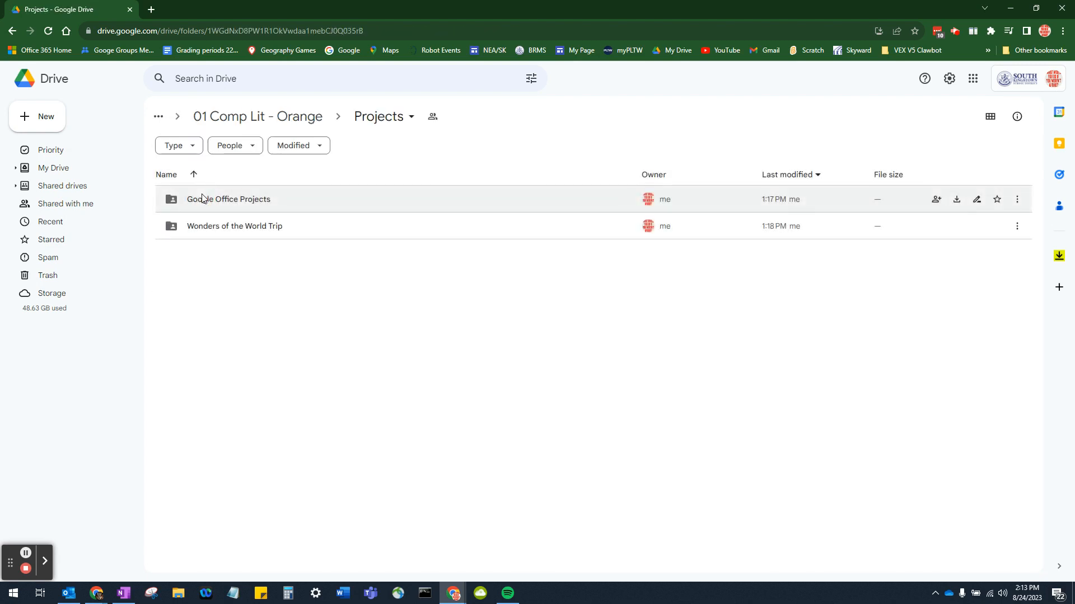
{"action": "mouse_move", "coordinate": [228, 199]}
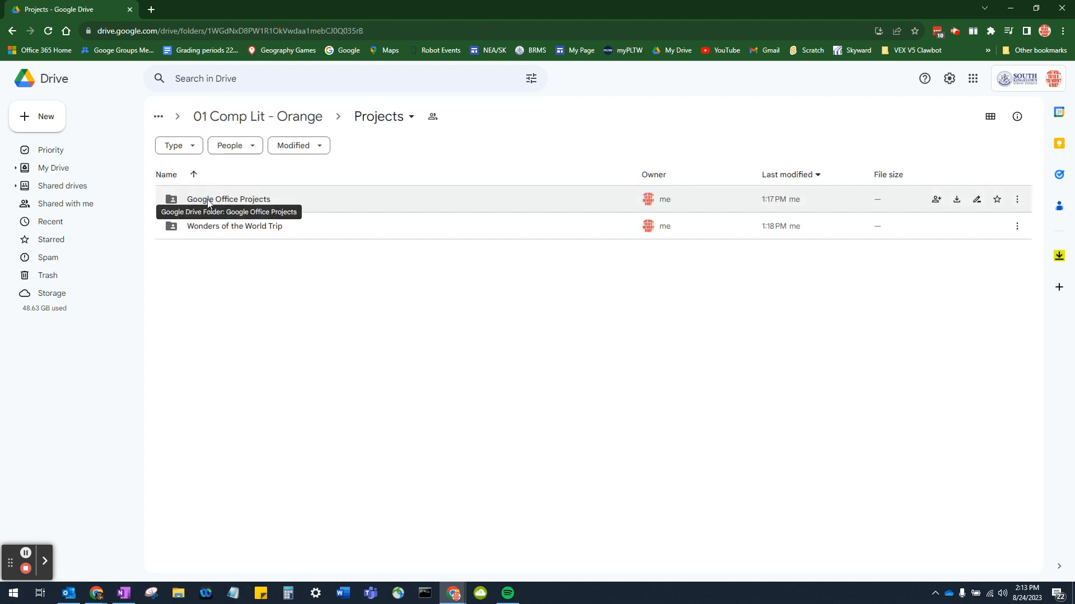
{"action": "double_click", "coordinate": [228, 198]}
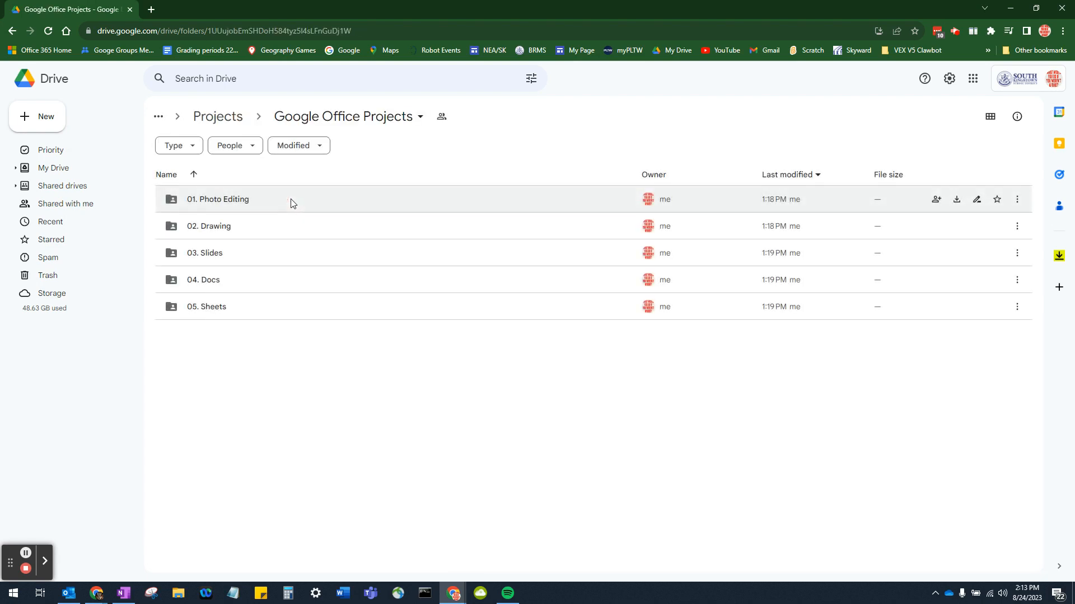
{"action": "double_click", "coordinate": [208, 226]}
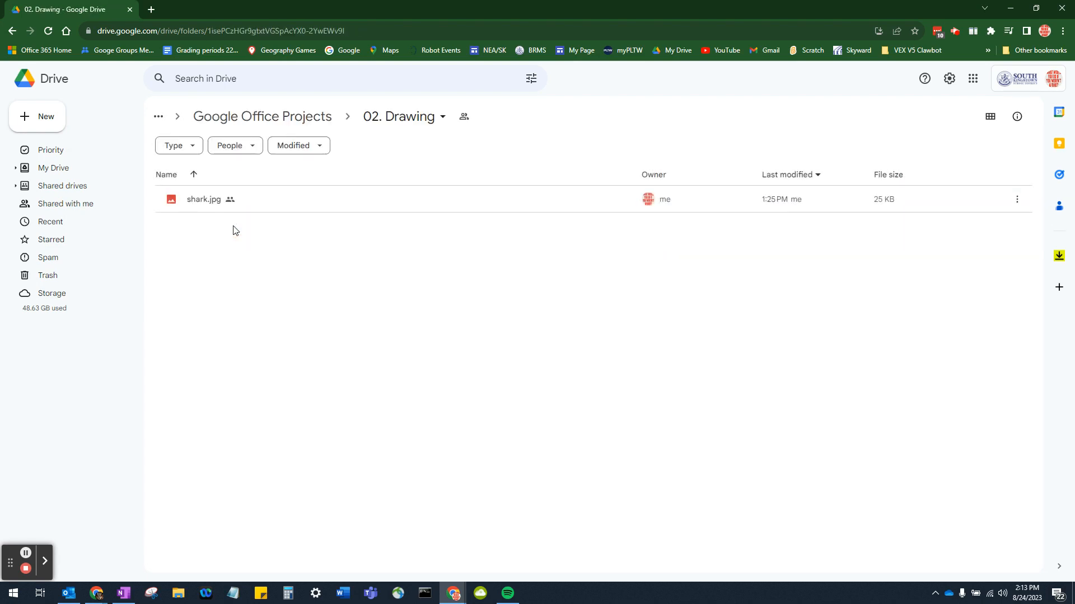
{"action": "mouse_move", "coordinate": [415, 293]}
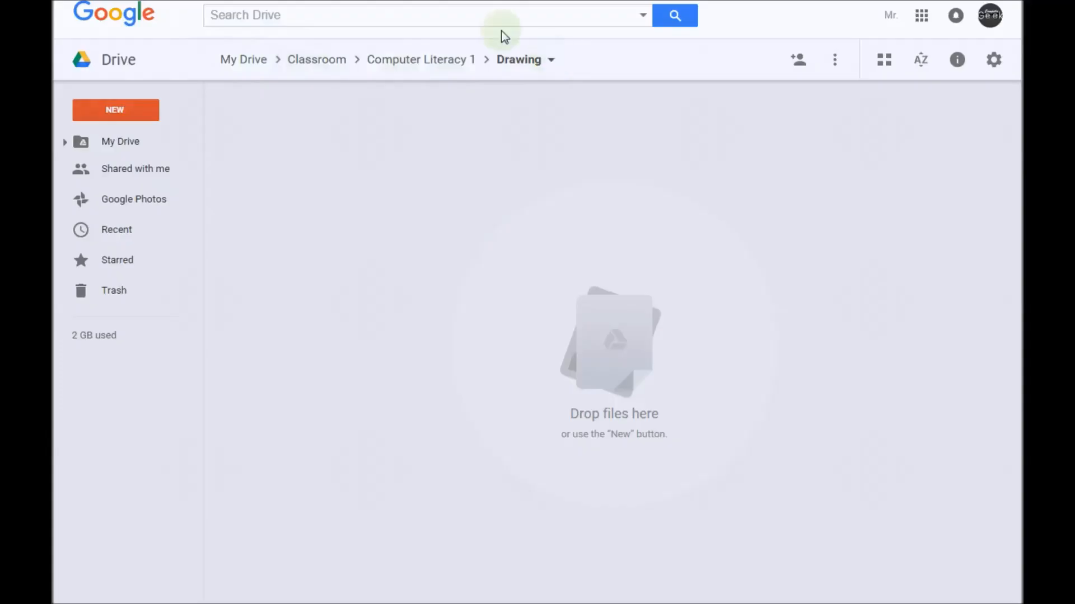
{"action": "mouse_move", "coordinate": [130, 141]}
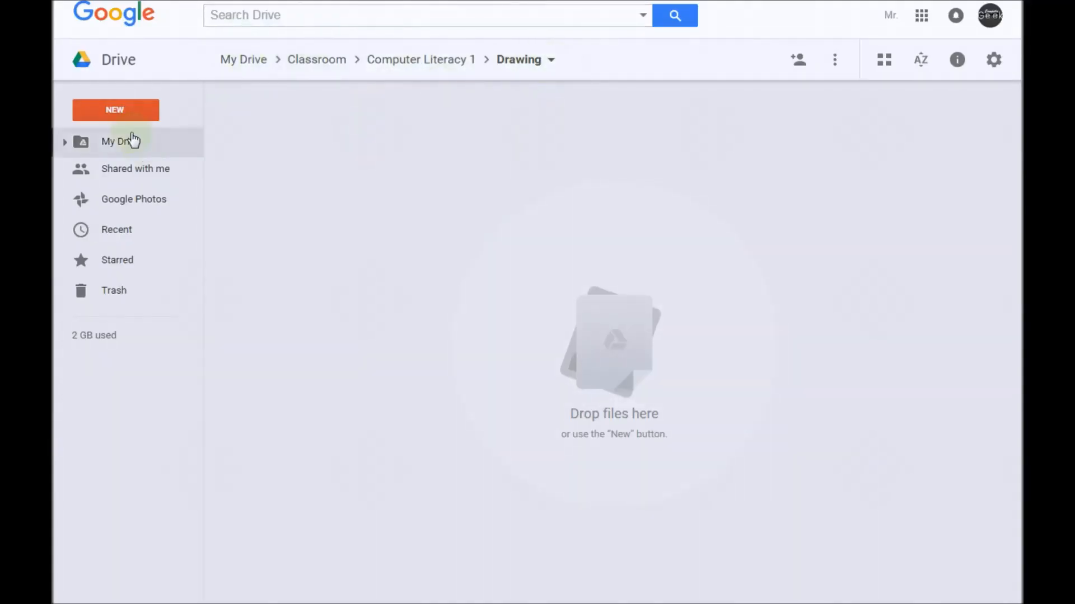
Step: Create a new Google Drawings document from the New menu
{"action": "left_click", "coordinate": [115, 110]}
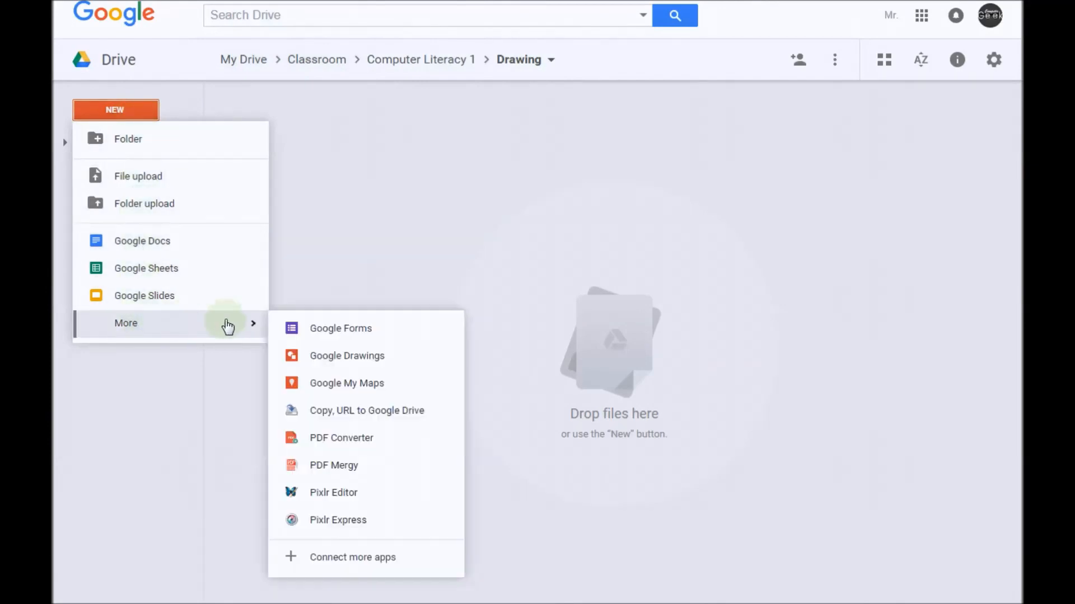
{"action": "left_click", "coordinate": [347, 356]}
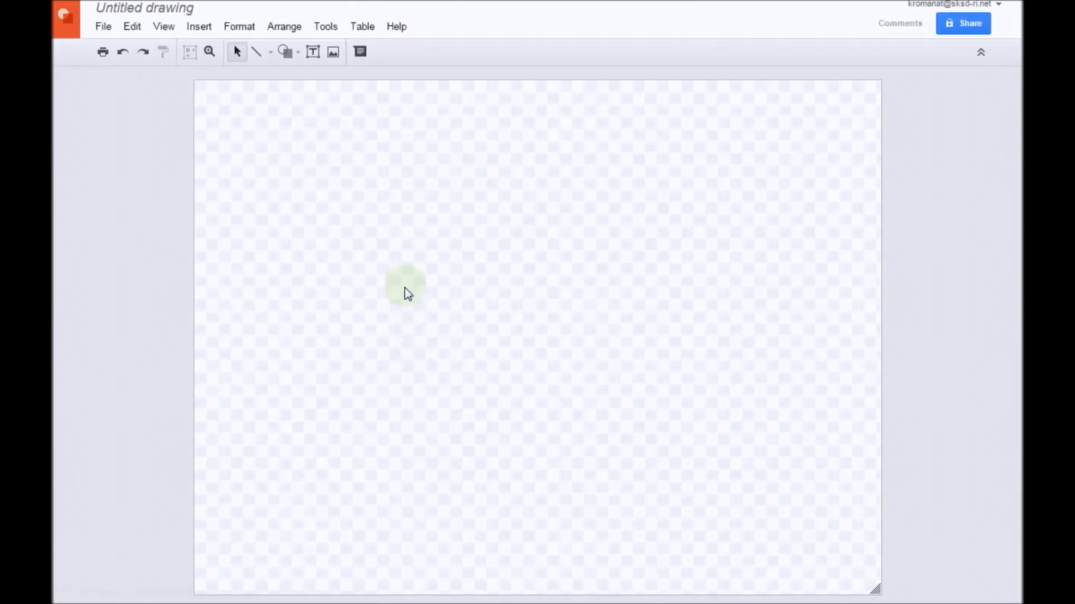
Step: Rename the untitled drawing to 'D1- Fishing Flyer'
{"action": "left_click", "coordinate": [144, 7]}
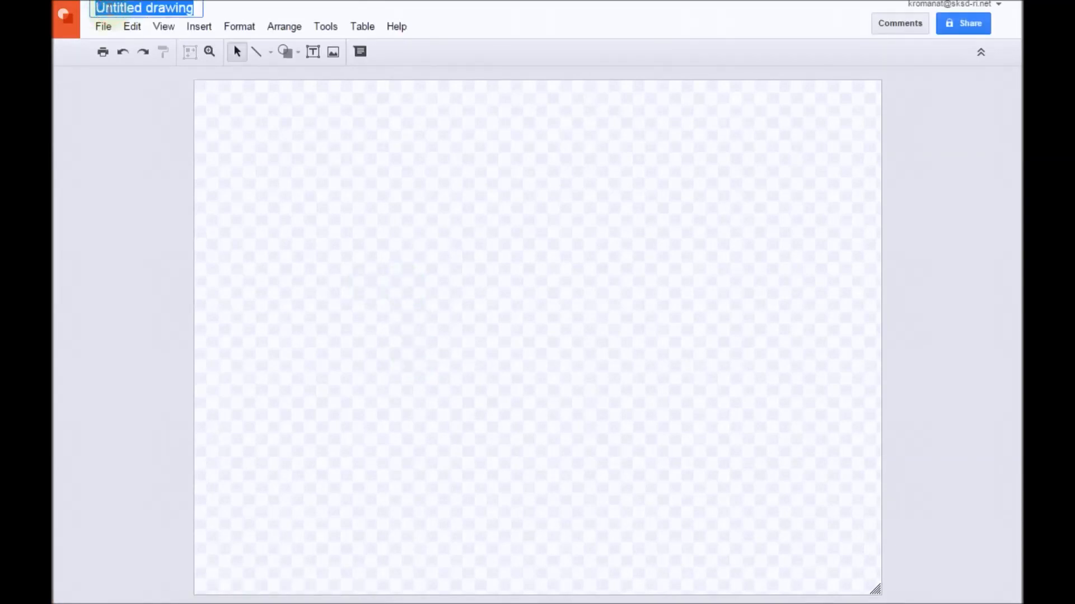
{"action": "type", "text": "D"}
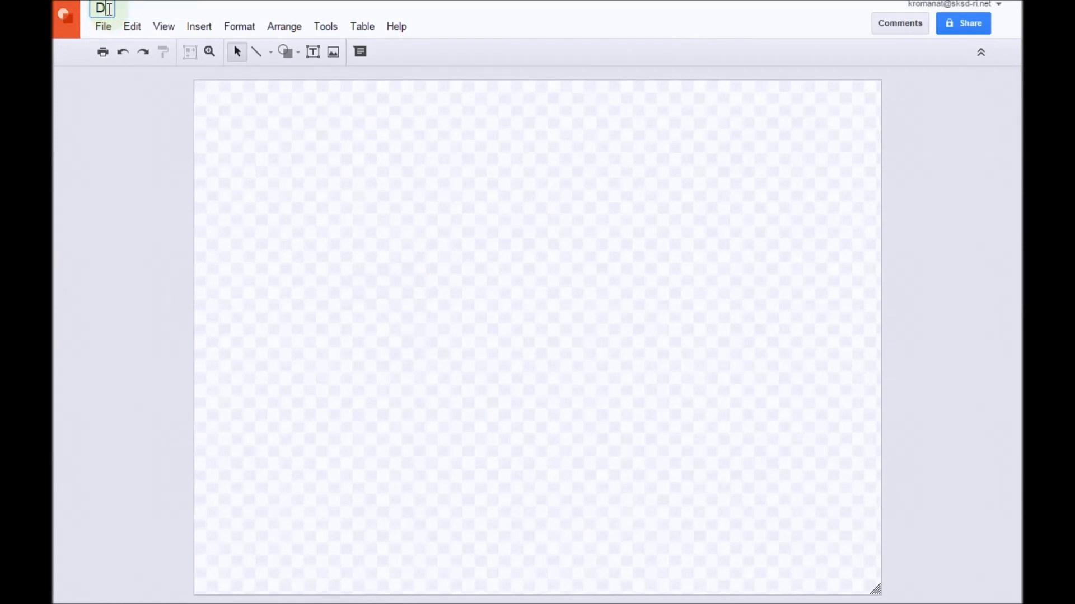
{"action": "type", "text": "-"}
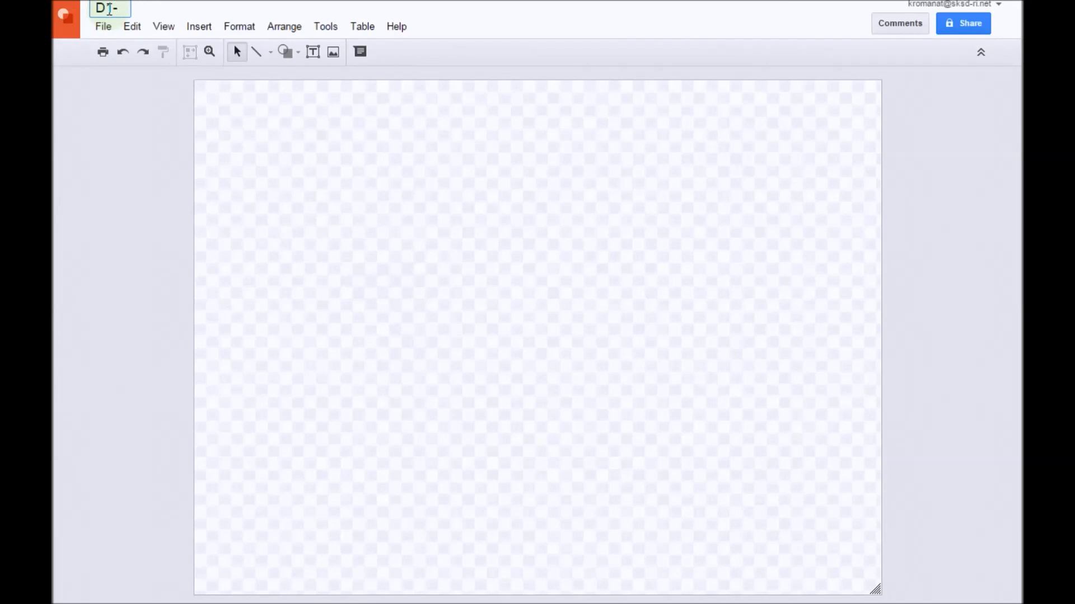
{"action": "type", "text": "Fi"}
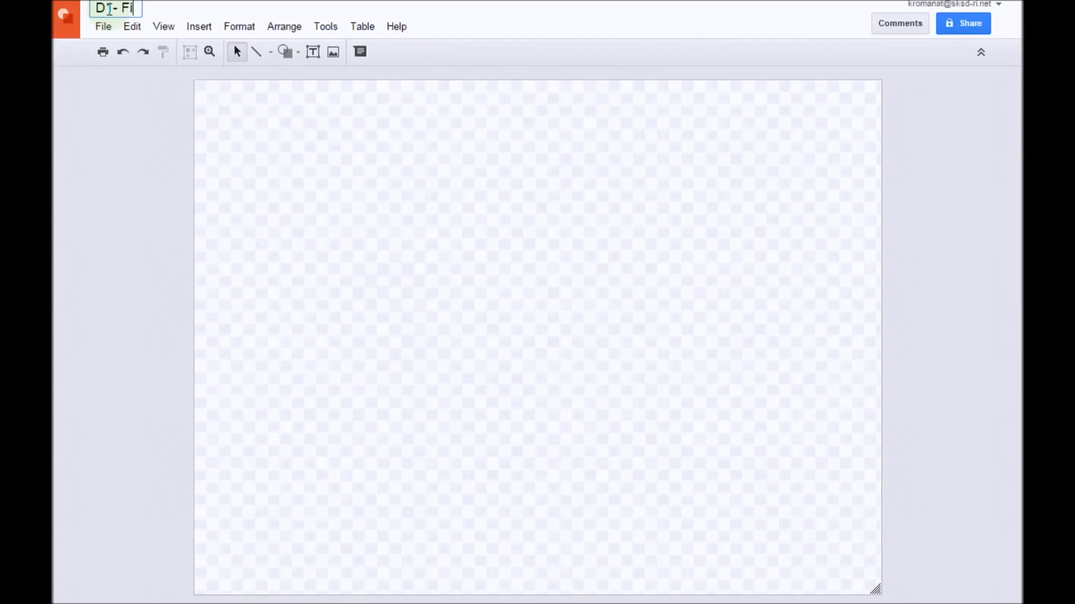
{"action": "type", "text": "shing Flyer"}
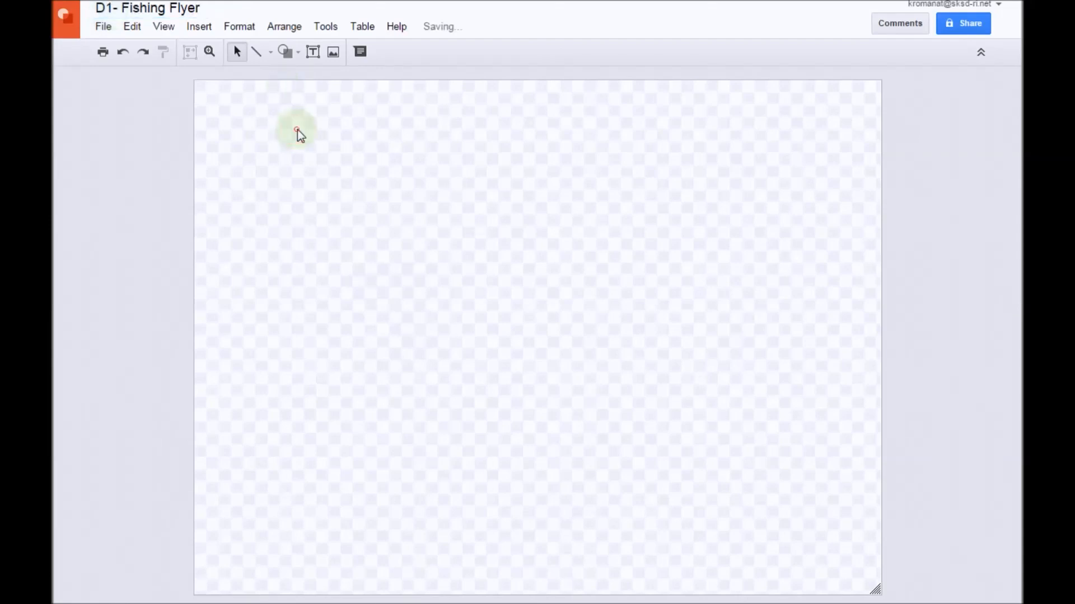
{"action": "mouse_move", "coordinate": [351, 133]}
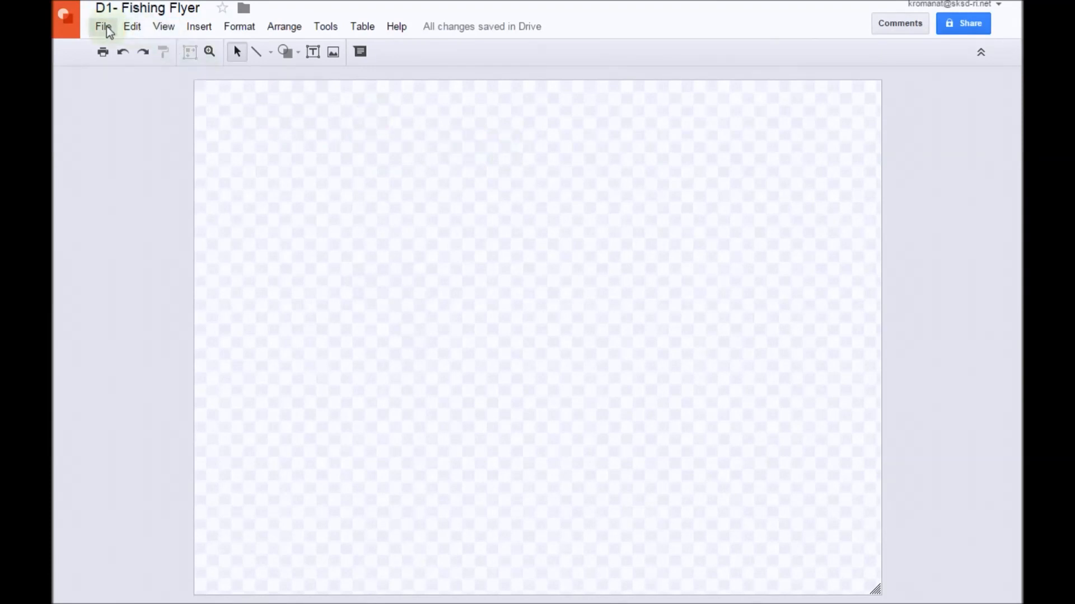
Step: Set a custom page size of 8.5 × 11 inches in Page setup
{"action": "left_click", "coordinate": [103, 27]}
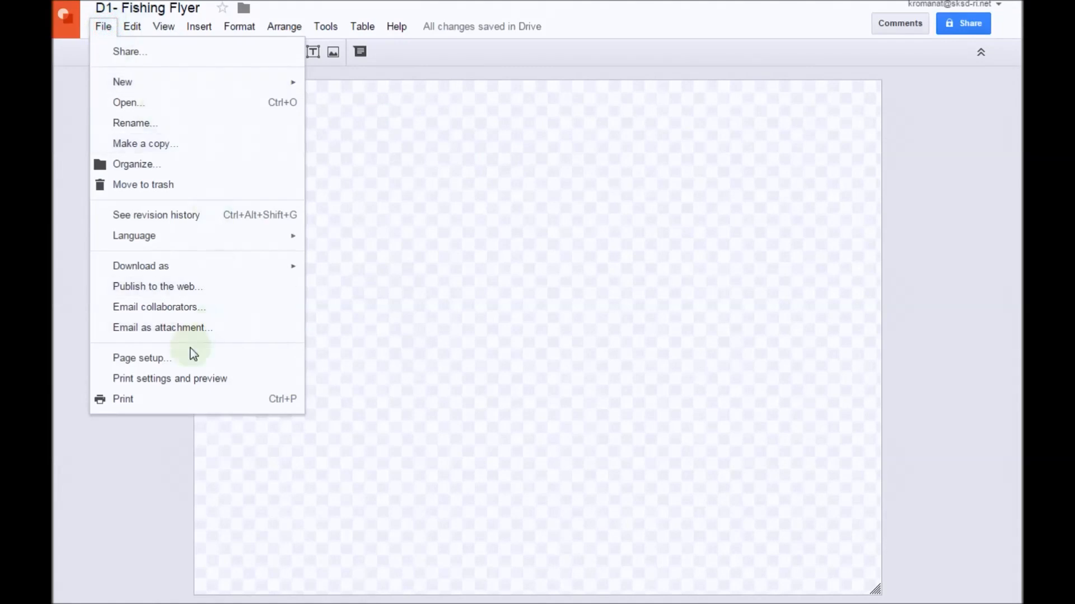
{"action": "left_click", "coordinate": [141, 357]}
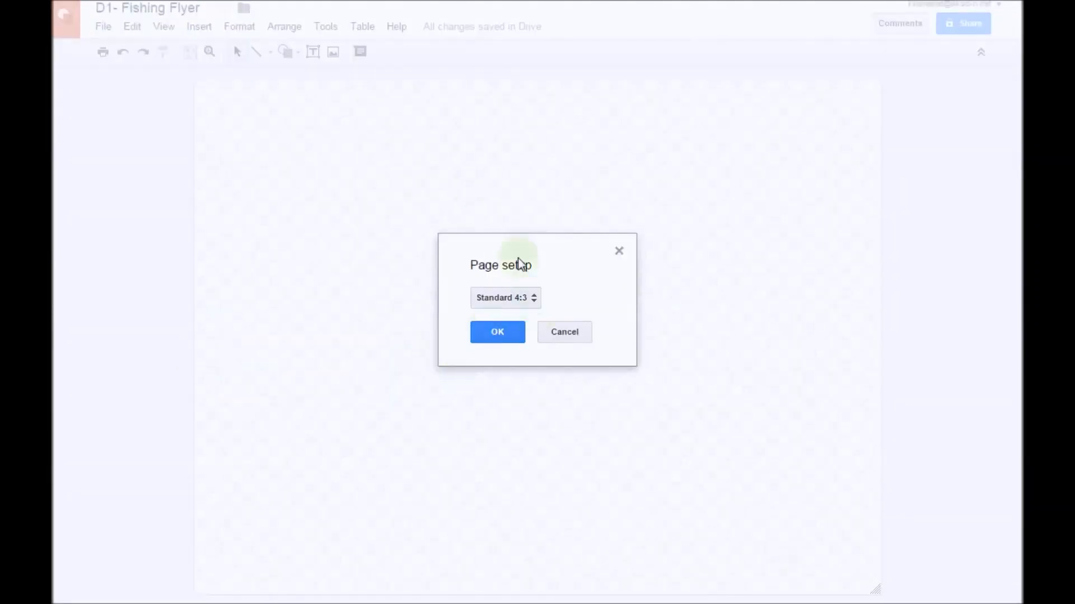
{"action": "left_click", "coordinate": [503, 297]}
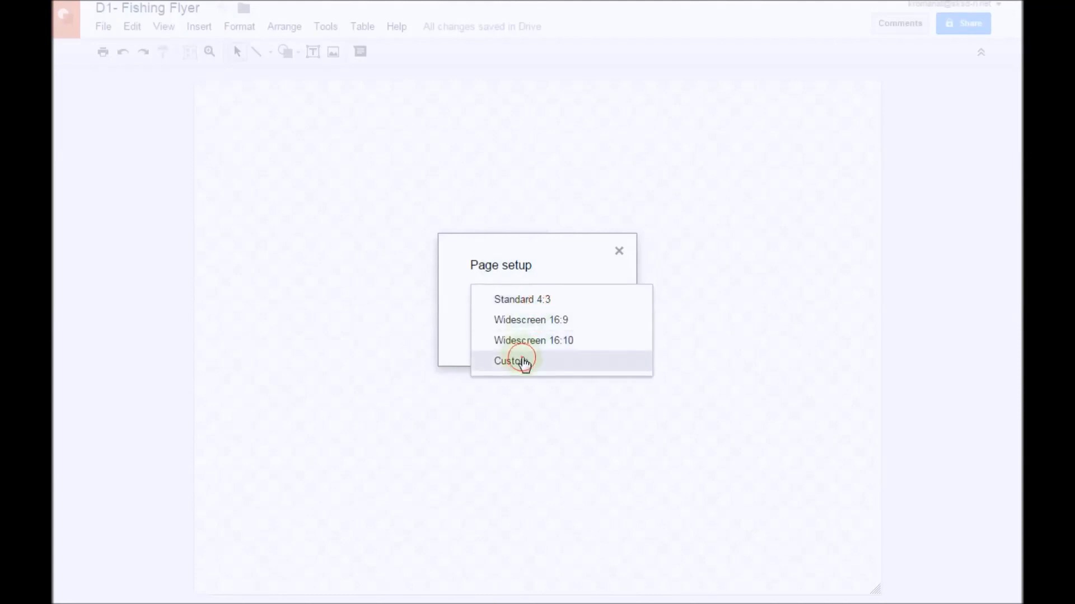
{"action": "left_click", "coordinate": [511, 361]}
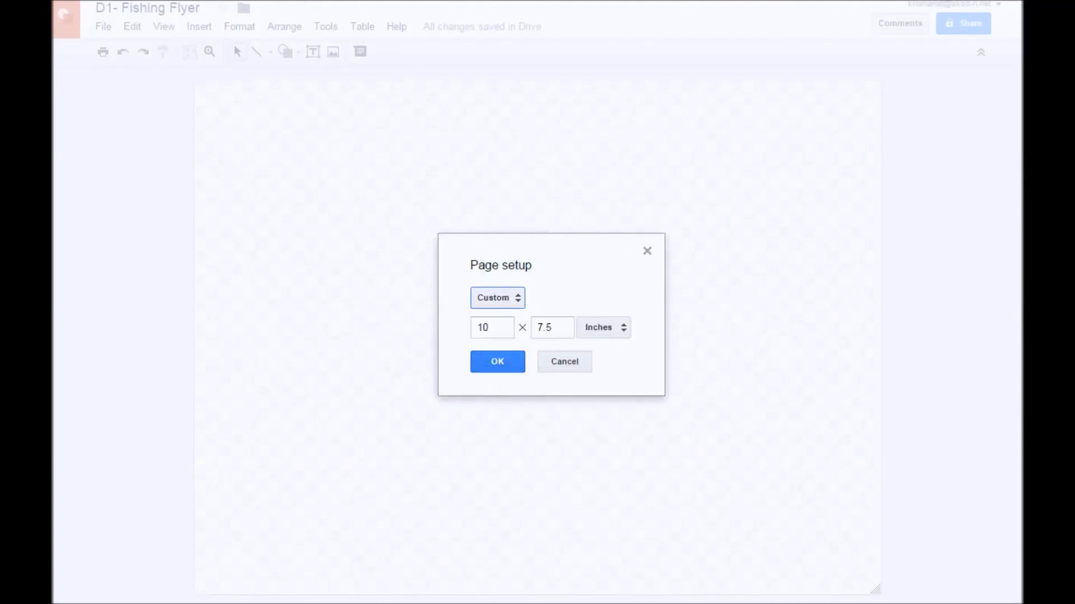
{"action": "left_click", "coordinate": [491, 327]}
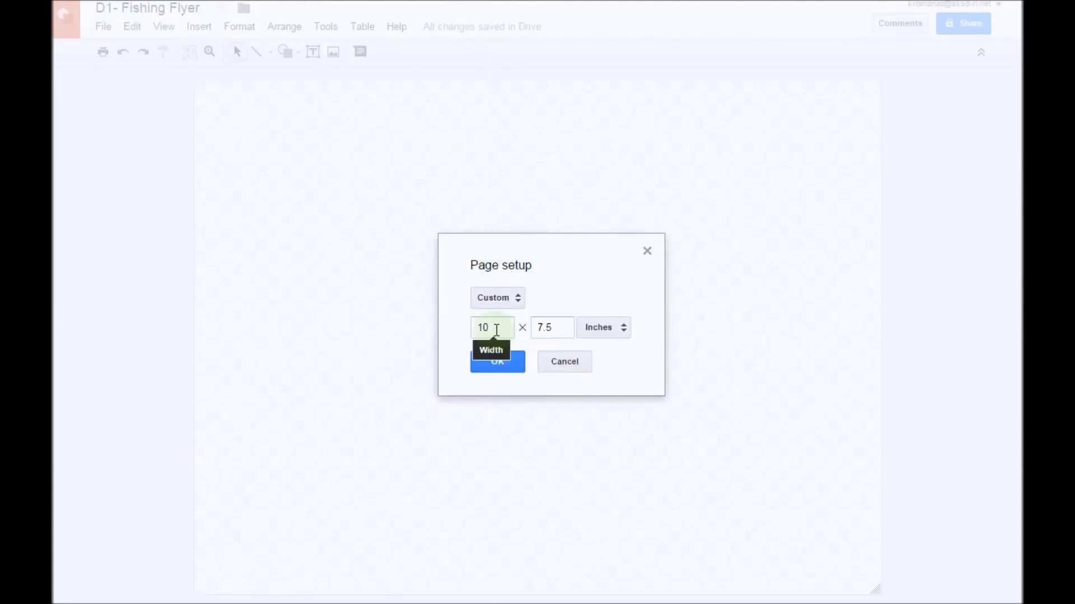
{"action": "type", "text": "8"}
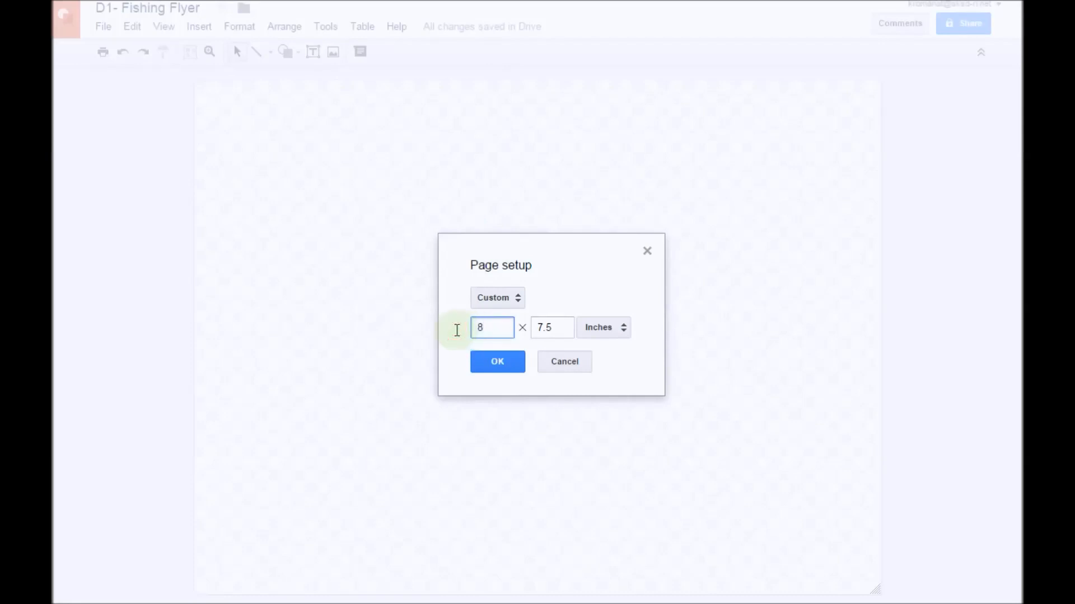
{"action": "type", "text": "8.5"}
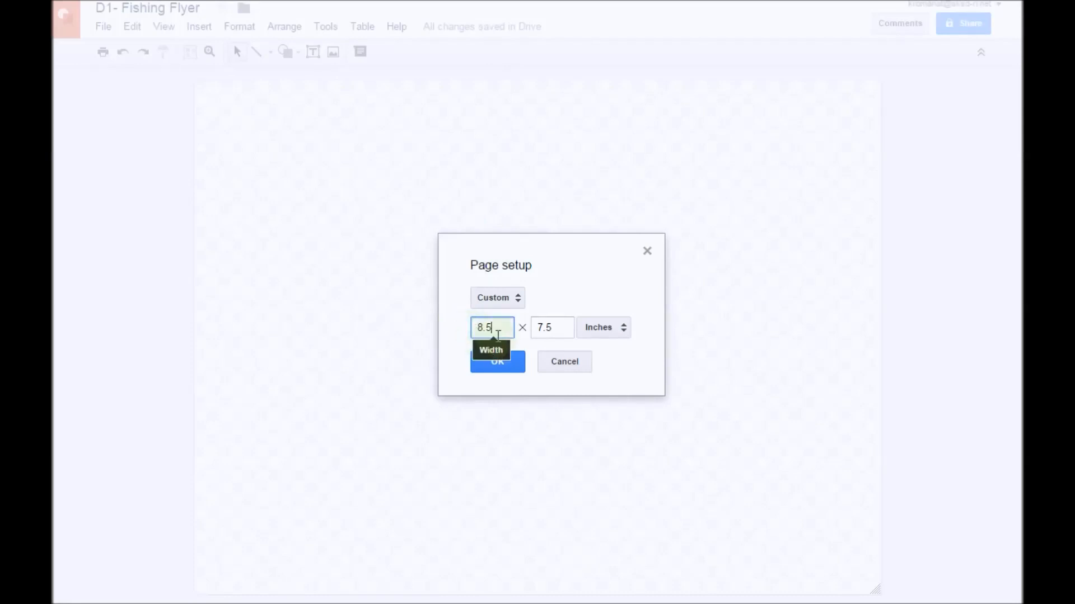
{"action": "left_click", "coordinate": [552, 327]}
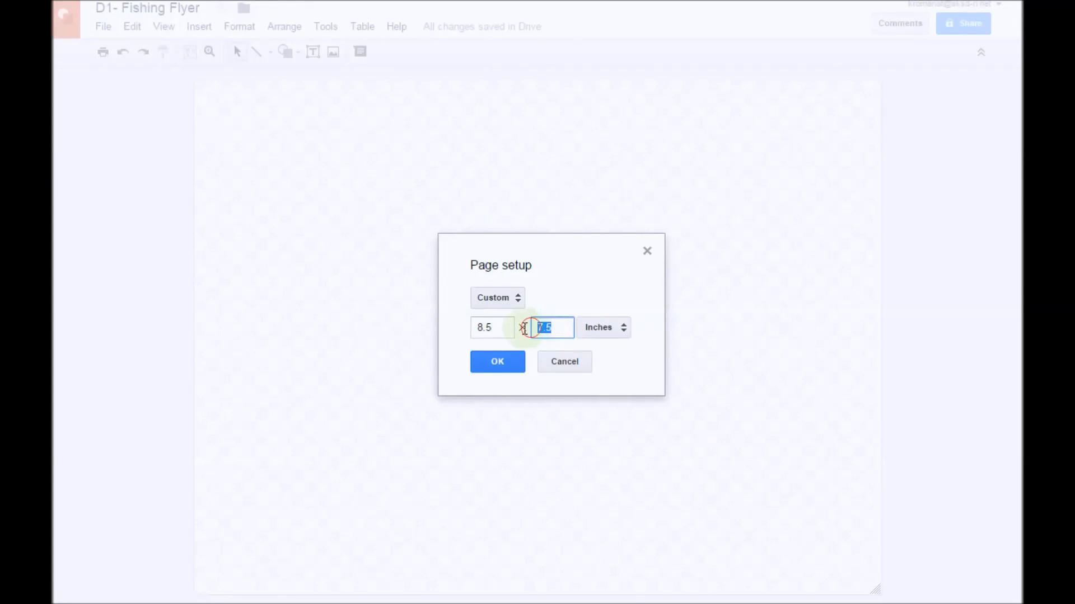
{"action": "type", "text": "11"}
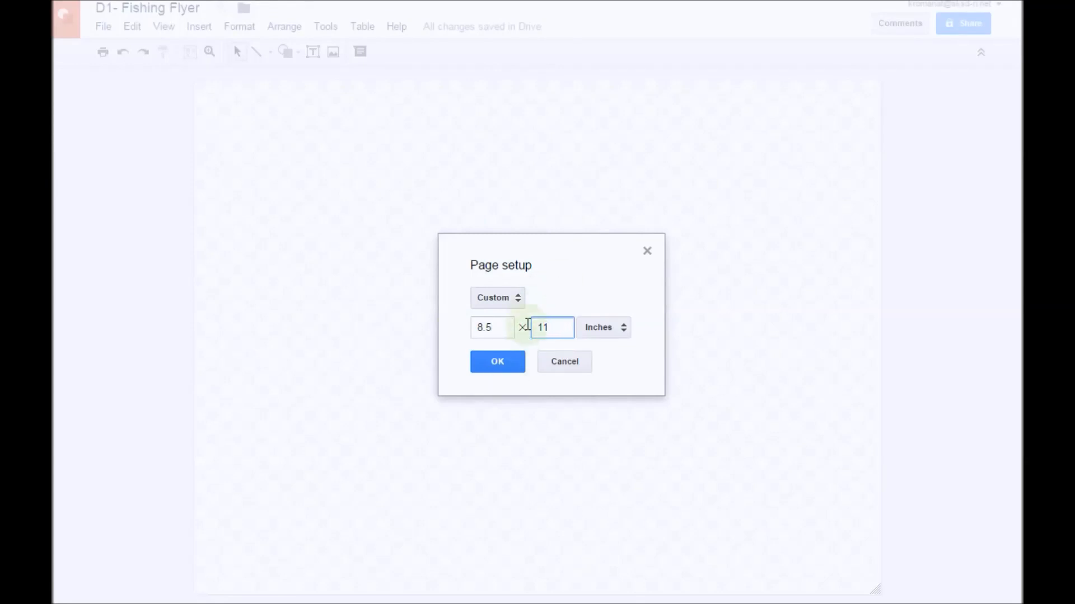
{"action": "left_click", "coordinate": [497, 361]}
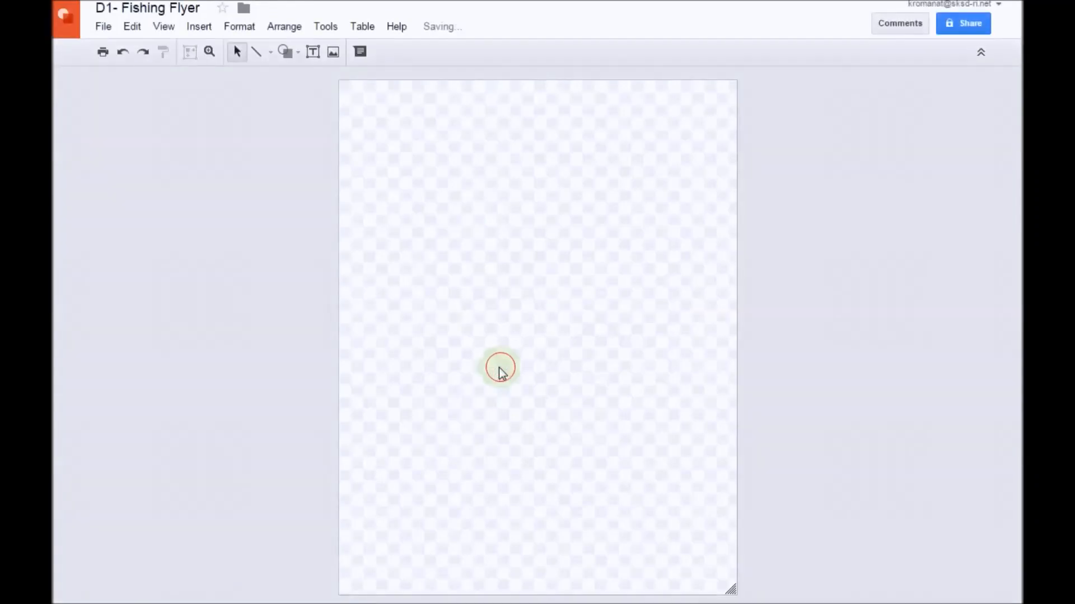
{"action": "mouse_move", "coordinate": [511, 151]}
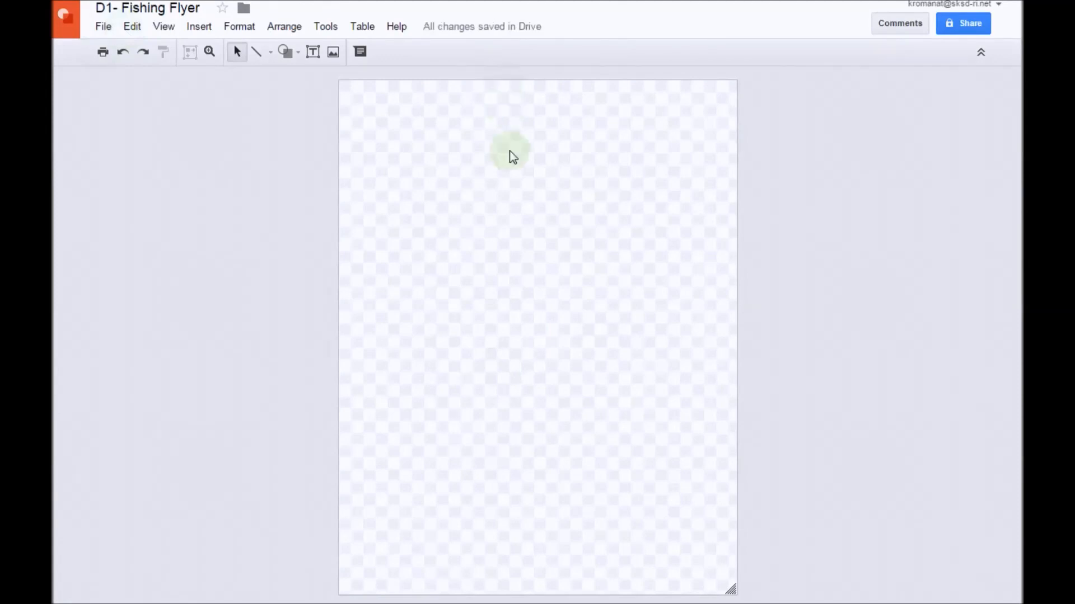
{"action": "mouse_move", "coordinate": [593, 328]}
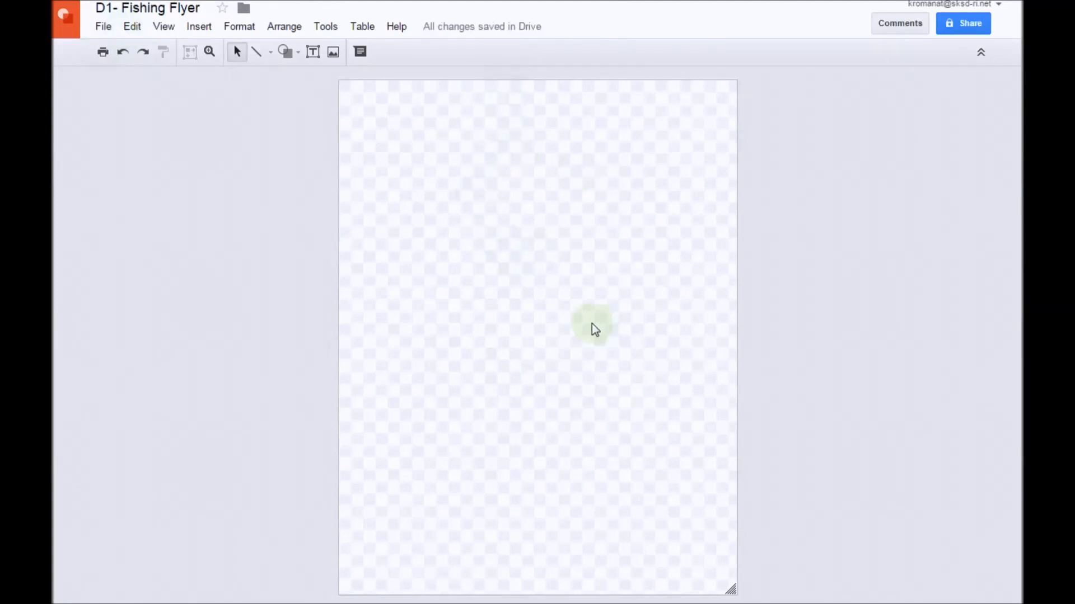
{"action": "mouse_move", "coordinate": [464, 294]}
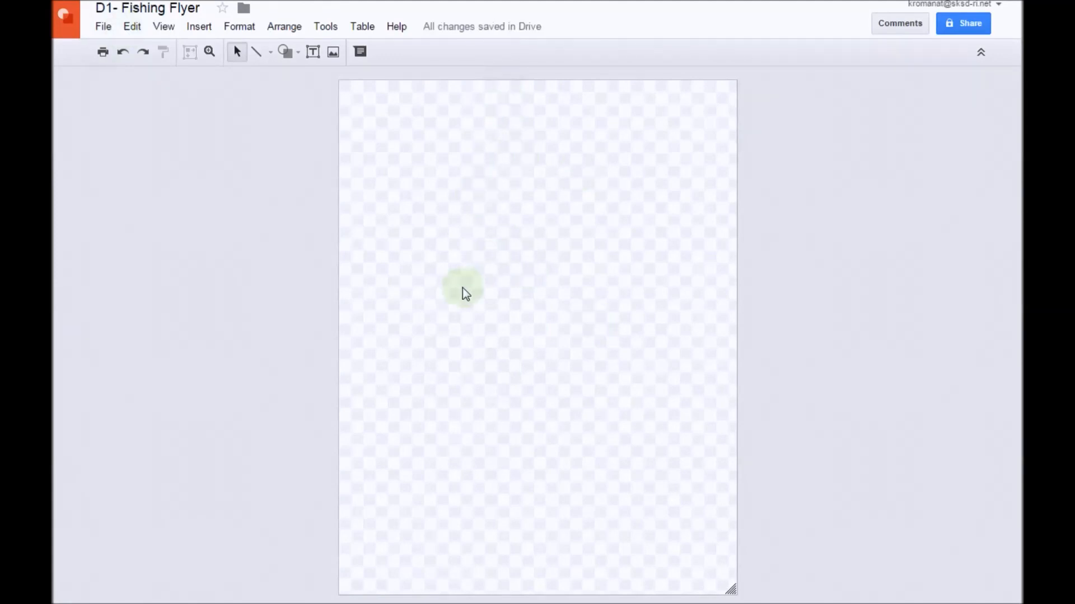
{"action": "mouse_move", "coordinate": [479, 185]}
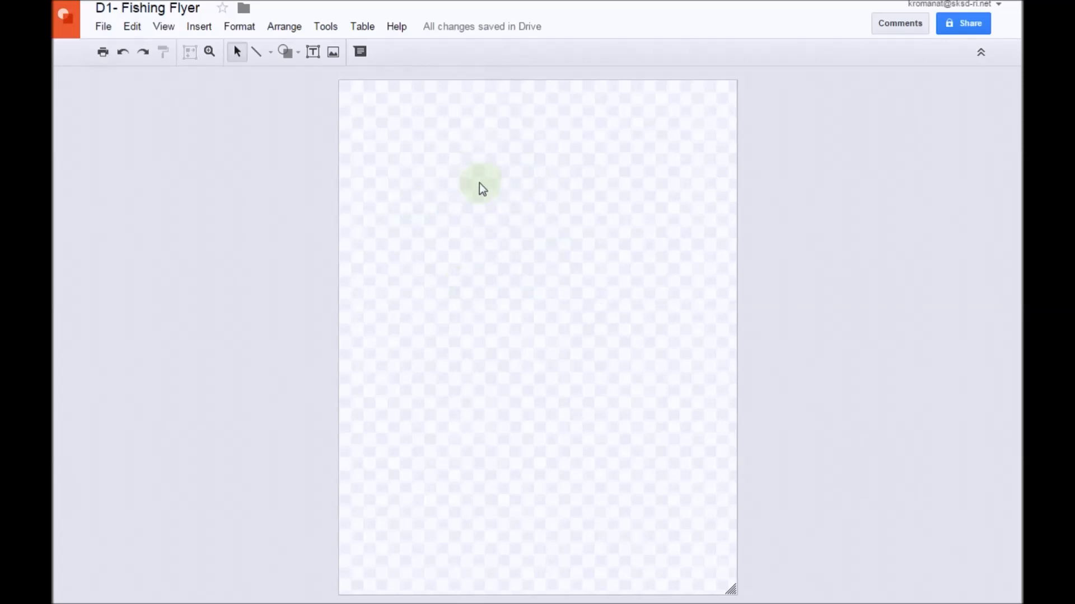
{"action": "mouse_move", "coordinate": [480, 229]}
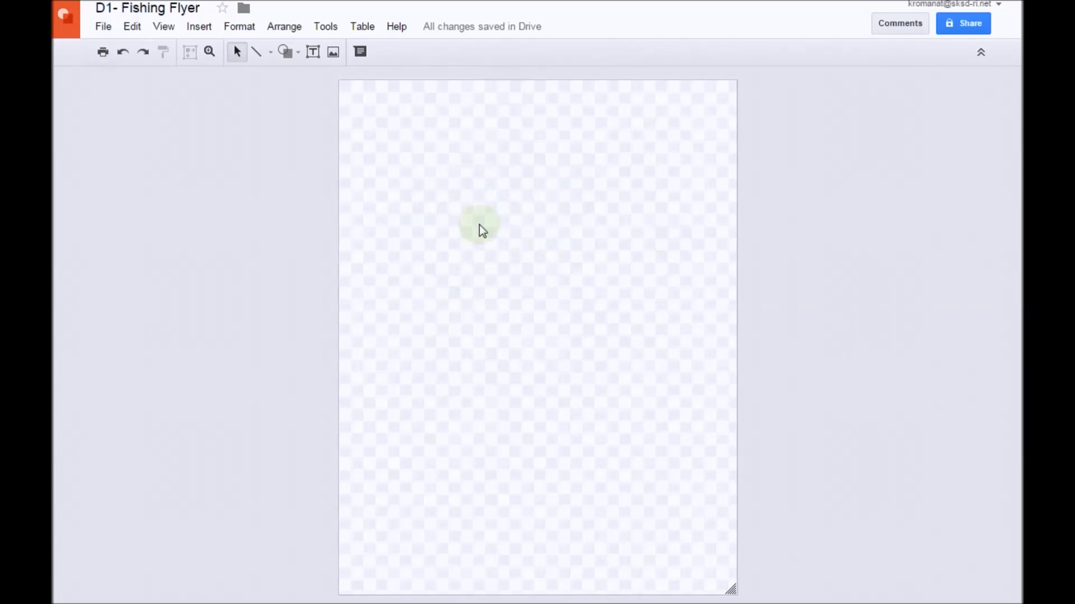
Step: Set the page background to the orange-gold swatch
{"action": "right_click", "coordinate": [480, 226]}
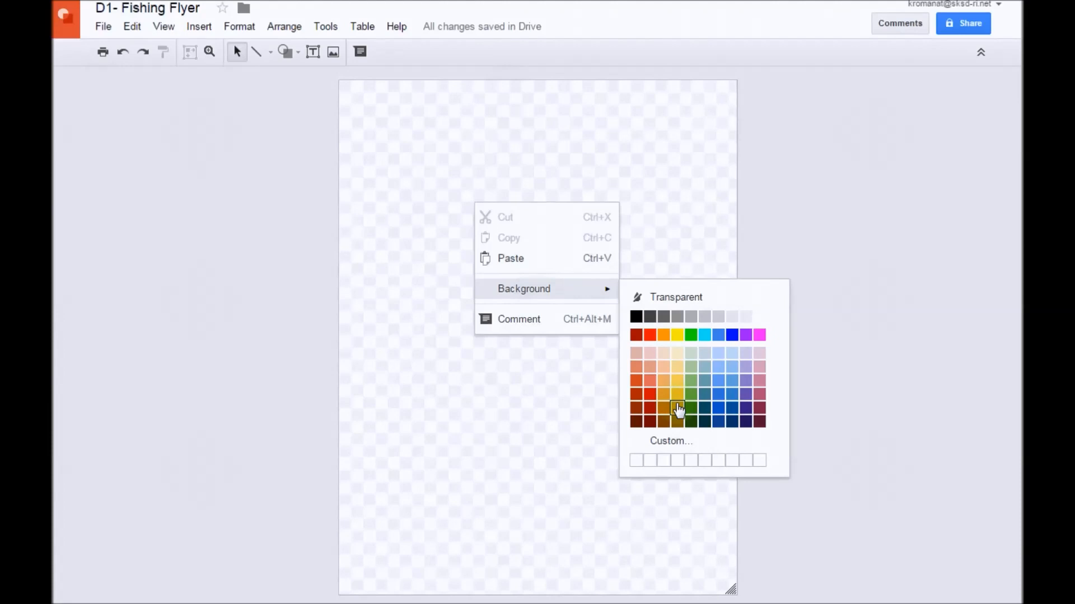
{"action": "mouse_move", "coordinate": [677, 397]}
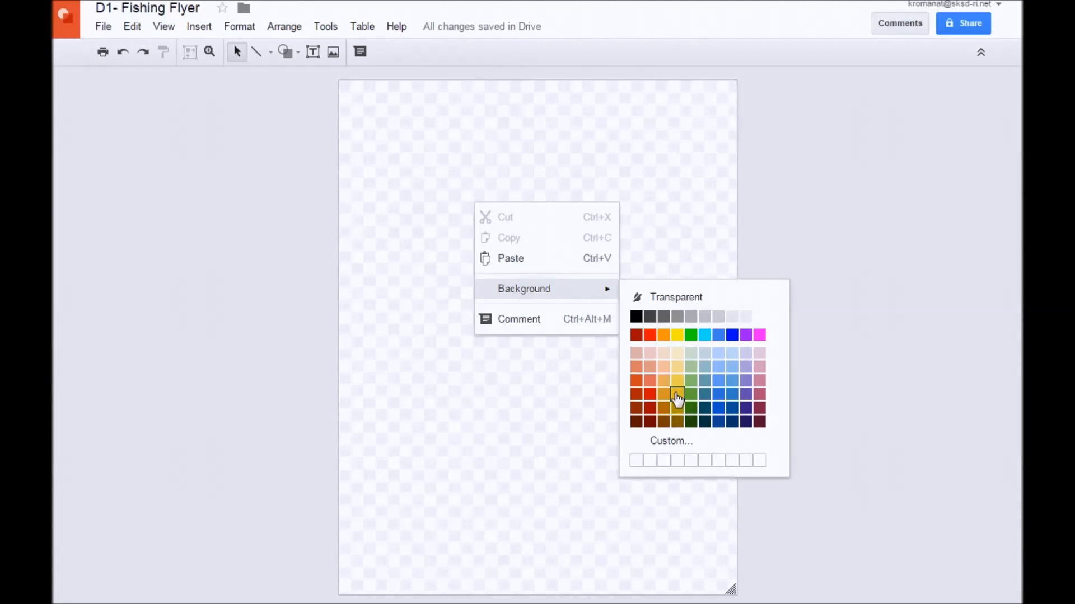
{"action": "left_click", "coordinate": [675, 394]}
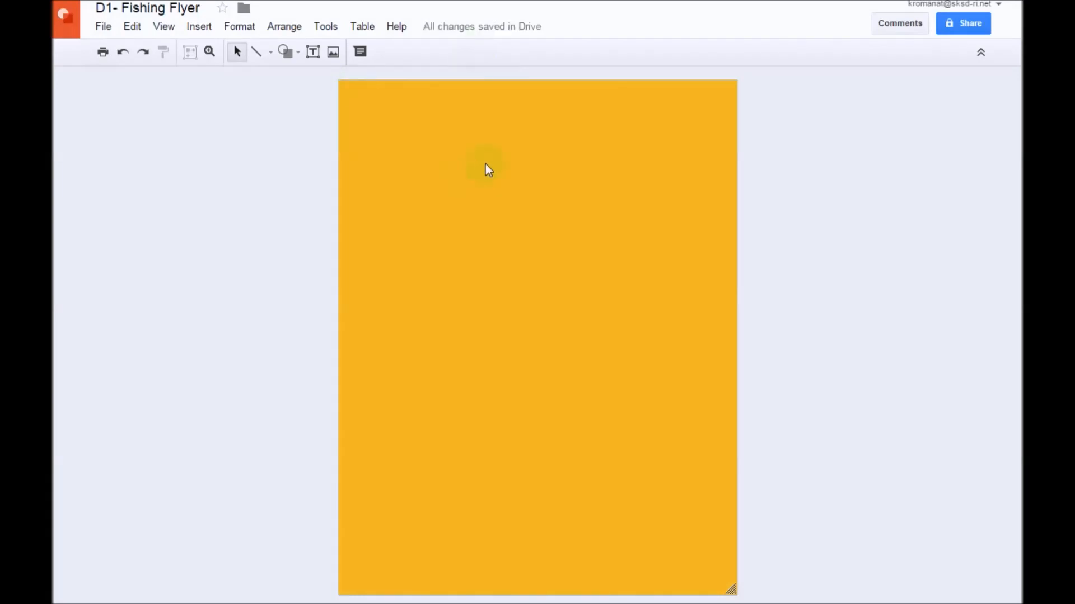
{"action": "mouse_move", "coordinate": [255, 79]}
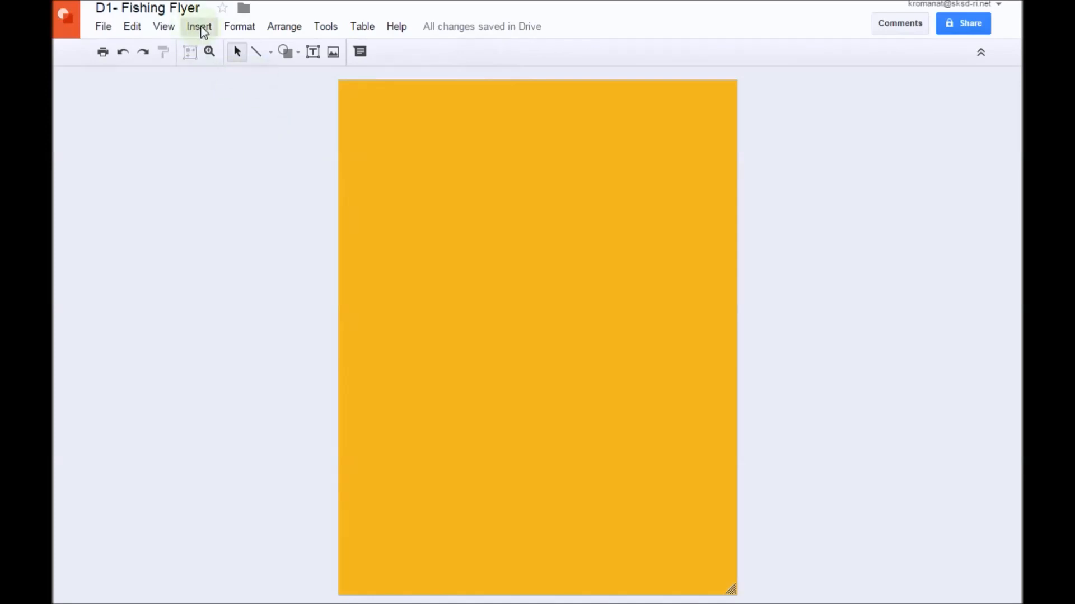
Step: Insert word art reading 'Come Fishing'
{"action": "left_click", "coordinate": [199, 27]}
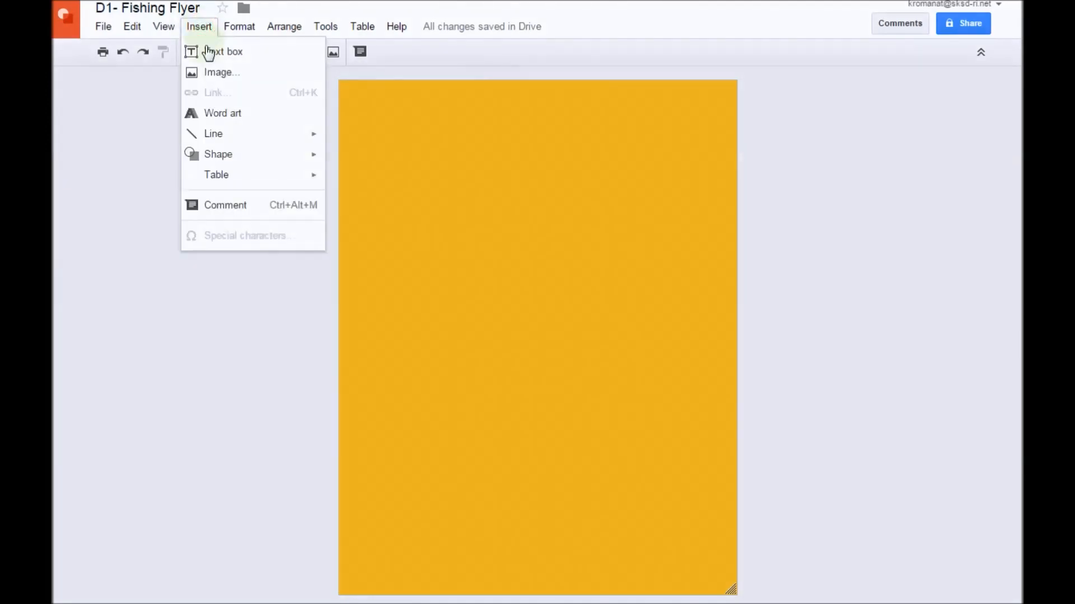
{"action": "mouse_move", "coordinate": [272, 115]}
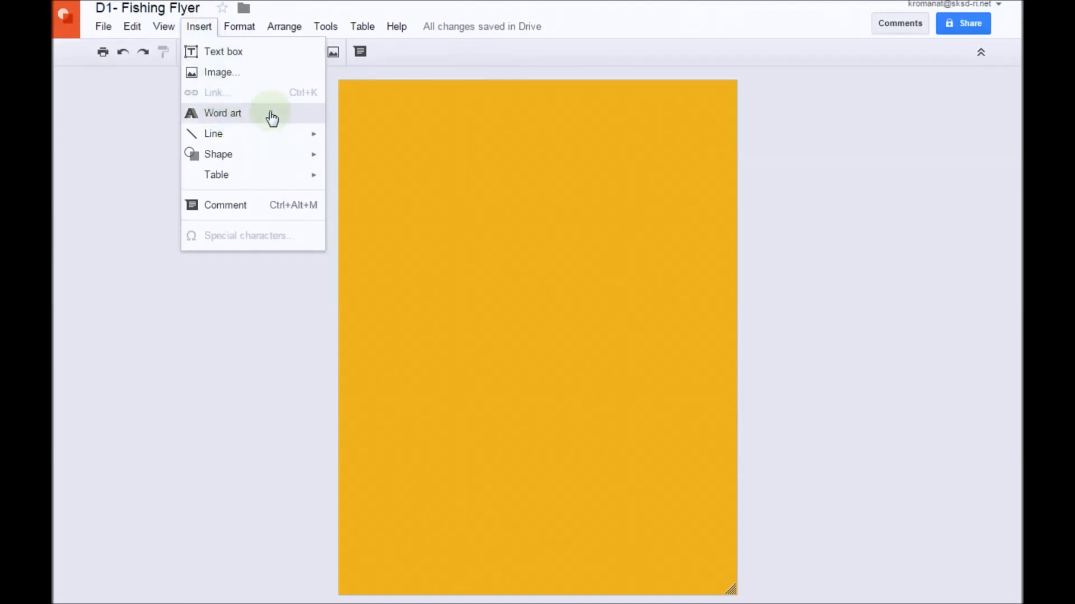
{"action": "left_click", "coordinate": [222, 113]}
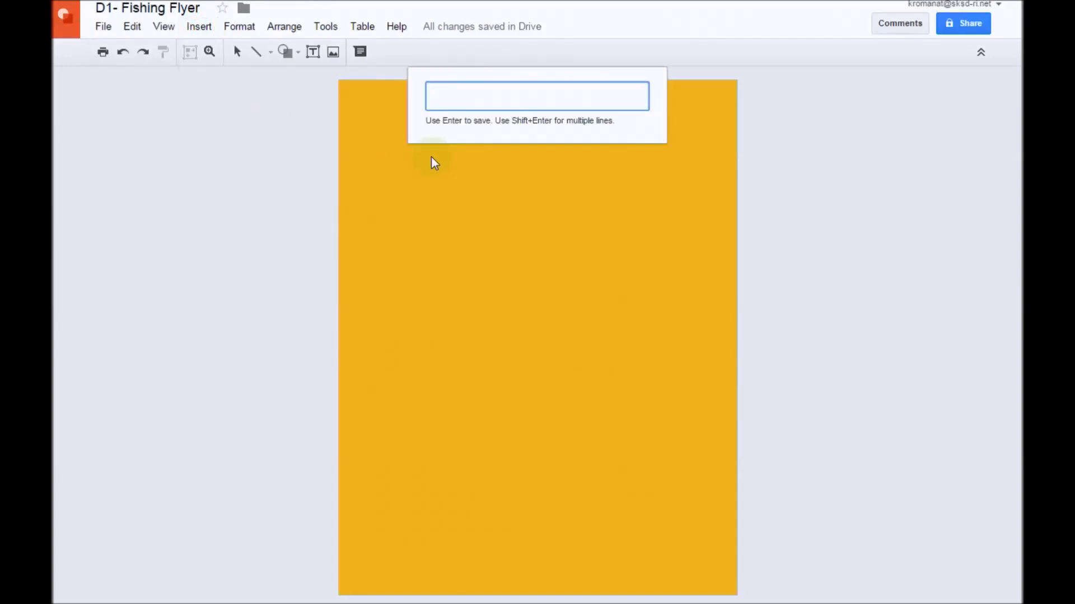
{"action": "type", "text": "Come"}
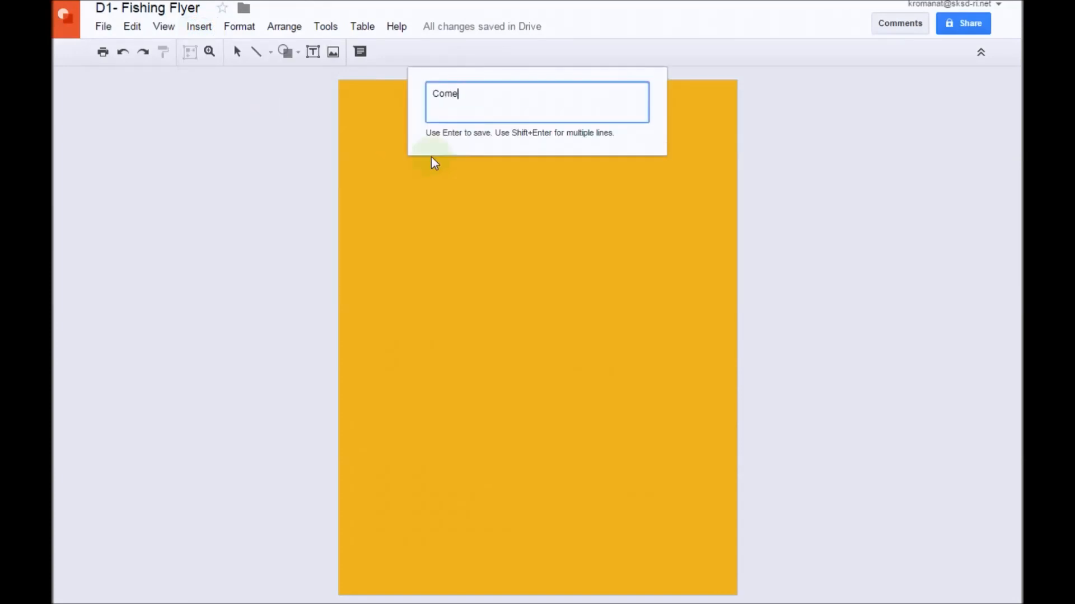
{"action": "type", "text": "Fishing"}
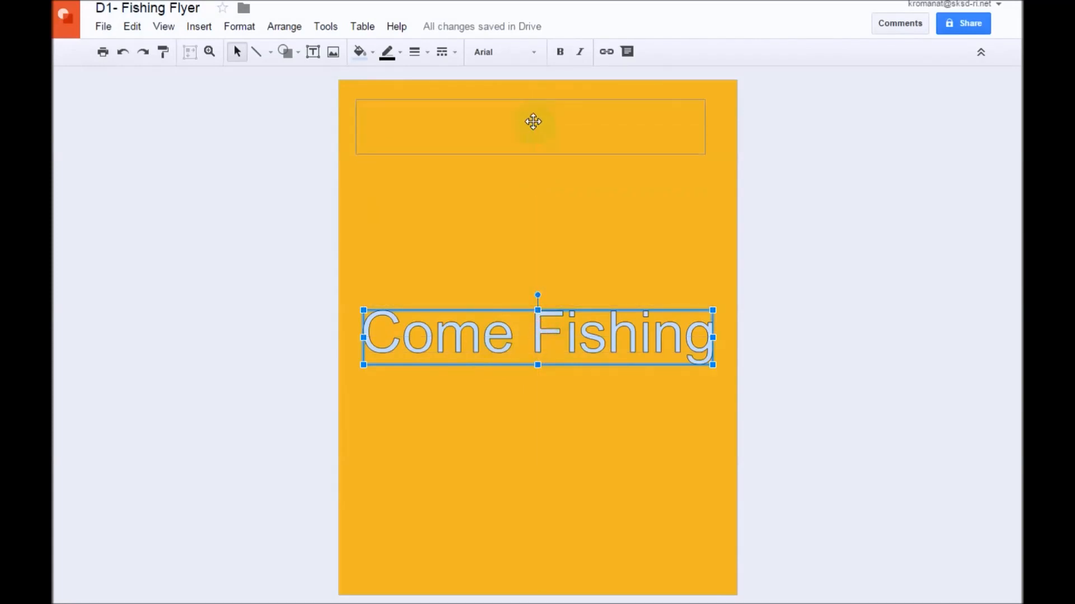
Step: Move the Come Fishing title to the page top, stretch it taller, and fill it white
{"action": "left_click_drag", "start_coordinate": [536, 335], "coordinate": [537, 120]}
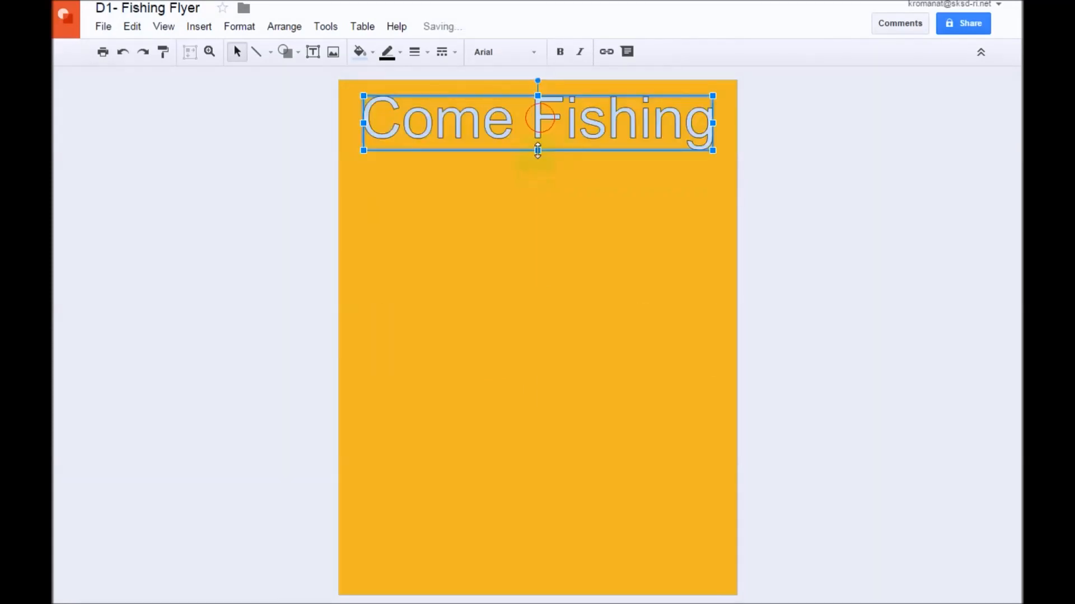
{"action": "left_click_drag", "start_coordinate": [537, 150], "coordinate": [537, 174]}
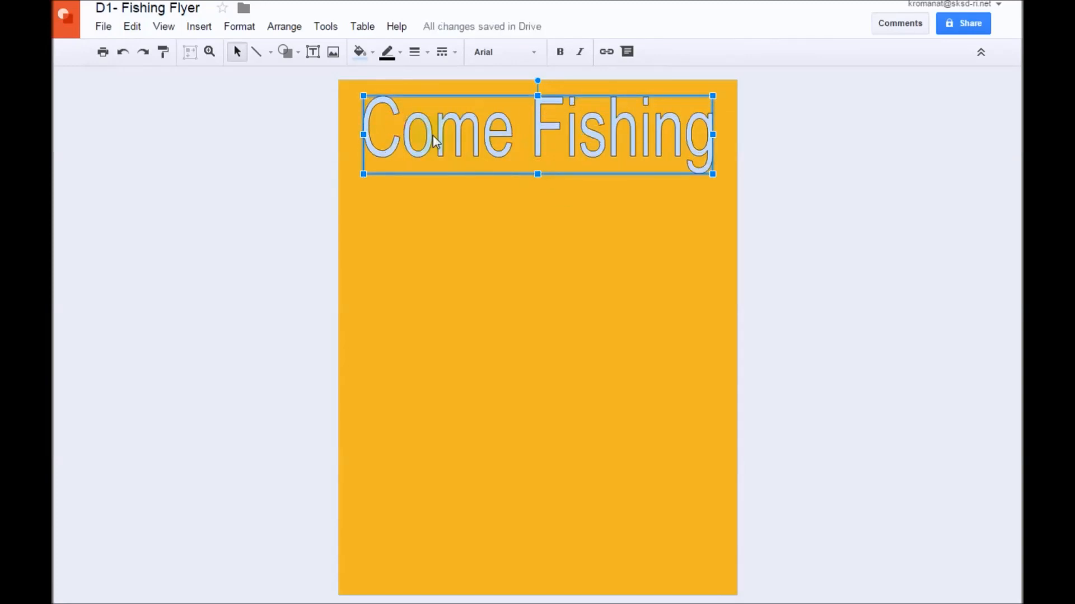
{"action": "mouse_move", "coordinate": [360, 51]}
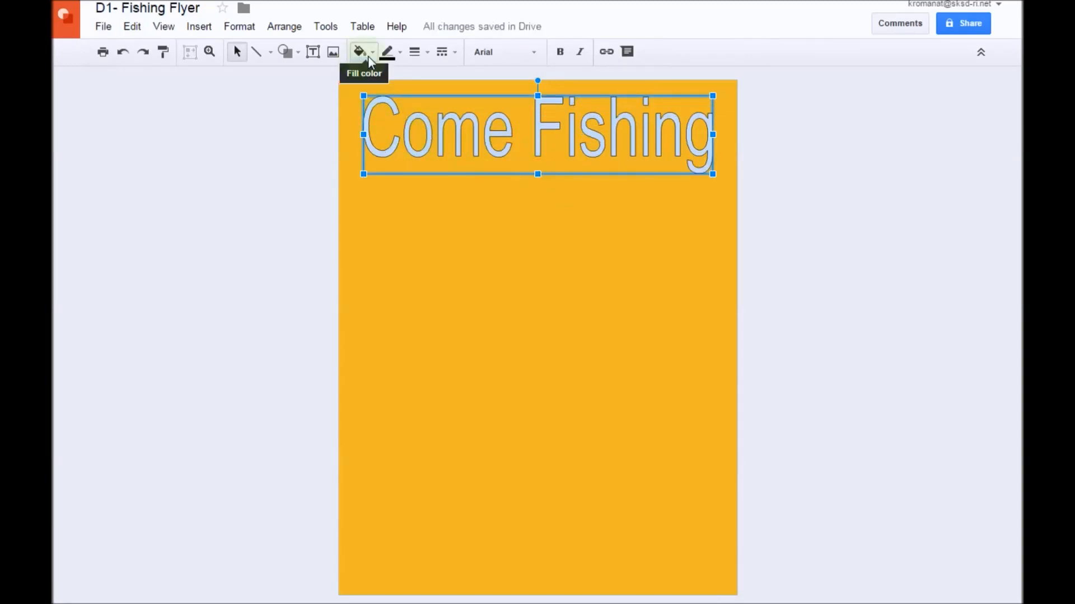
{"action": "left_click", "coordinate": [357, 52]}
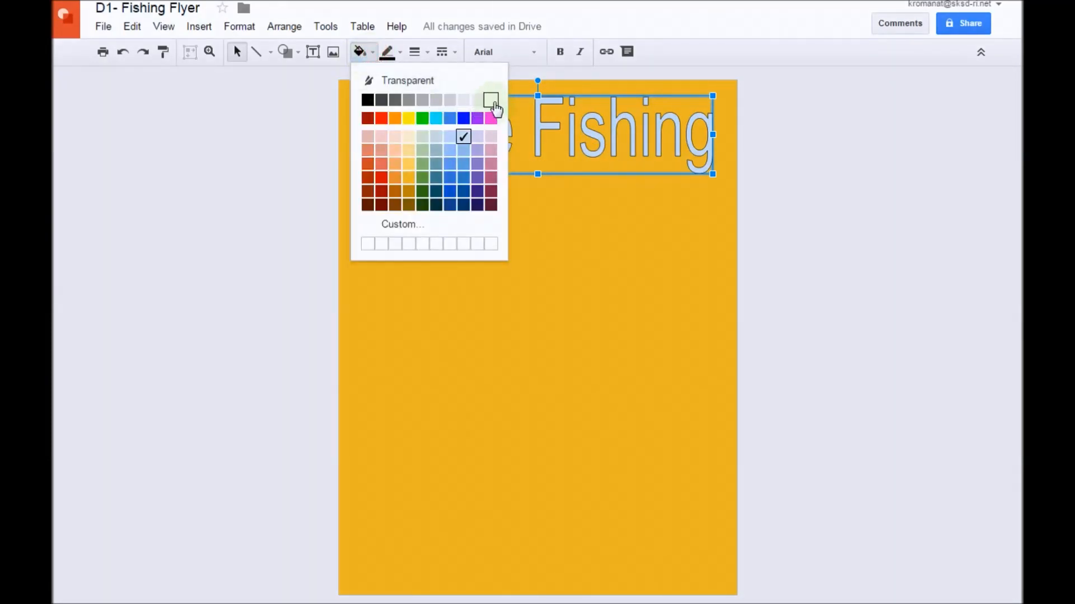
{"action": "left_click", "coordinate": [490, 100]}
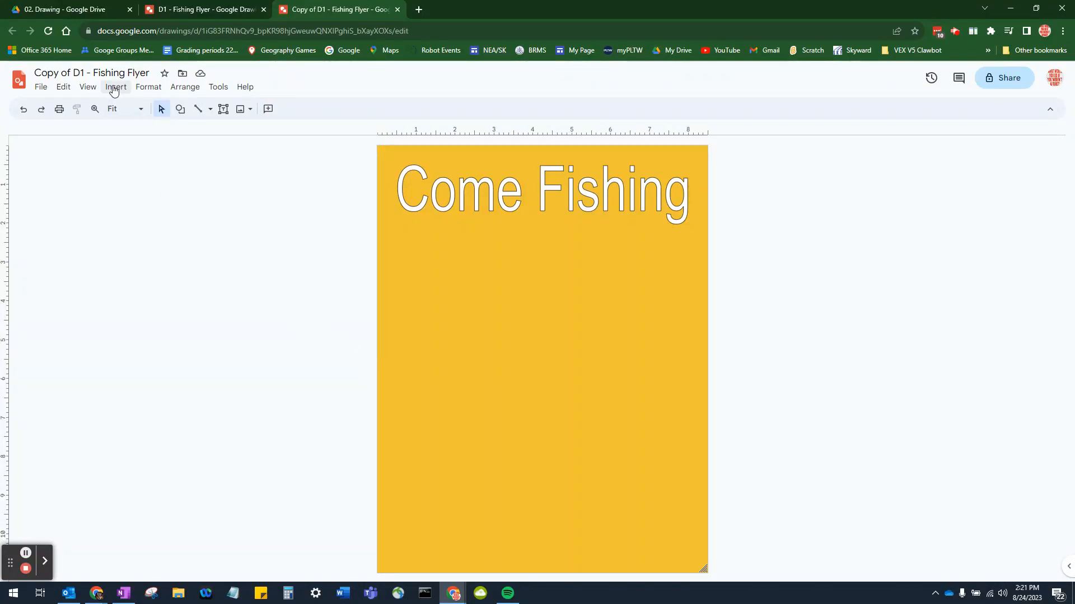
Step: Insert shark.jpg from the 02. Drawing folder in My Drive
{"action": "left_click", "coordinate": [115, 87]}
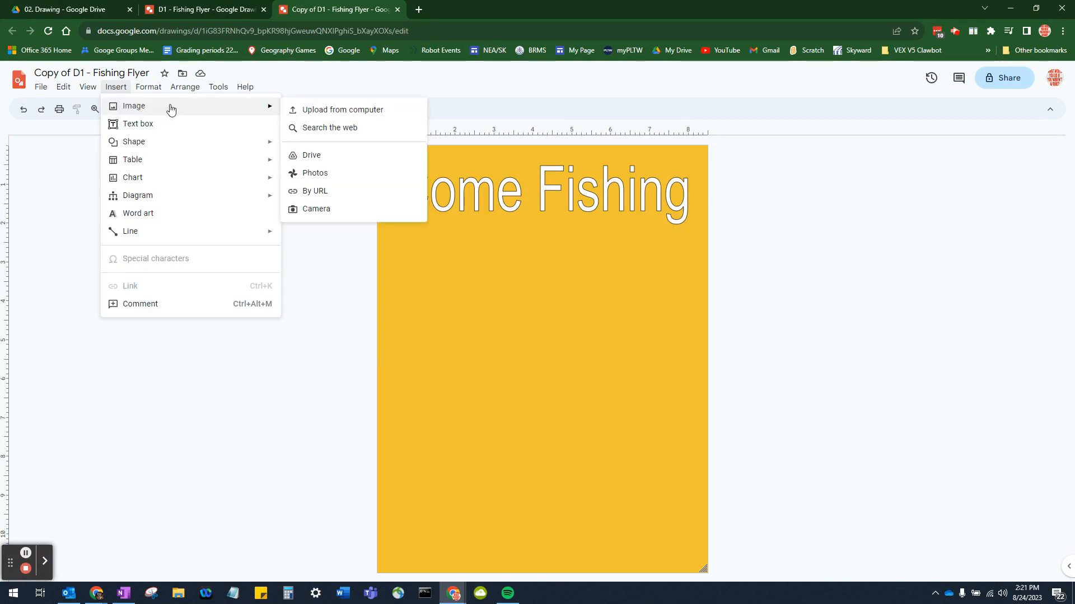
{"action": "mouse_move", "coordinate": [332, 150]}
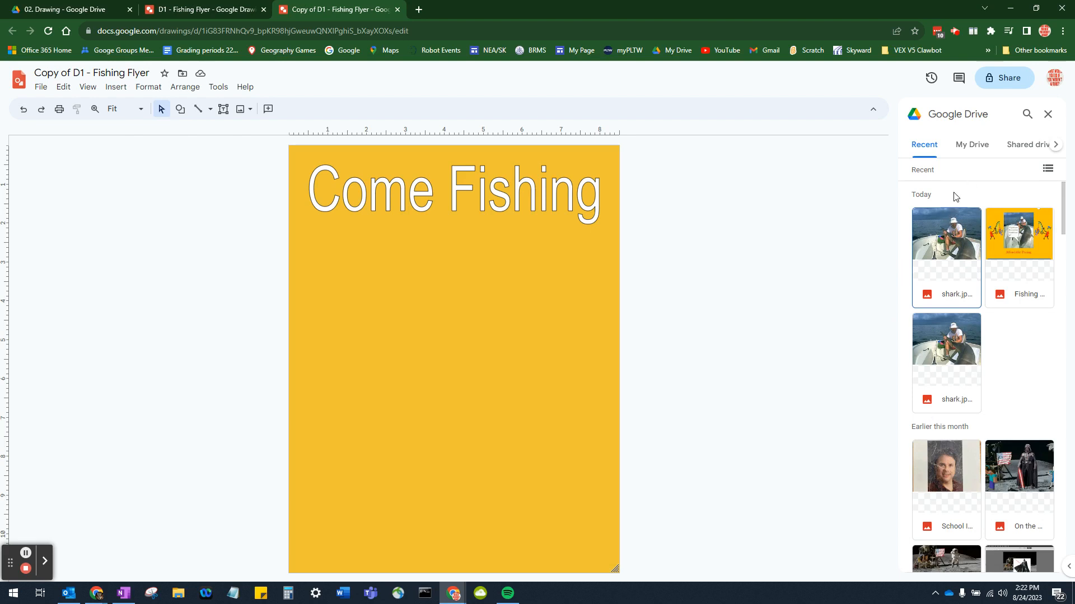
{"action": "left_click", "coordinate": [971, 145]}
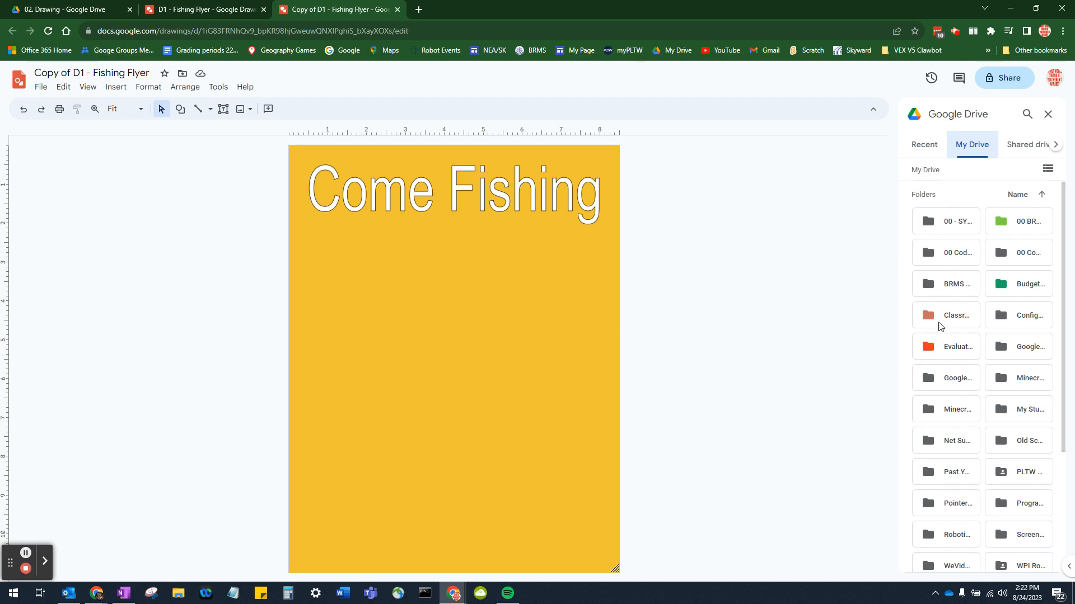
{"action": "left_click", "coordinate": [1048, 168]}
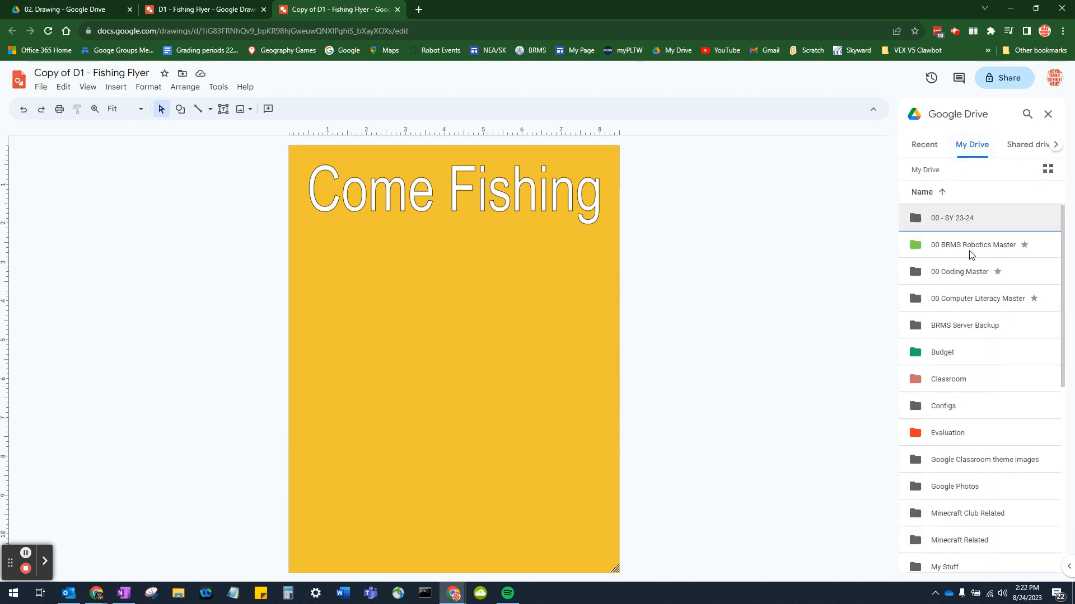
{"action": "left_click", "coordinate": [949, 382]}
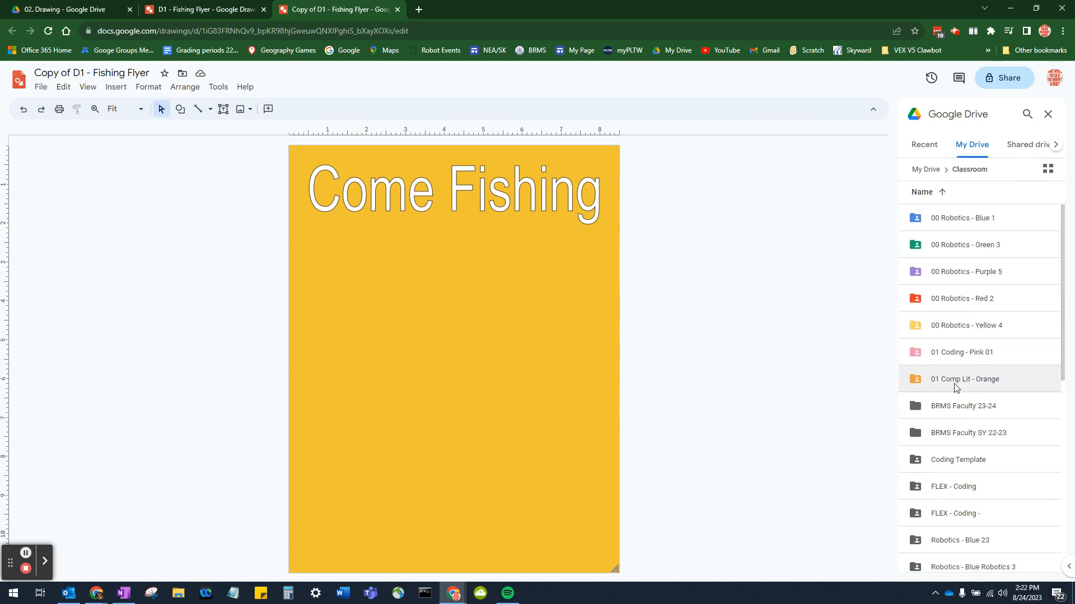
{"action": "double_click", "coordinate": [964, 379]}
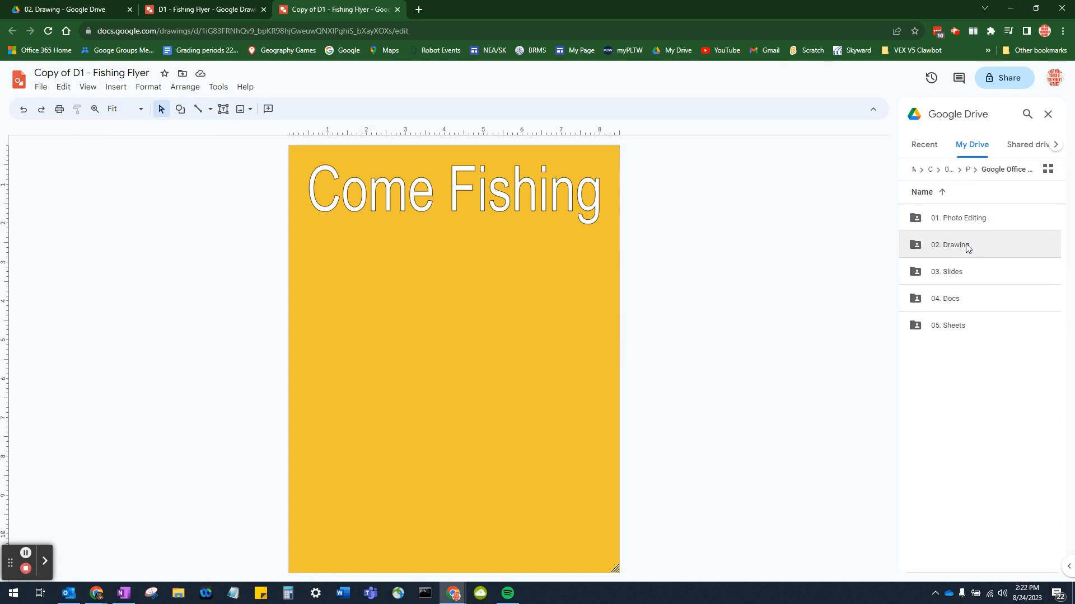
{"action": "double_click", "coordinate": [948, 244]}
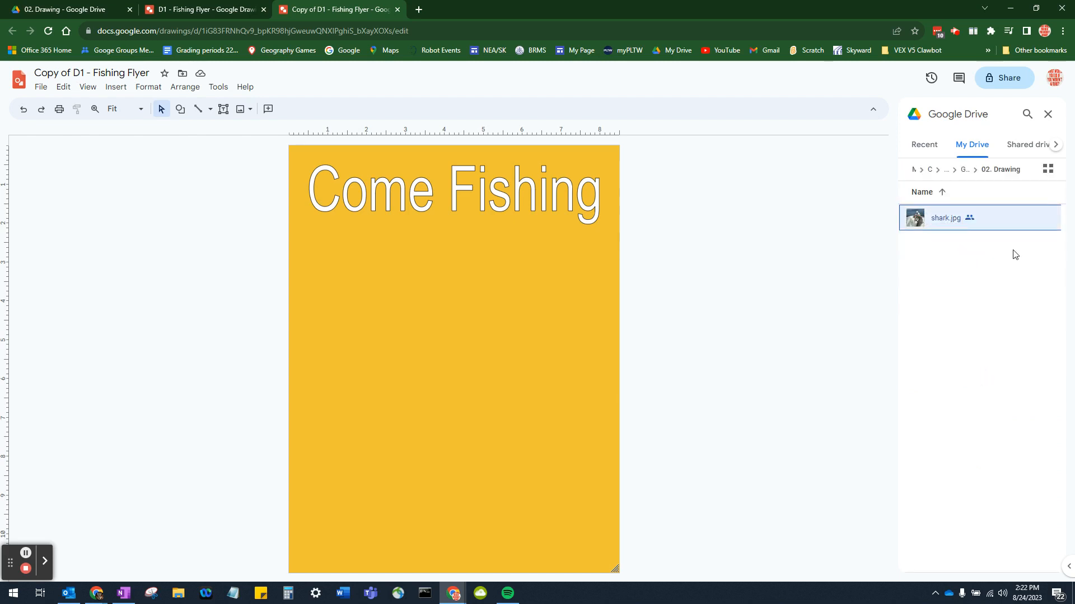
{"action": "left_click", "coordinate": [946, 217]}
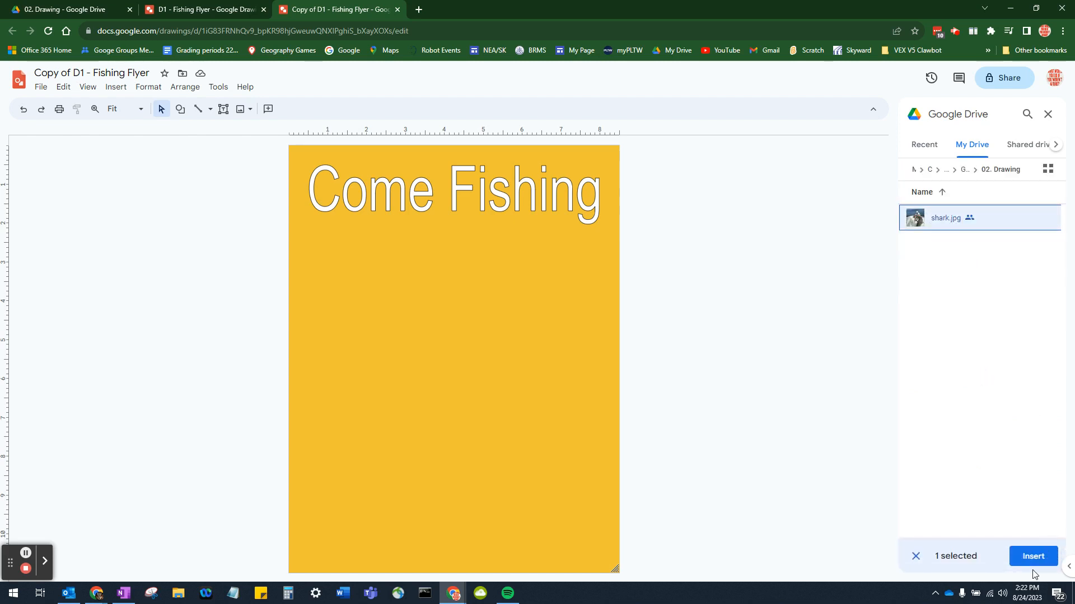
{"action": "left_click", "coordinate": [1032, 555]}
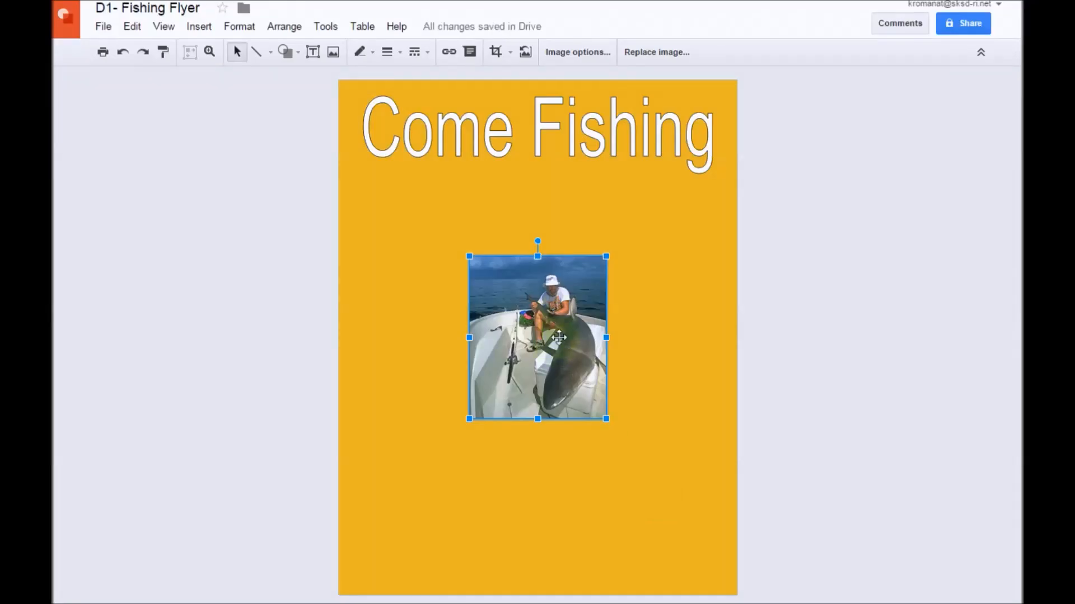
Step: Move the shark photo up beneath the title and enlarge it
{"action": "left_click_drag", "start_coordinate": [559, 337], "coordinate": [531, 290]}
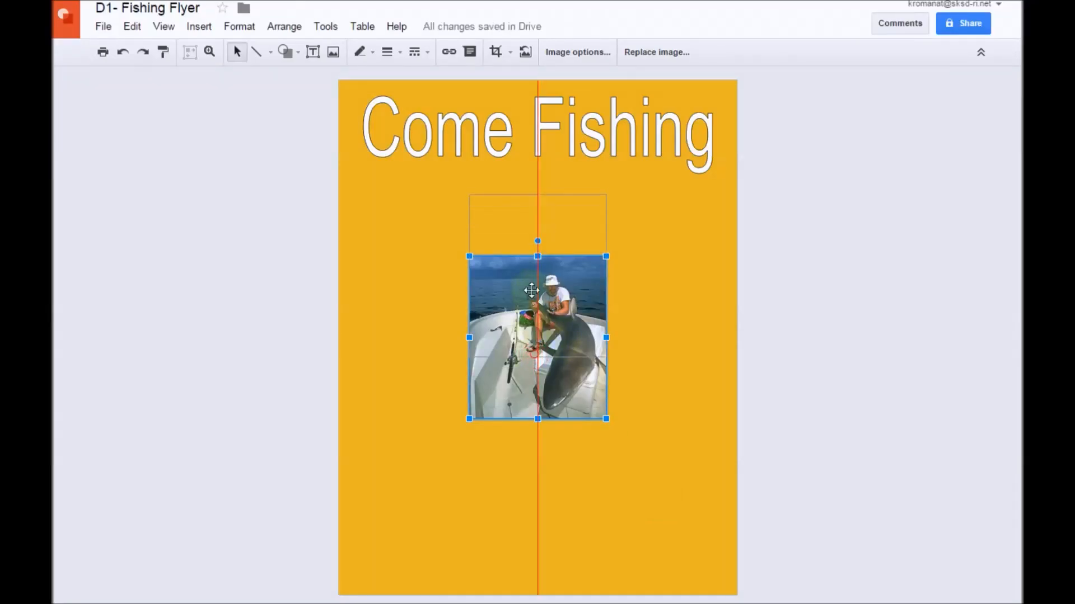
{"action": "left_click_drag", "start_coordinate": [531, 290], "coordinate": [526, 268]}
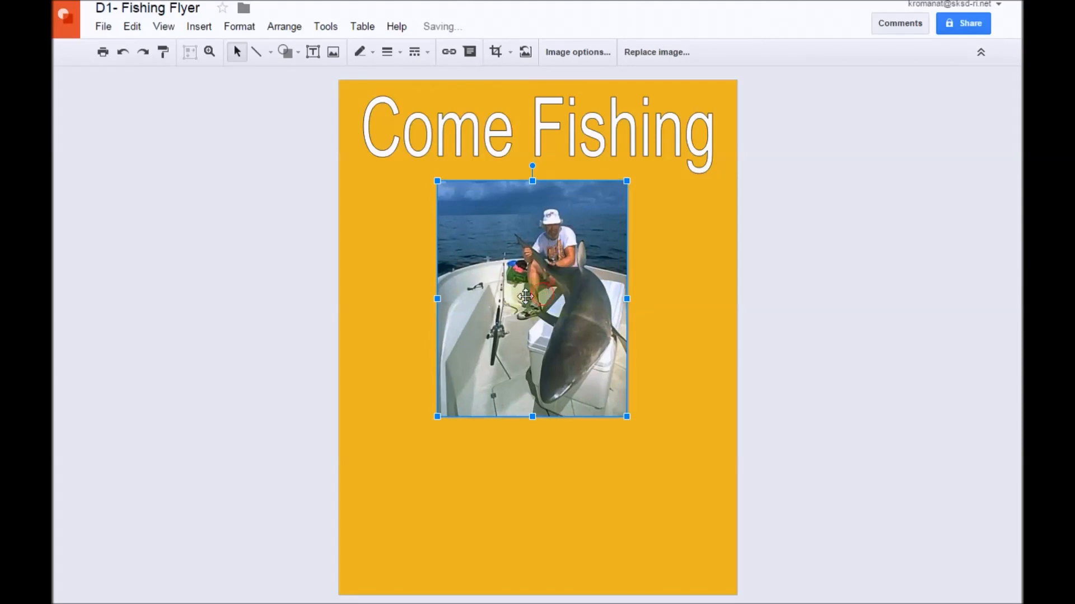
{"action": "mouse_move", "coordinate": [787, 344]}
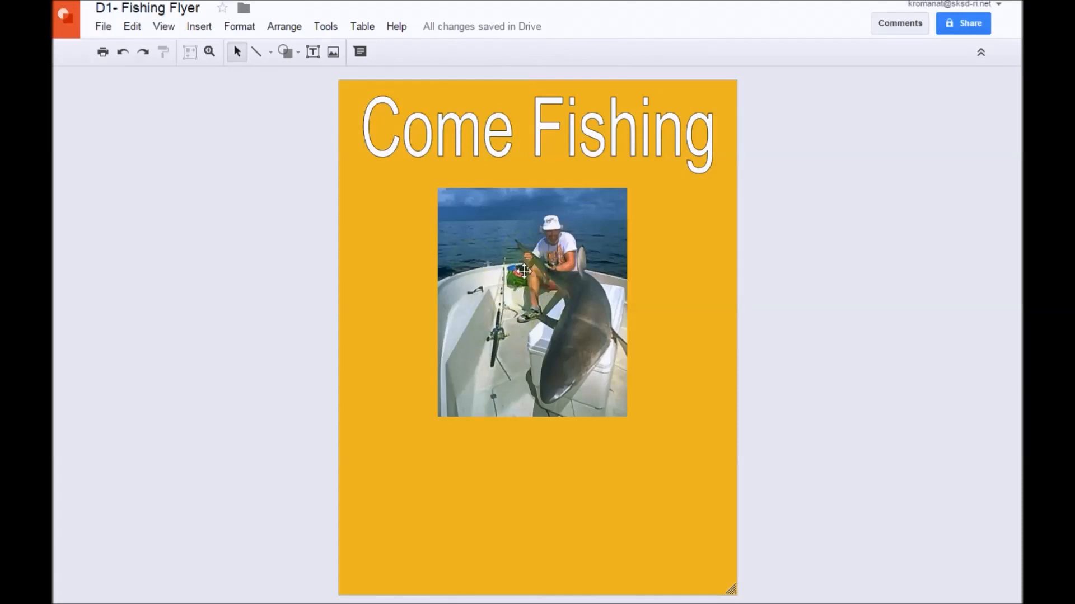
Step: Start an image insert using the By URL option and open a web image search
{"action": "left_click", "coordinate": [199, 27]}
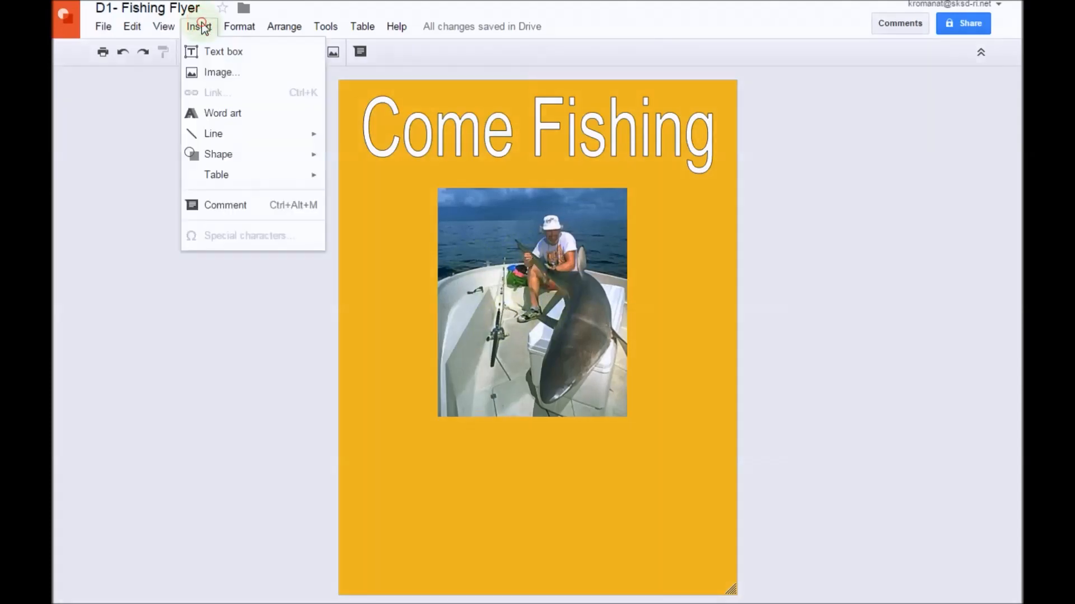
{"action": "left_click", "coordinate": [221, 72]}
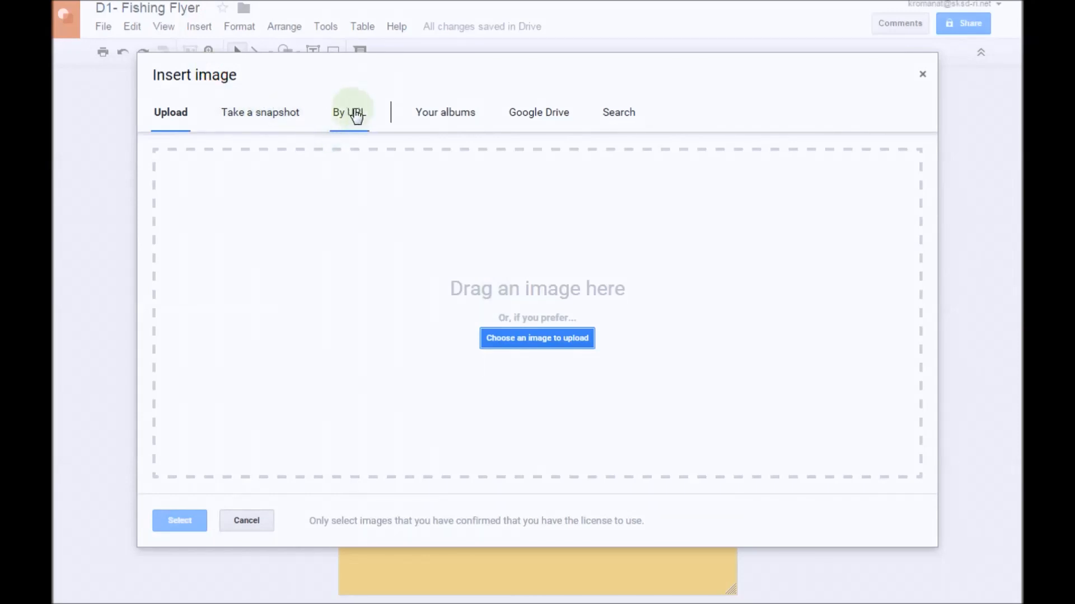
{"action": "left_click", "coordinate": [348, 112]}
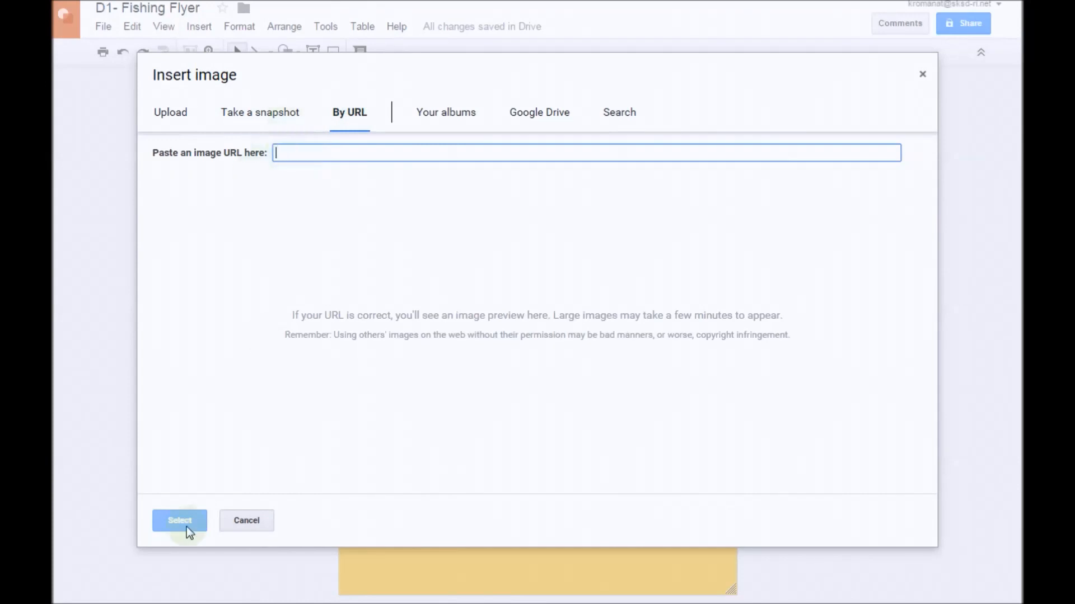
{"action": "left_click", "coordinate": [200, 555]}
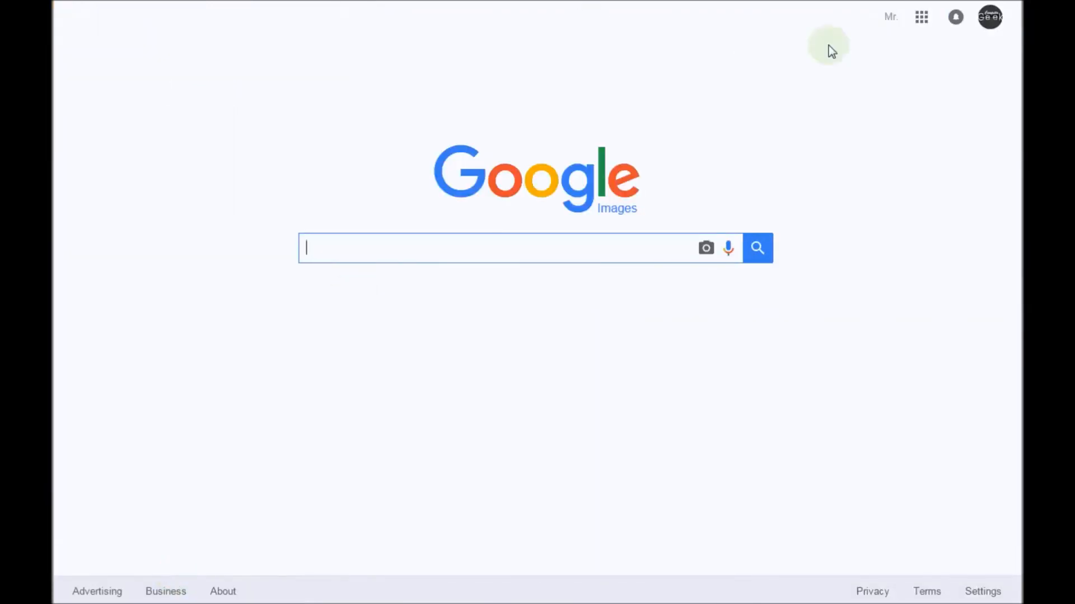
{"action": "mouse_move", "coordinate": [570, 215]}
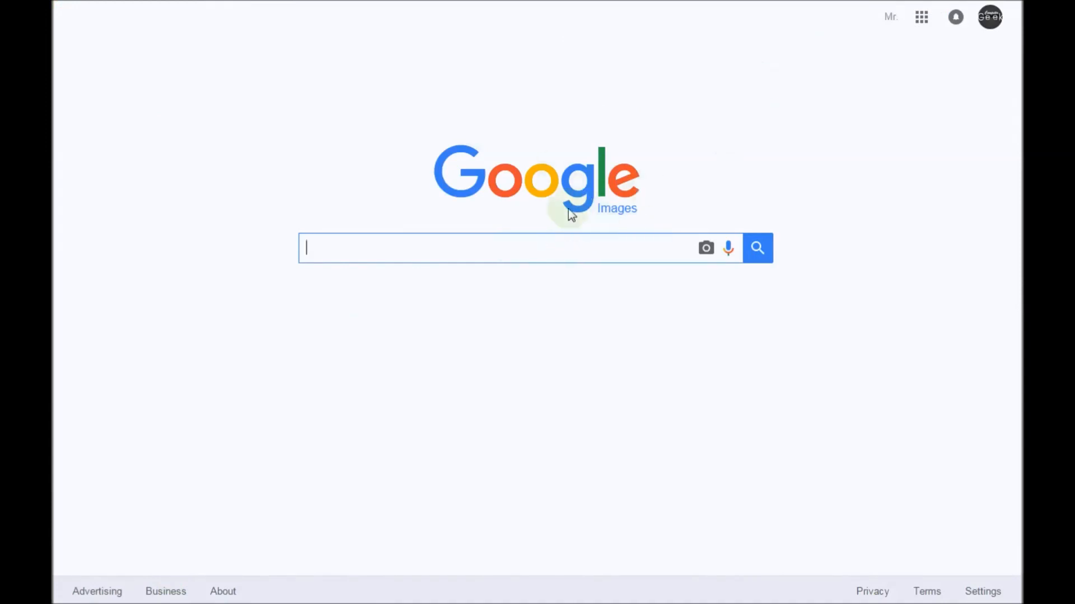
{"action": "mouse_move", "coordinate": [345, 244]}
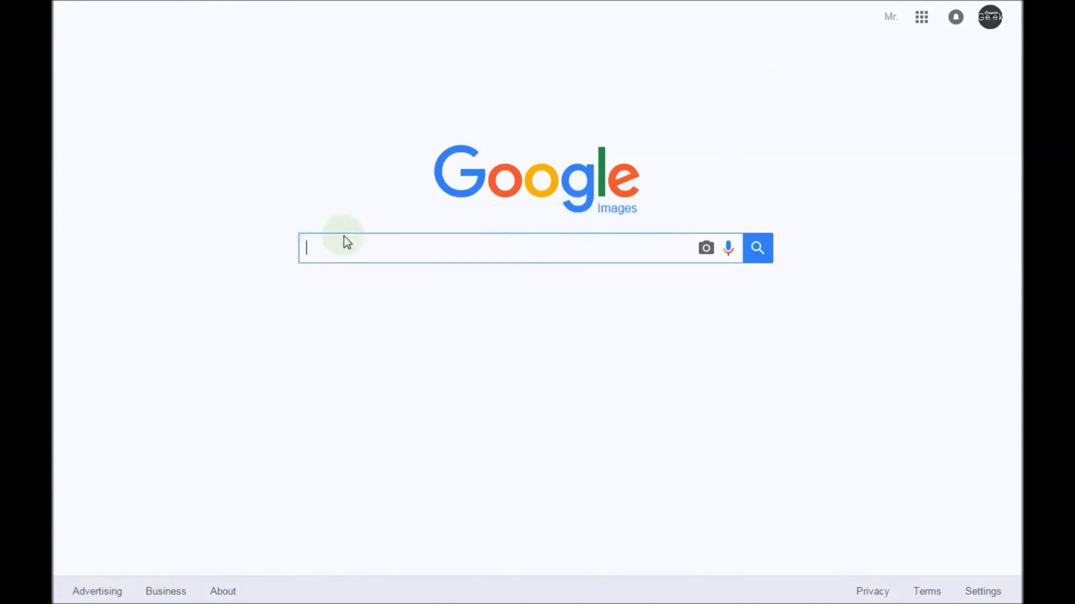
Step: Search Google Images for 'fishing' using the suggested query
{"action": "type", "text": "fishing"}
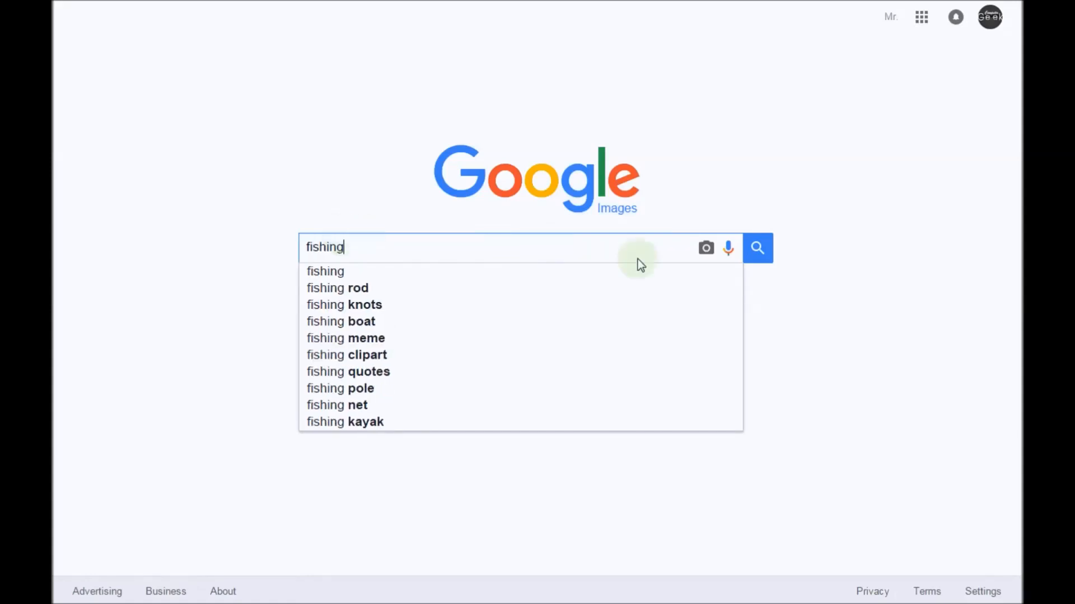
{"action": "left_click", "coordinate": [757, 247]}
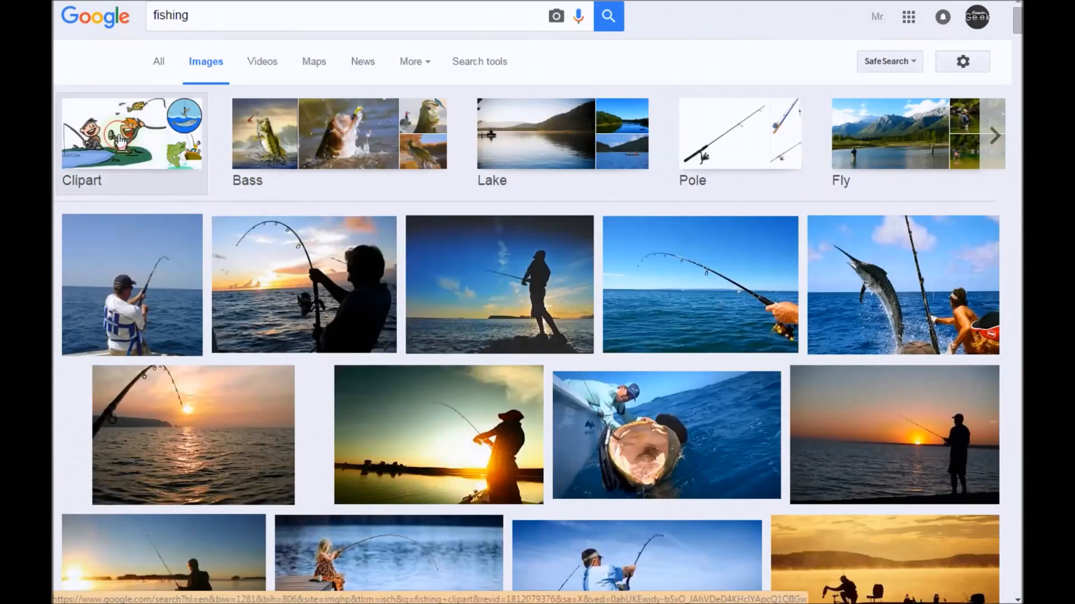
Step: Limit fishing results to transparent clipart and preview the fisherman-and-fish cartoon
{"action": "left_click", "coordinate": [131, 133]}
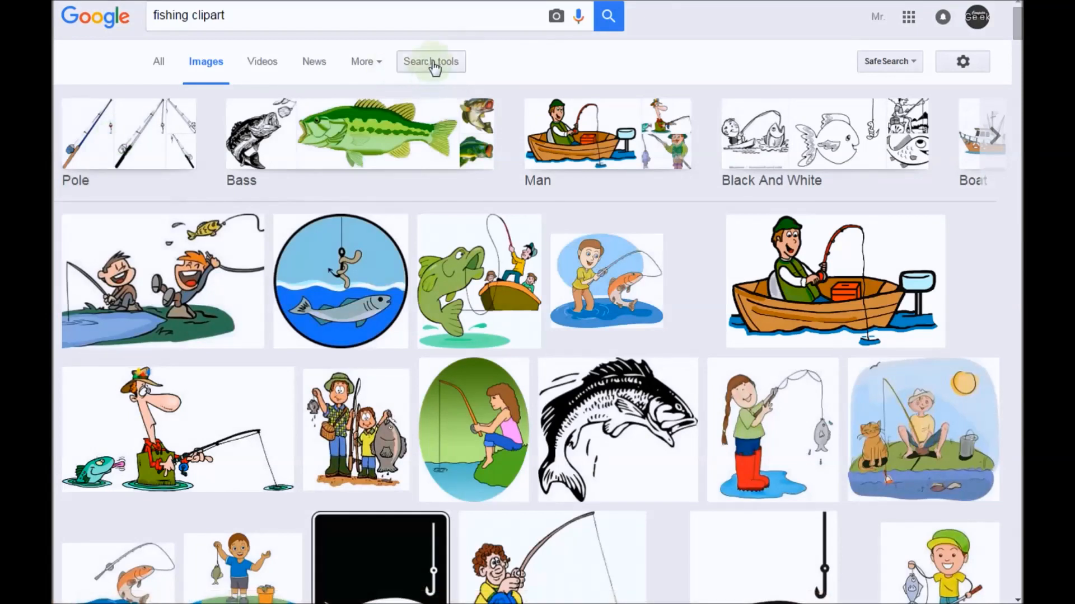
{"action": "left_click", "coordinate": [430, 61]}
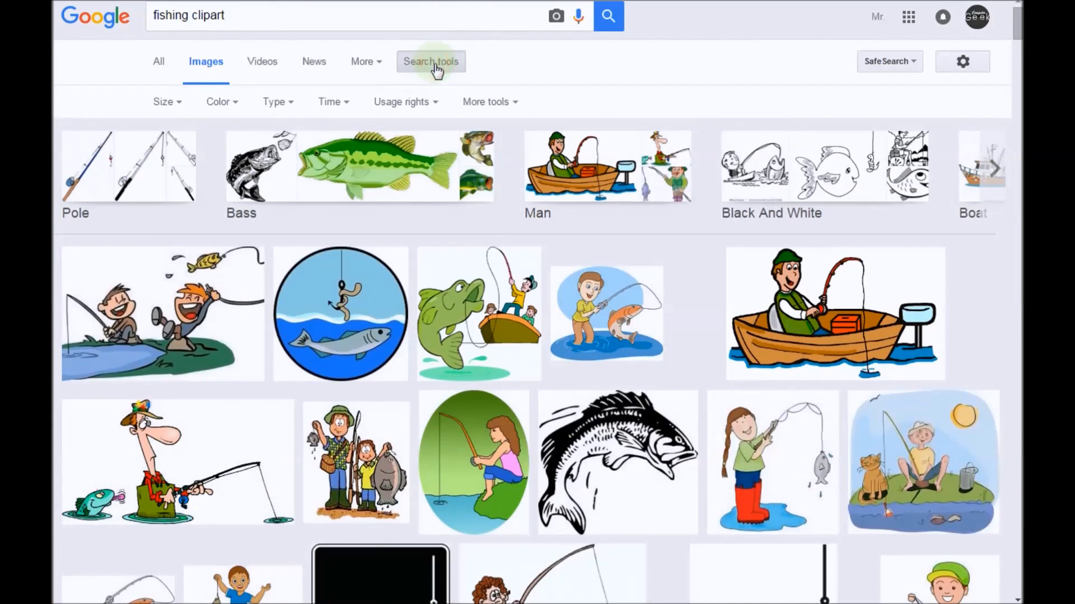
{"action": "mouse_move", "coordinate": [241, 106]}
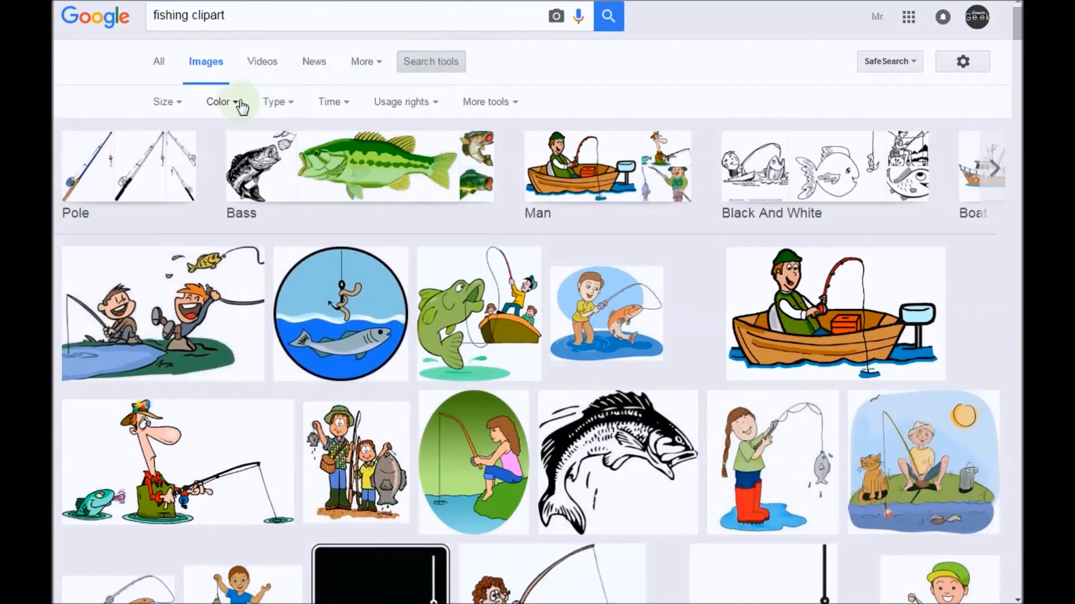
{"action": "left_click", "coordinate": [221, 101]}
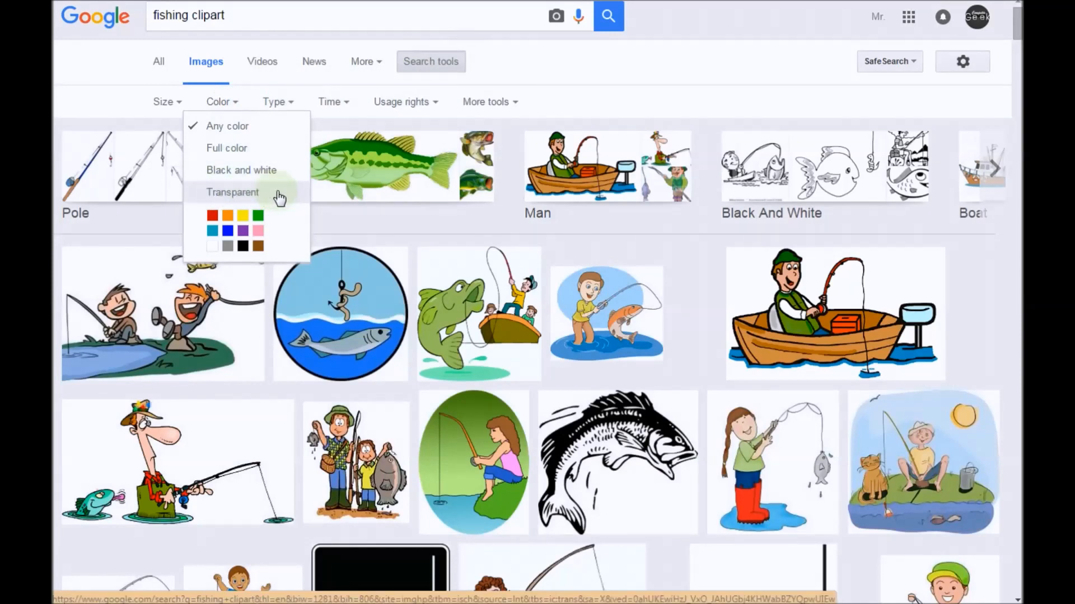
{"action": "left_click", "coordinate": [233, 192]}
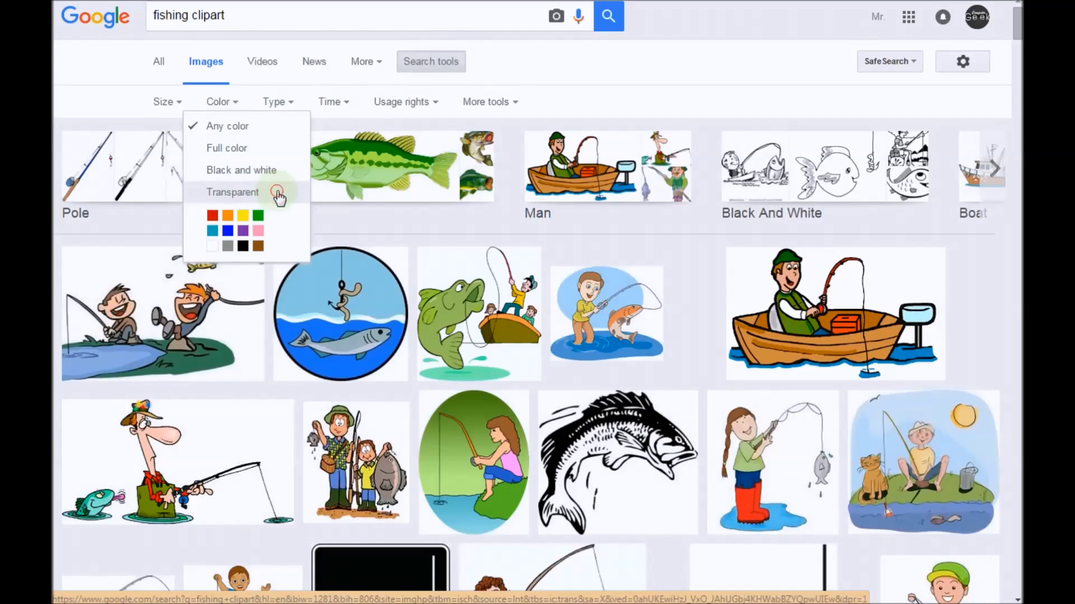
{"action": "left_click", "coordinate": [233, 192]}
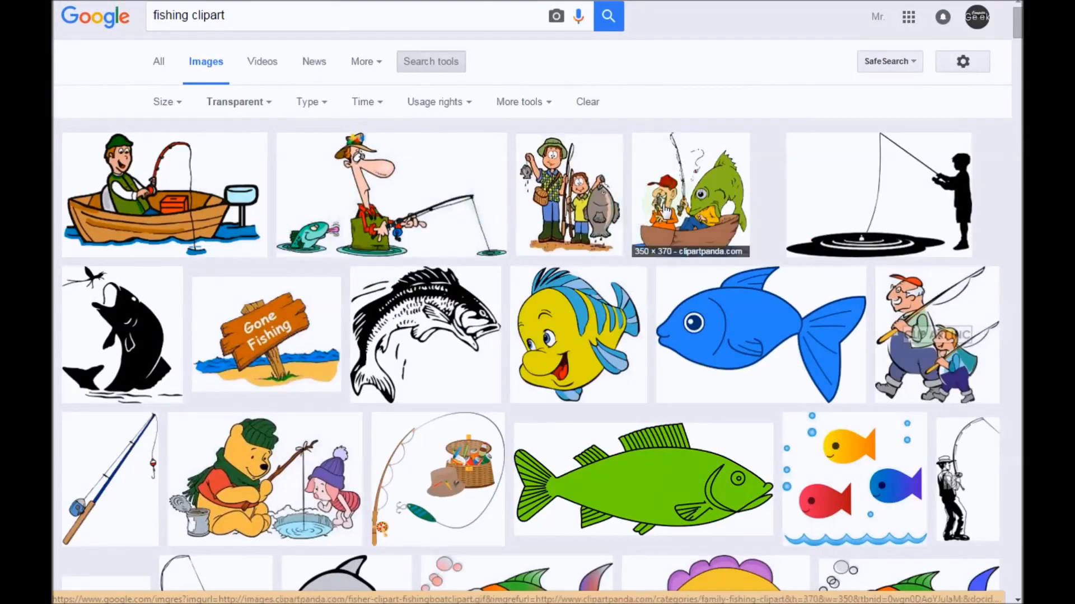
{"action": "mouse_move", "coordinate": [712, 199]}
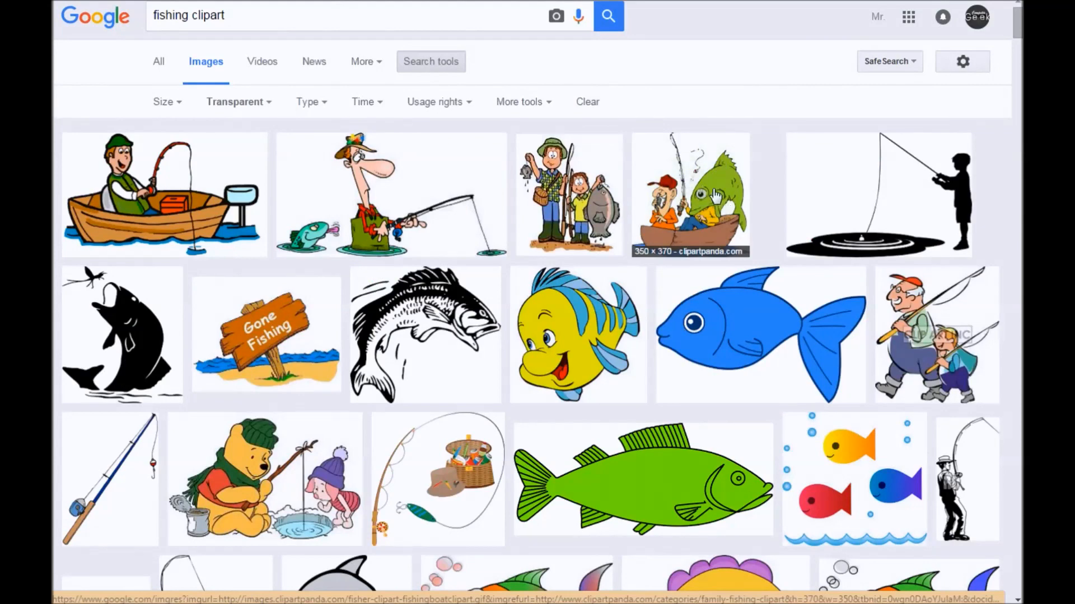
{"action": "left_click", "coordinate": [689, 195]}
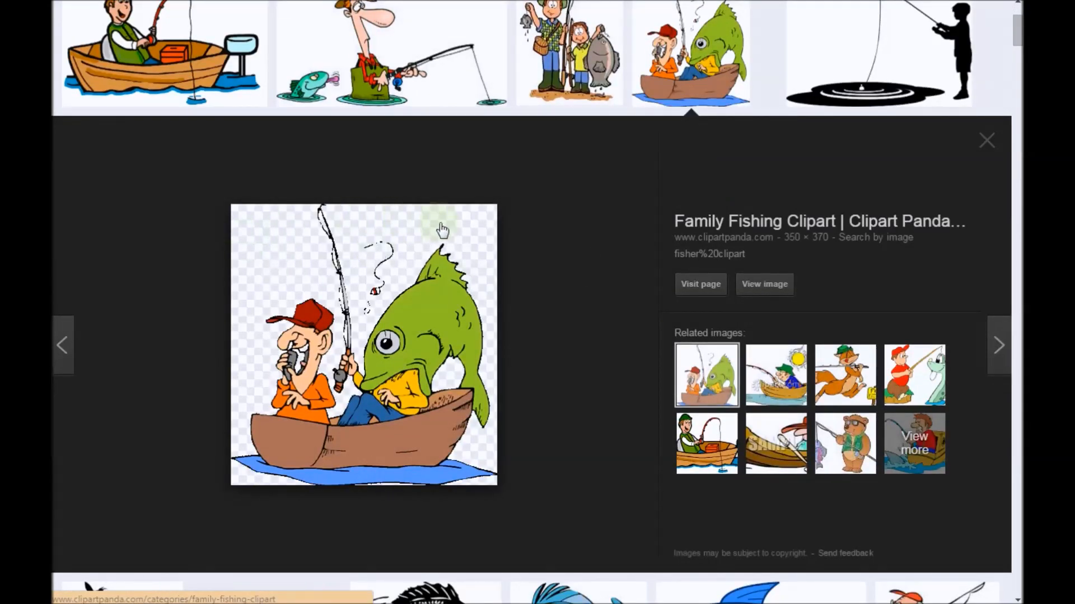
{"action": "mouse_move", "coordinate": [274, 265]}
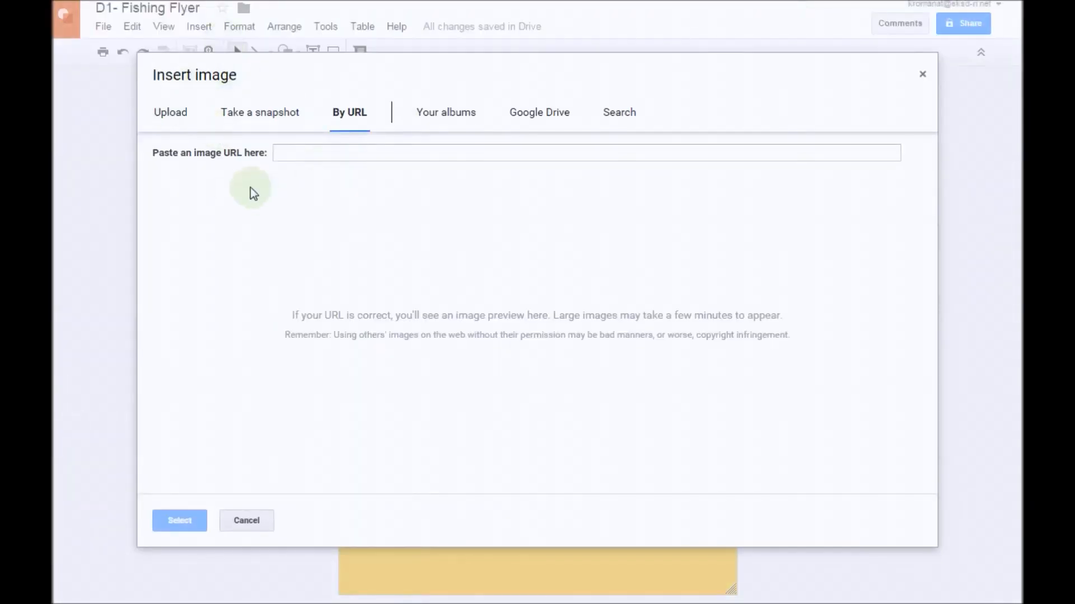
{"action": "left_click", "coordinate": [586, 152]}
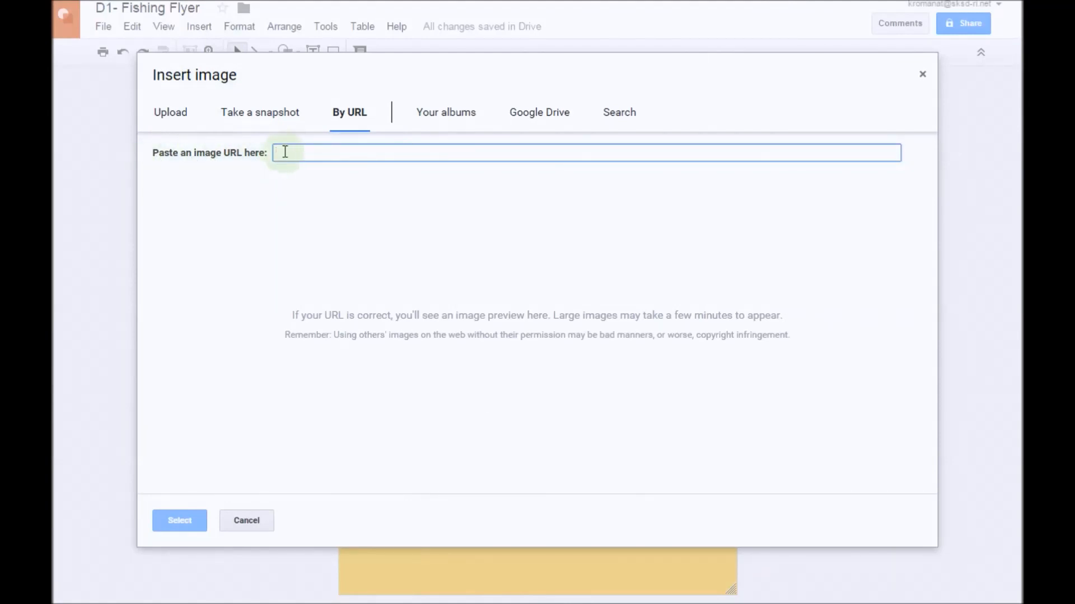
{"action": "type", "text": "http://images.clipartpanda.com/fisher-clipart-fishingboatclipart.gif"}
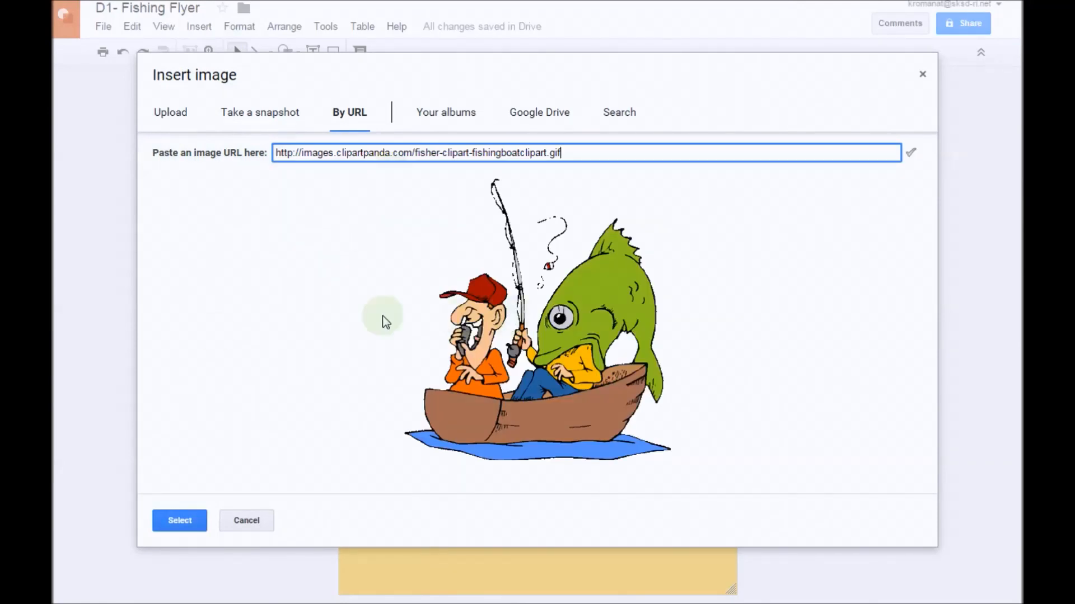
{"action": "left_click", "coordinate": [179, 520]}
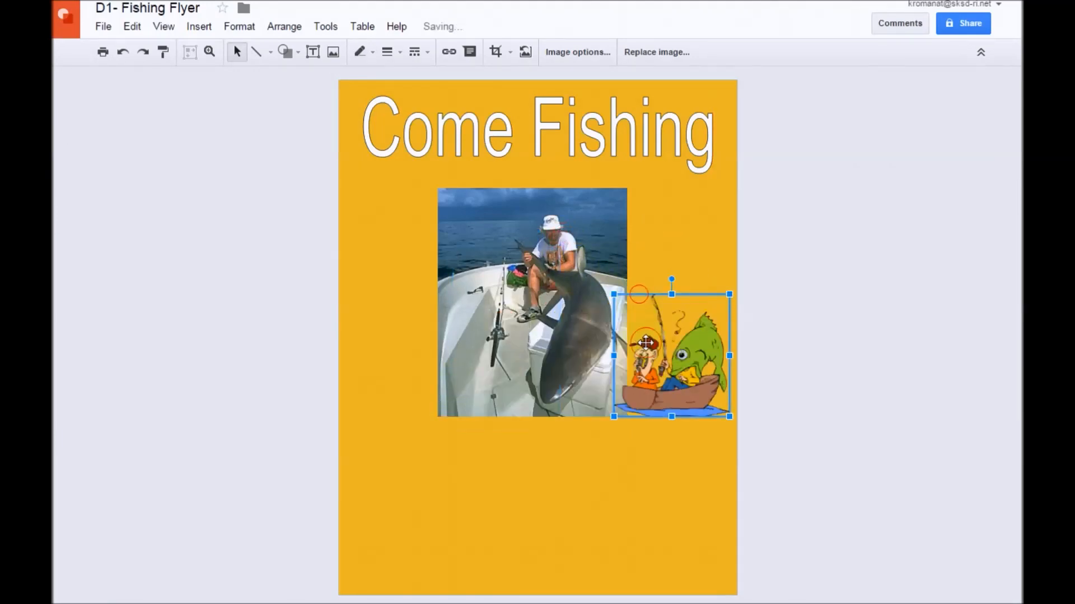
Step: Place the cartoon right of the shark photo and a mirrored copy on its left
{"action": "left_click_drag", "start_coordinate": [671, 354], "coordinate": [672, 321]}
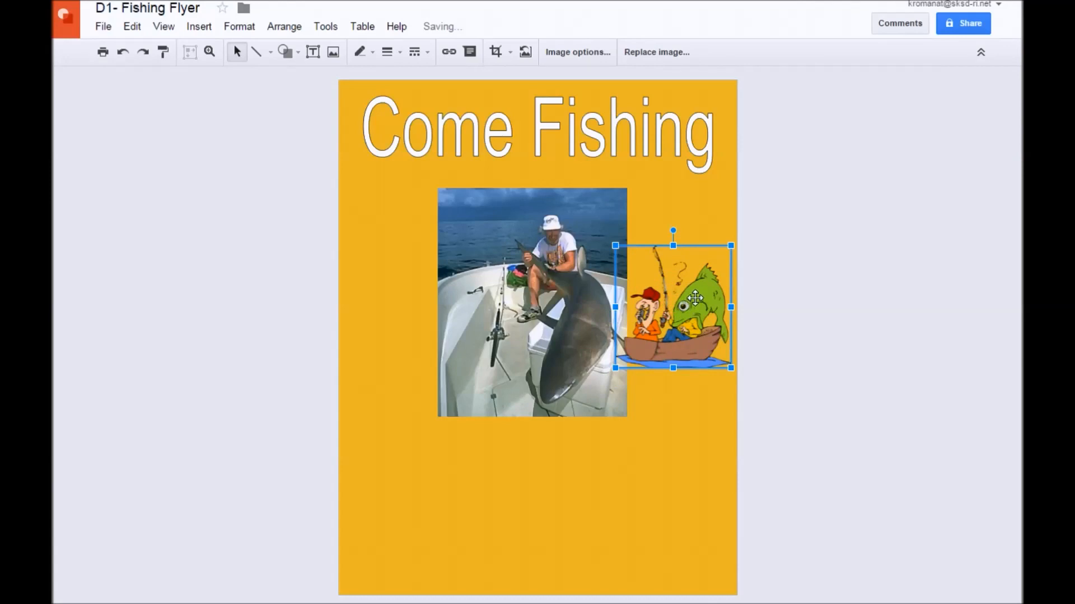
{"action": "mouse_move", "coordinate": [394, 280]}
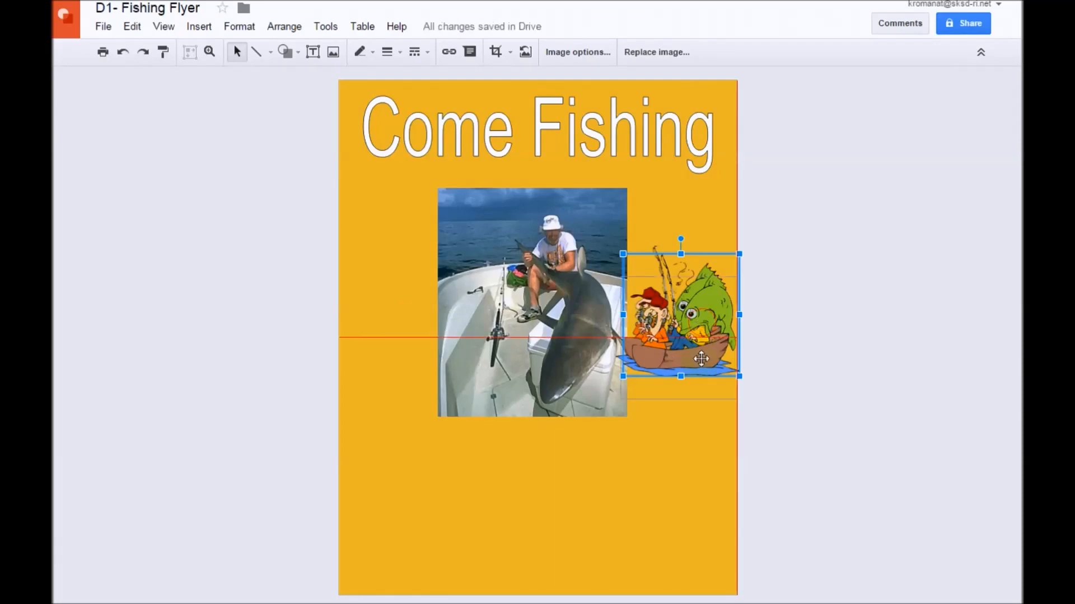
{"action": "left_click_drag", "start_coordinate": [678, 315], "coordinate": [678, 411]}
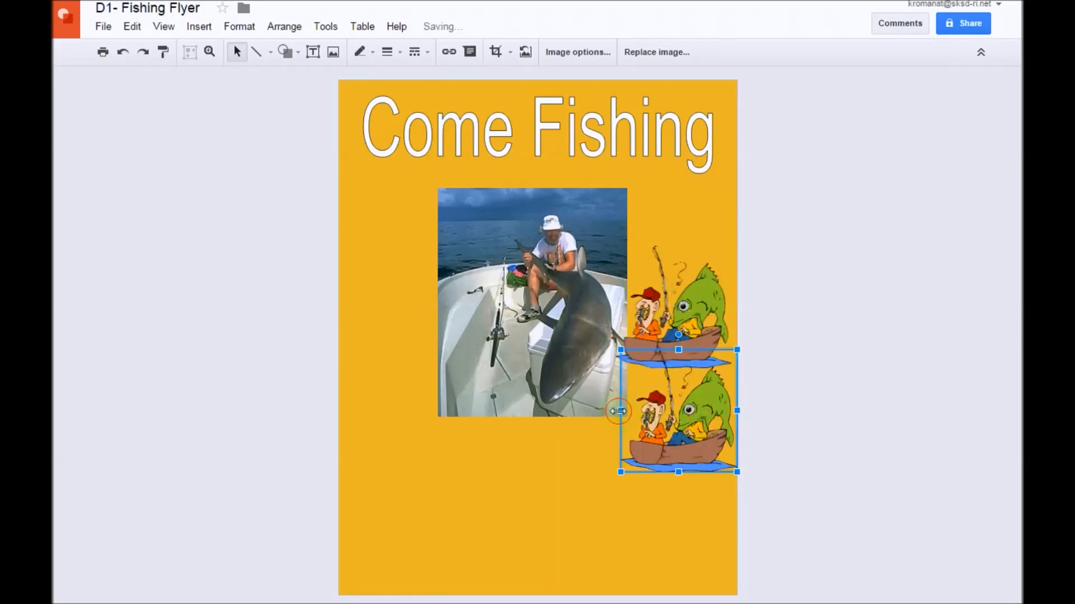
{"action": "left_click_drag", "start_coordinate": [679, 411], "coordinate": [791, 411]}
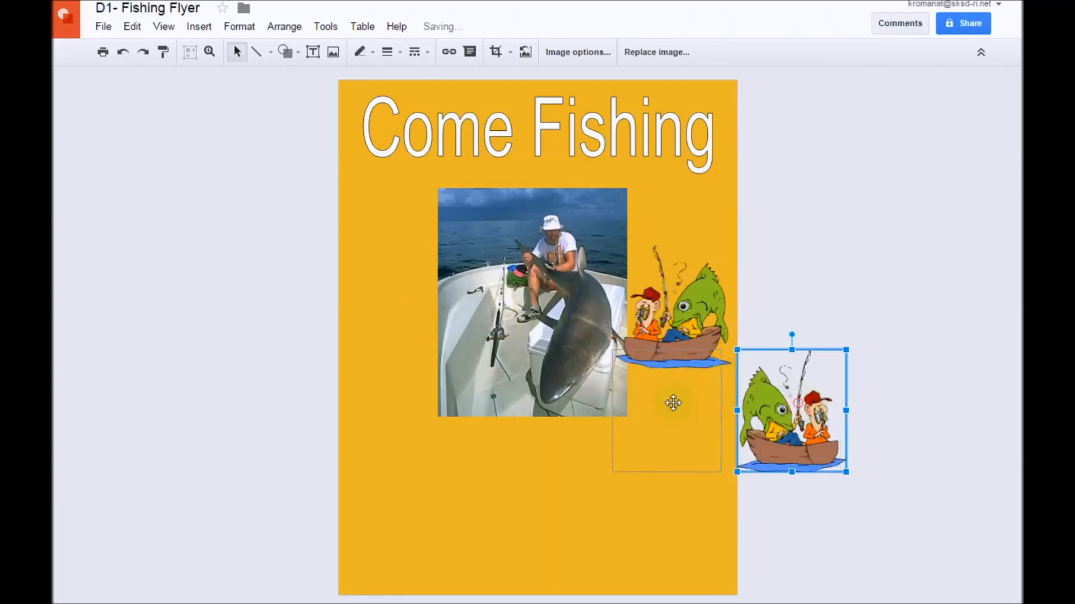
{"action": "left_click_drag", "start_coordinate": [791, 408], "coordinate": [669, 408]}
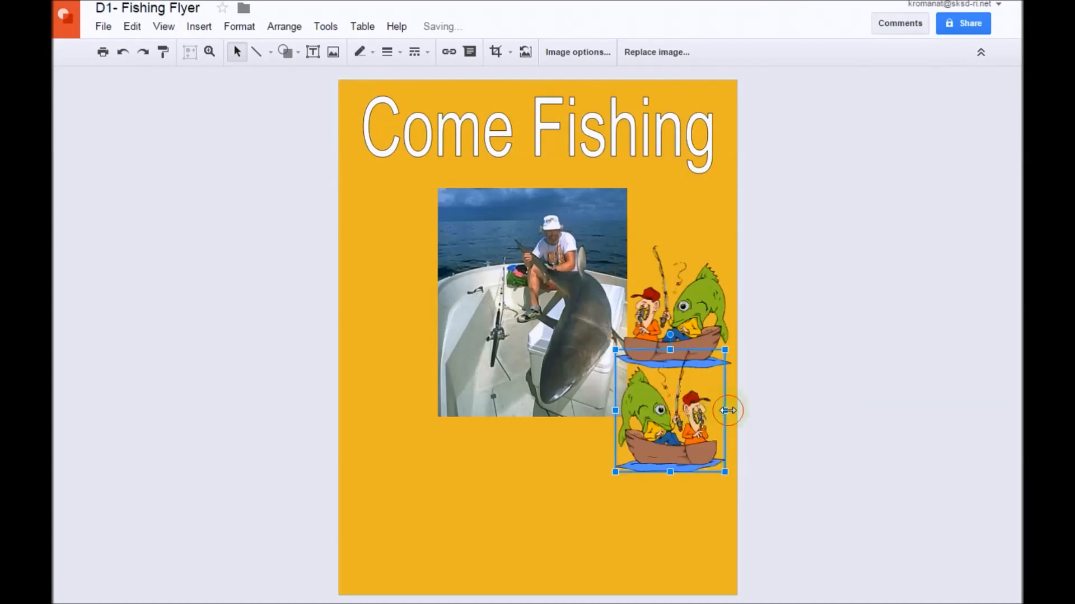
{"action": "left_click_drag", "start_coordinate": [726, 411], "coordinate": [730, 410]}
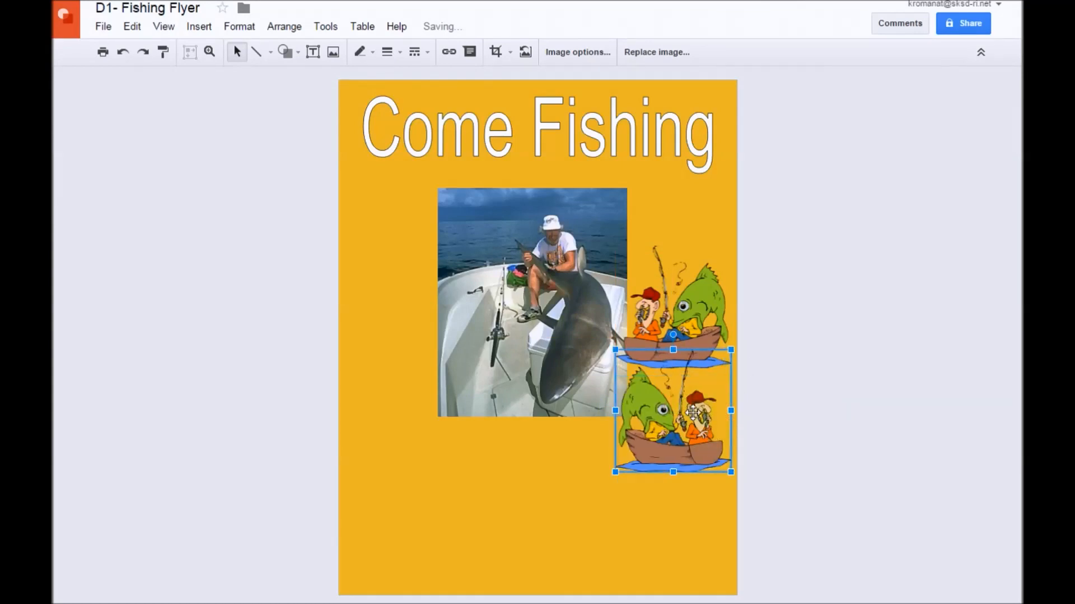
{"action": "left_click_drag", "start_coordinate": [671, 411], "coordinate": [396, 312]}
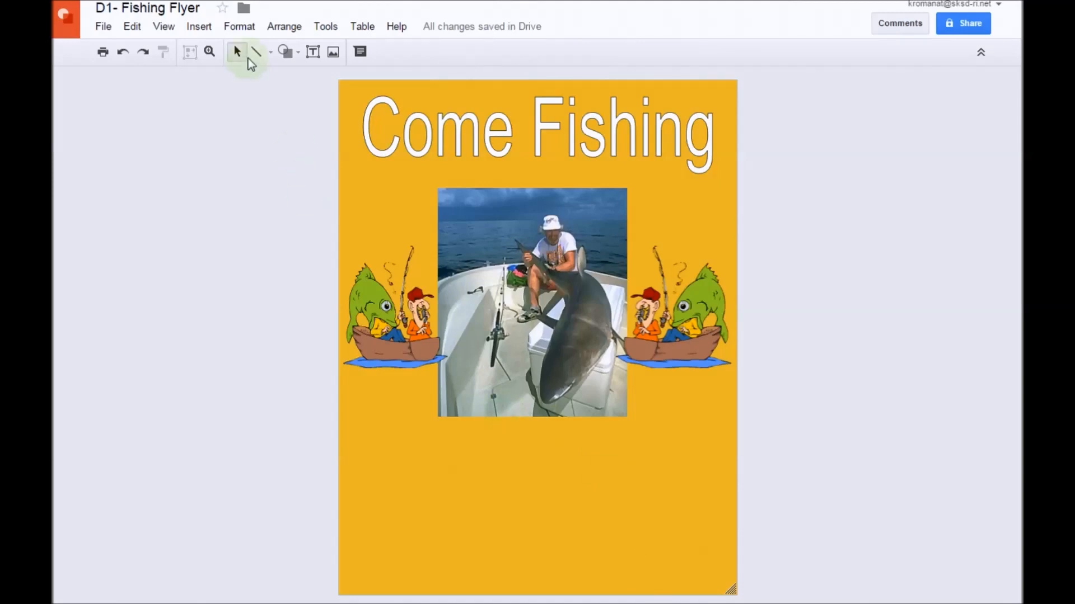
Step: Draw a text box below the shark photo and type 'Affordable Pricing'
{"action": "left_click", "coordinate": [199, 26]}
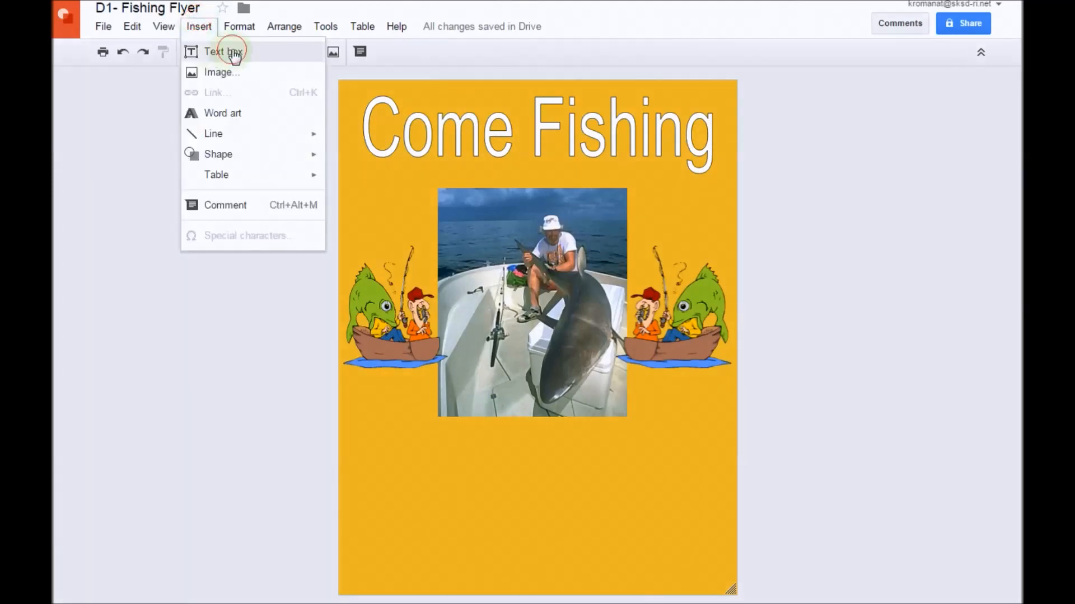
{"action": "left_click", "coordinate": [222, 52]}
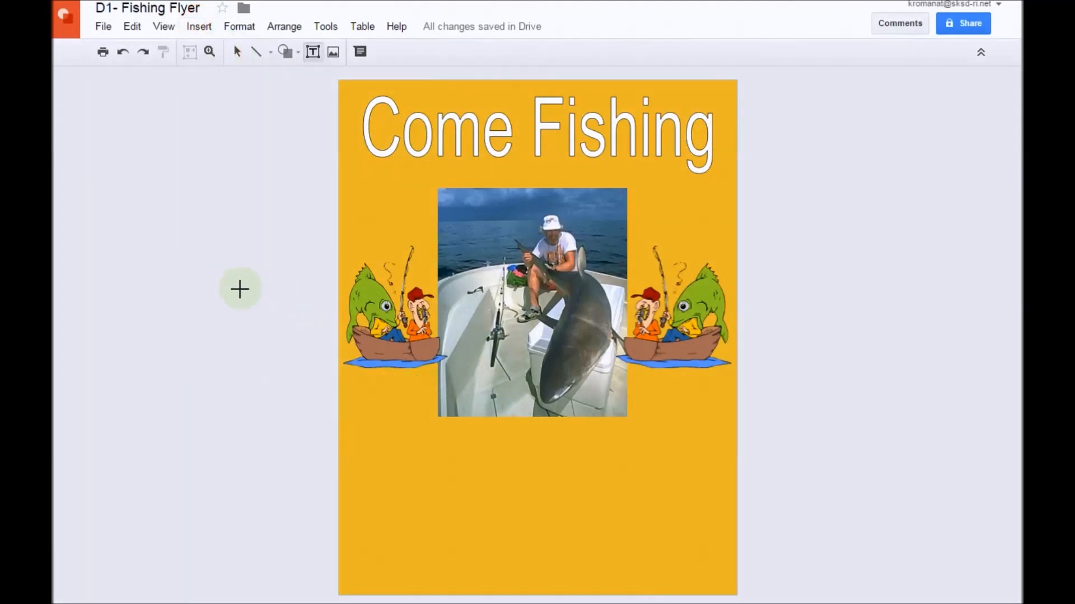
{"action": "mouse_move", "coordinate": [427, 436]}
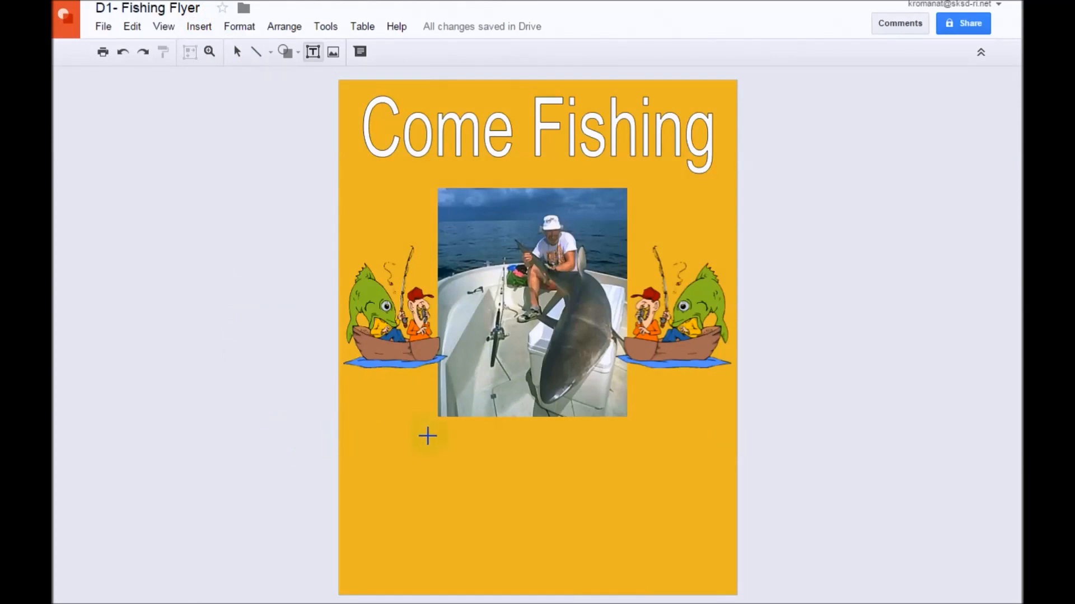
{"action": "mouse_move", "coordinate": [420, 424]}
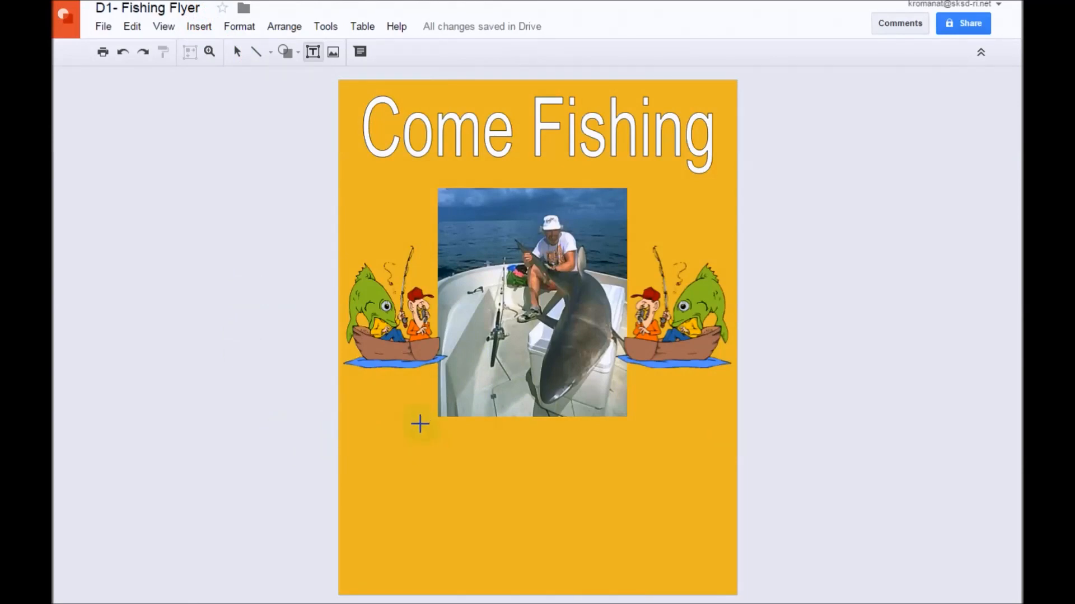
{"action": "left_click_drag", "start_coordinate": [420, 423], "coordinate": [627, 438]}
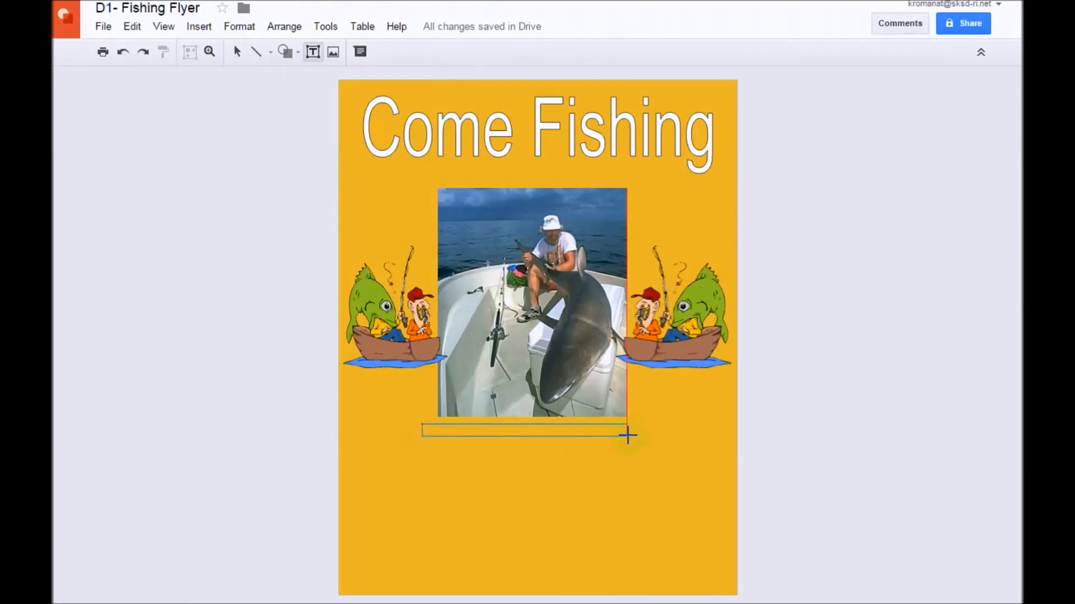
{"action": "left_click_drag", "start_coordinate": [627, 436], "coordinate": [644, 430]}
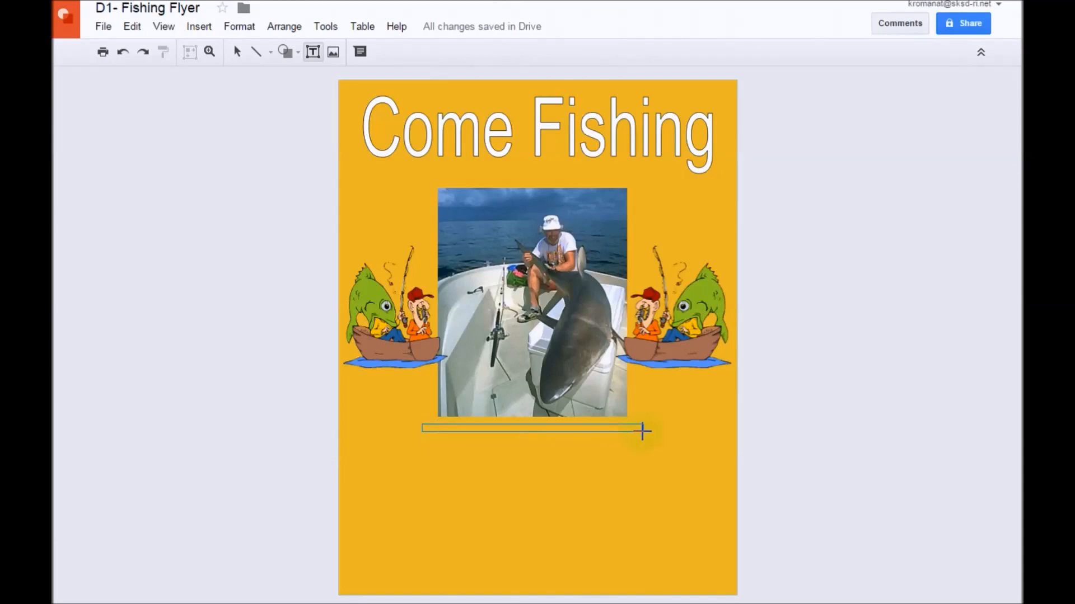
{"action": "left_click_drag", "start_coordinate": [643, 430], "coordinate": [645, 480]}
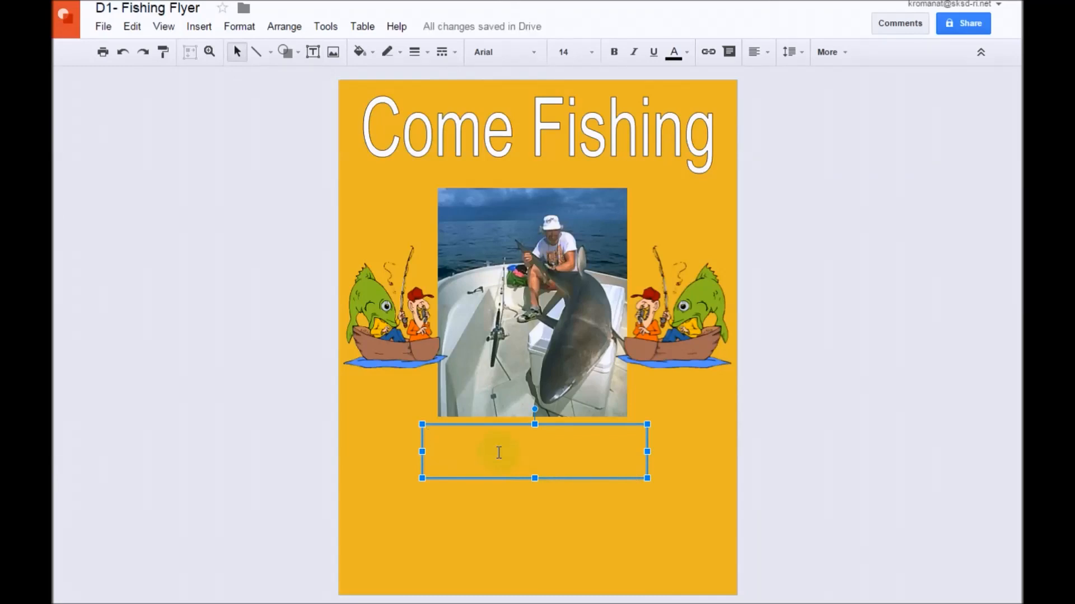
{"action": "type", "text": "Affordable P"}
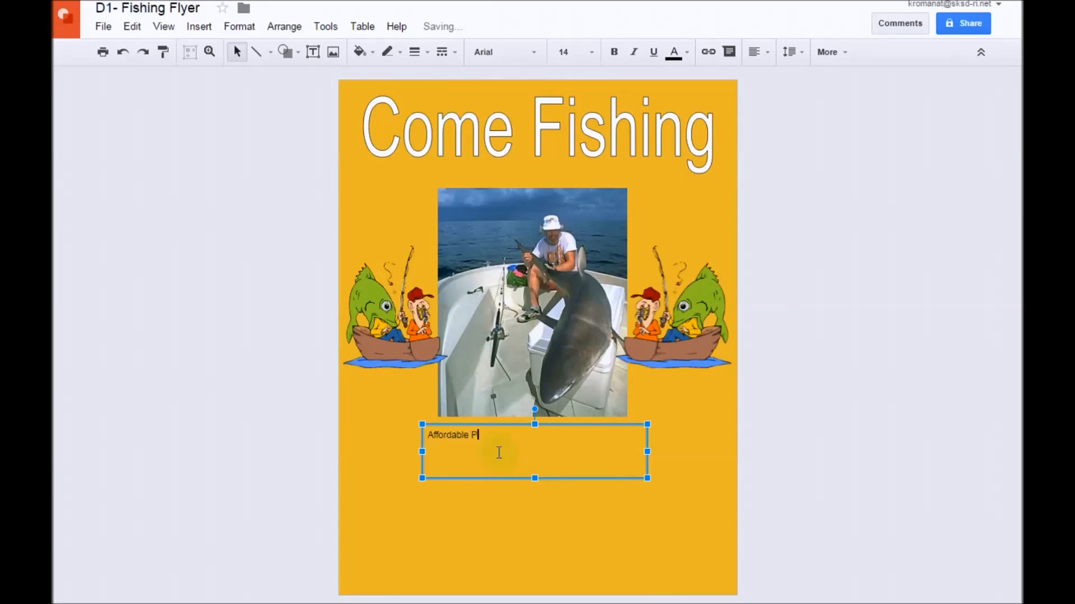
{"action": "type", "text": "ricing"}
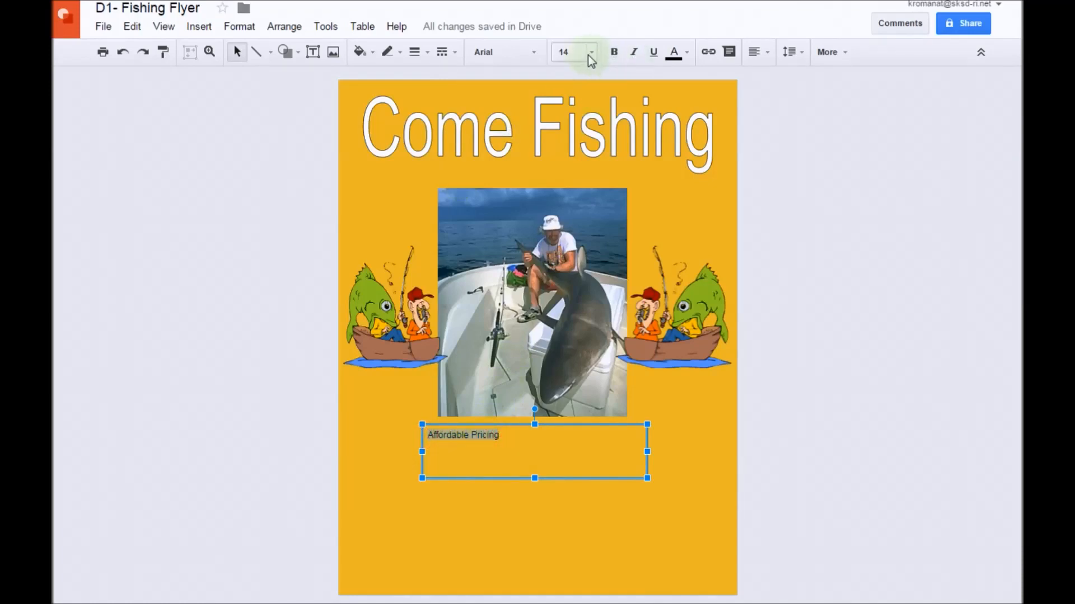
Step: Make the caption size 30, centred horizontally and vertically
{"action": "left_click", "coordinate": [590, 52]}
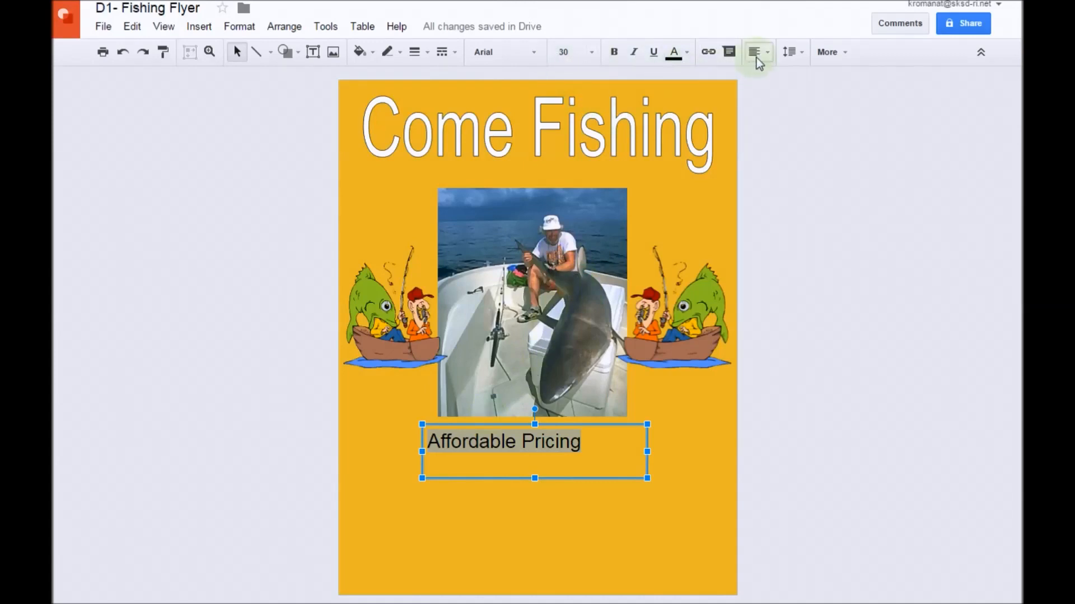
{"action": "mouse_move", "coordinate": [754, 52]}
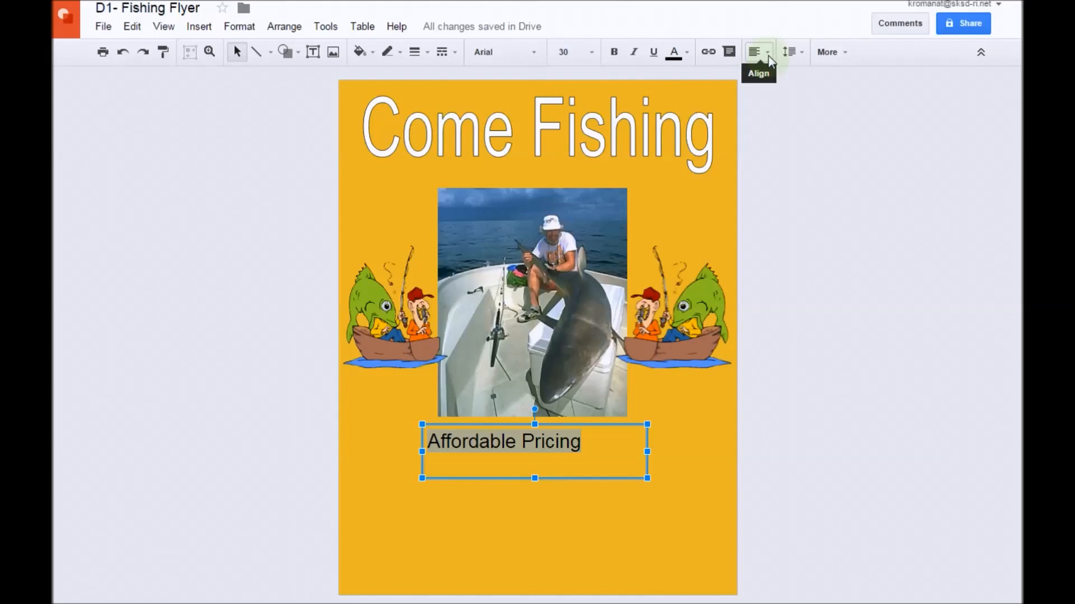
{"action": "left_click", "coordinate": [754, 52]}
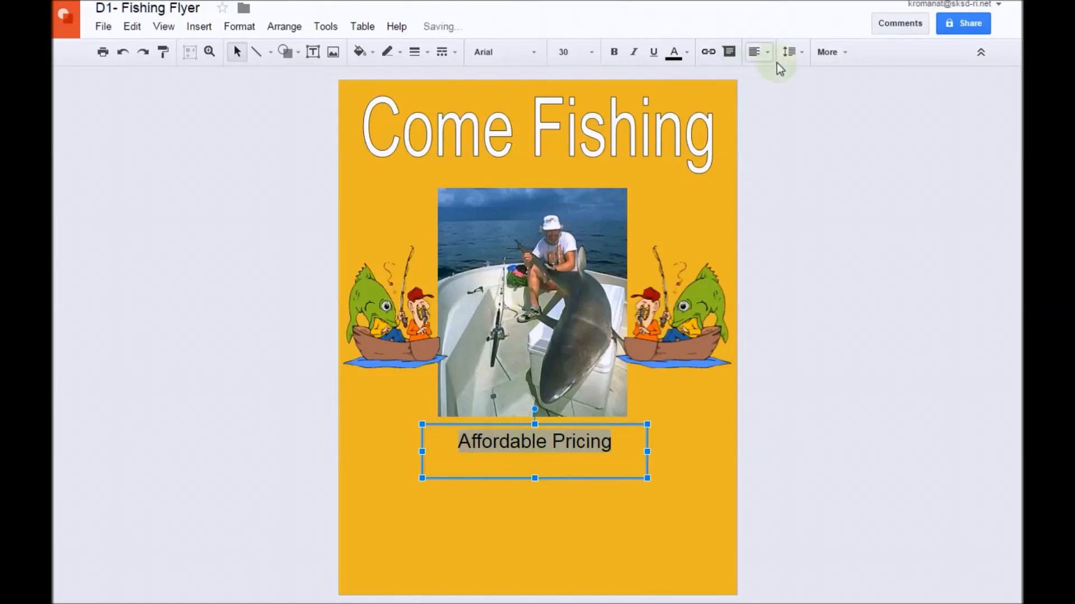
{"action": "left_click", "coordinate": [754, 52]}
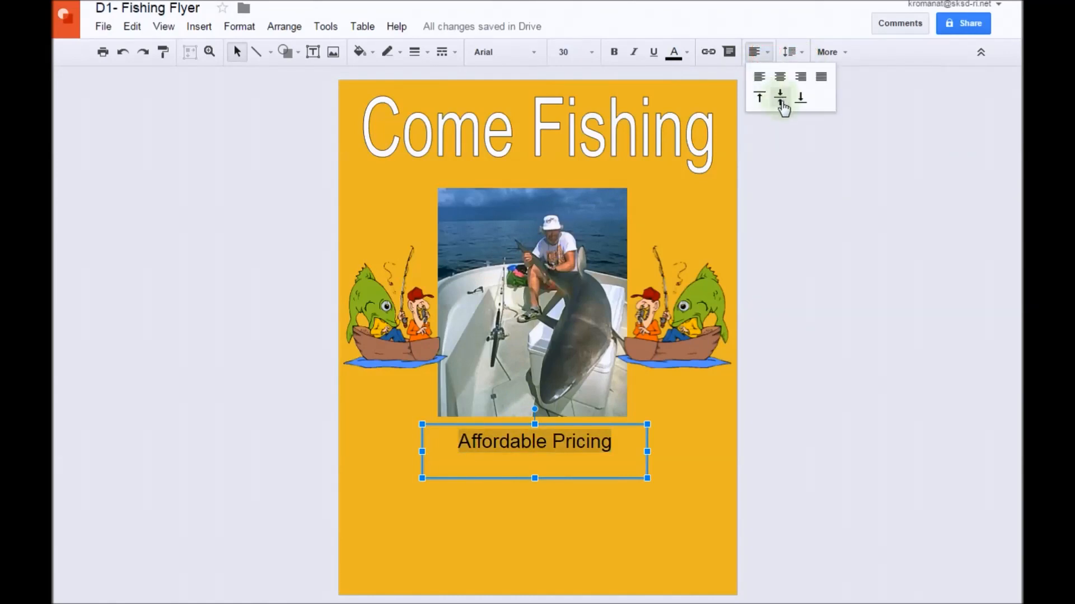
{"action": "left_click", "coordinate": [800, 96]}
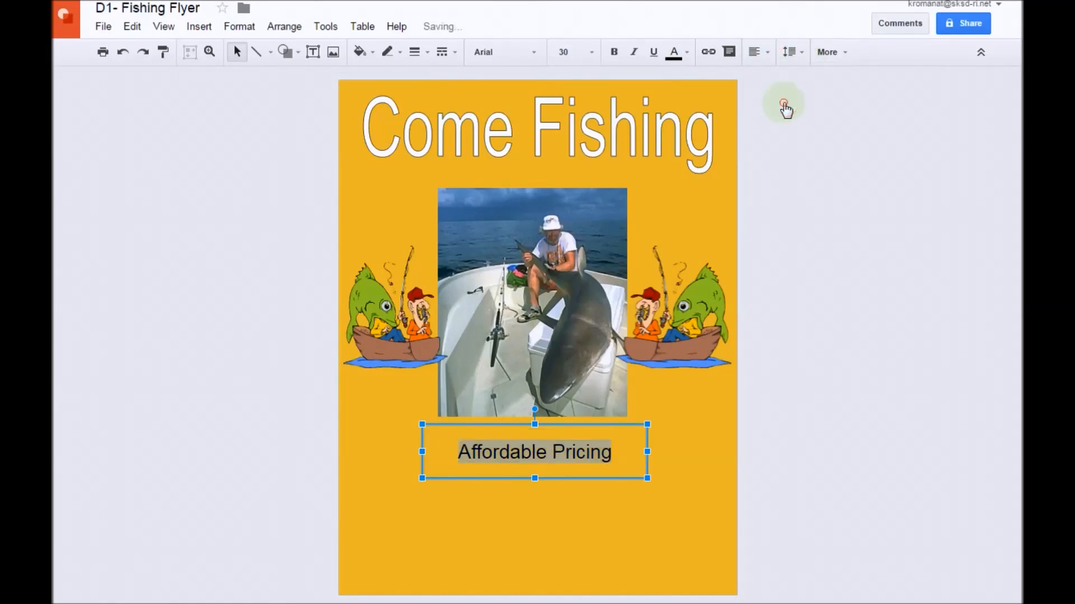
{"action": "mouse_move", "coordinate": [786, 108]}
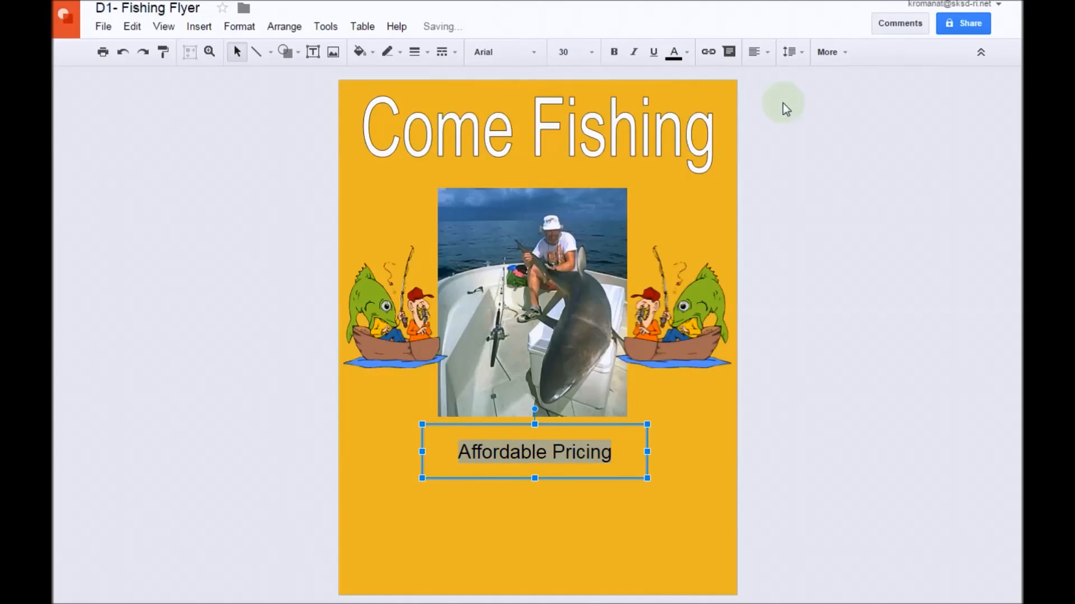
{"action": "mouse_move", "coordinate": [517, 122]}
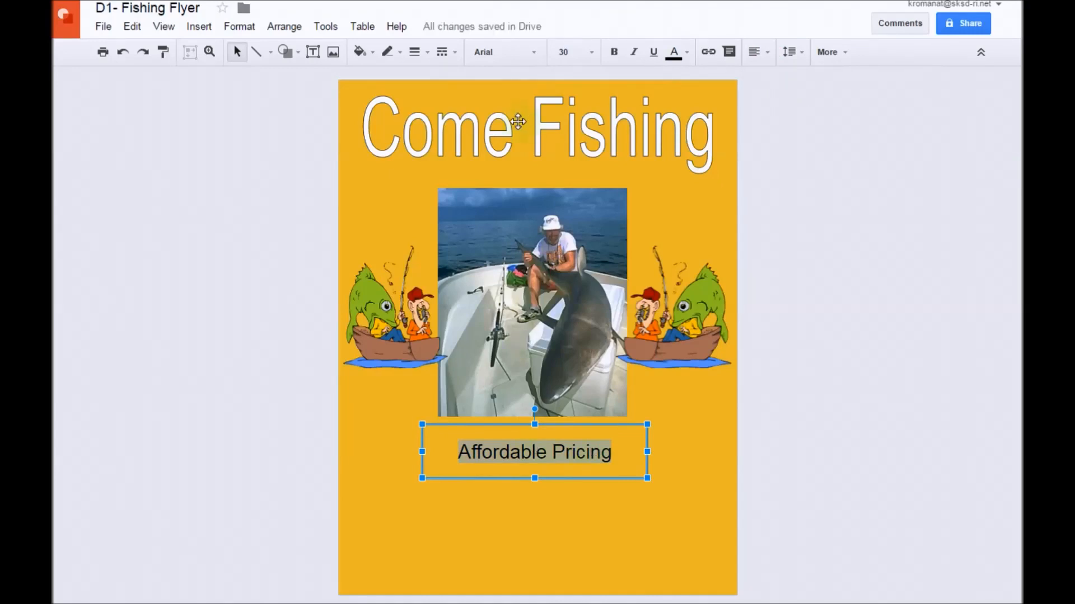
{"action": "mouse_move", "coordinate": [535, 52]}
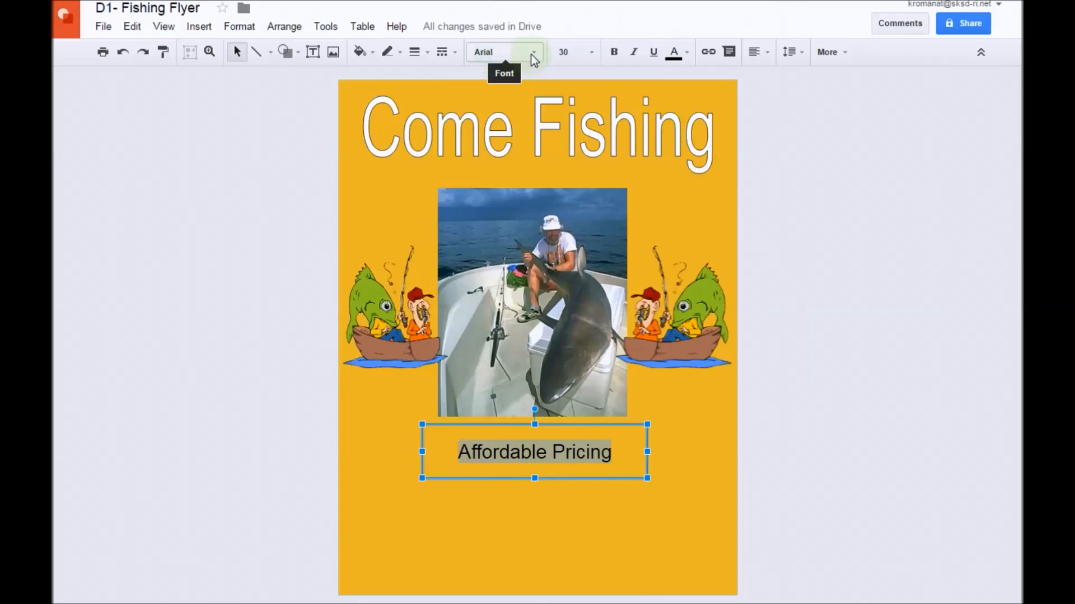
Step: Switch the caption to red Times New Roman and shrink the box height
{"action": "left_click", "coordinate": [504, 52]}
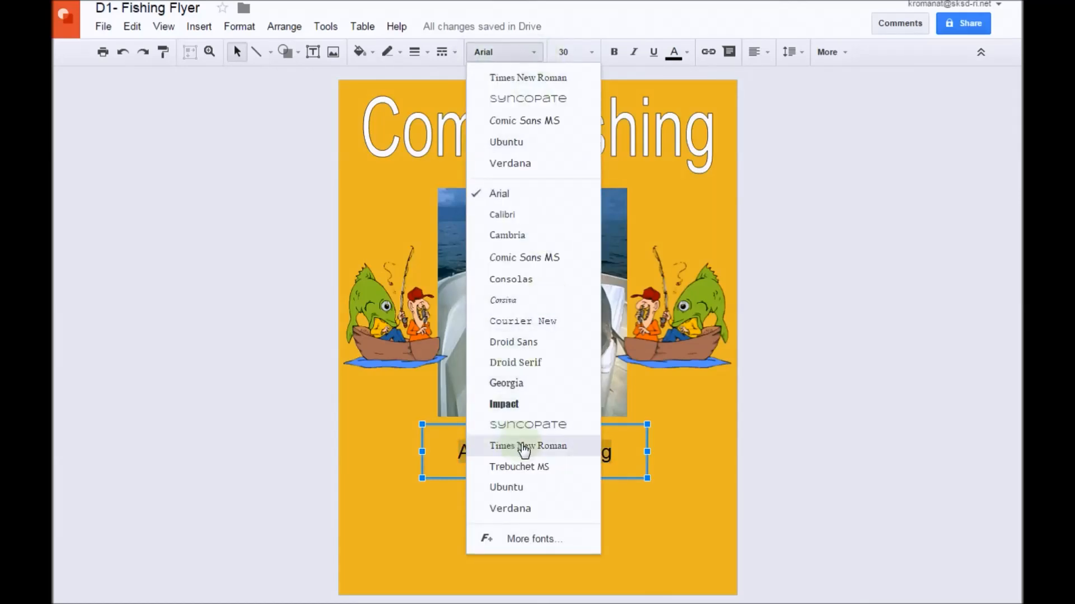
{"action": "left_click", "coordinate": [528, 445]}
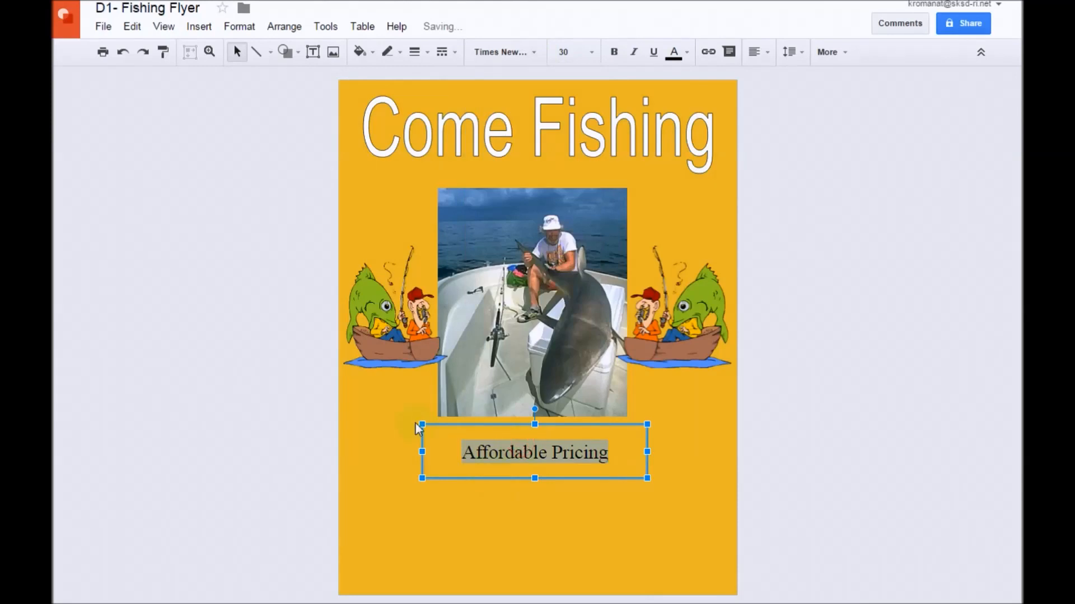
{"action": "mouse_move", "coordinate": [674, 51]}
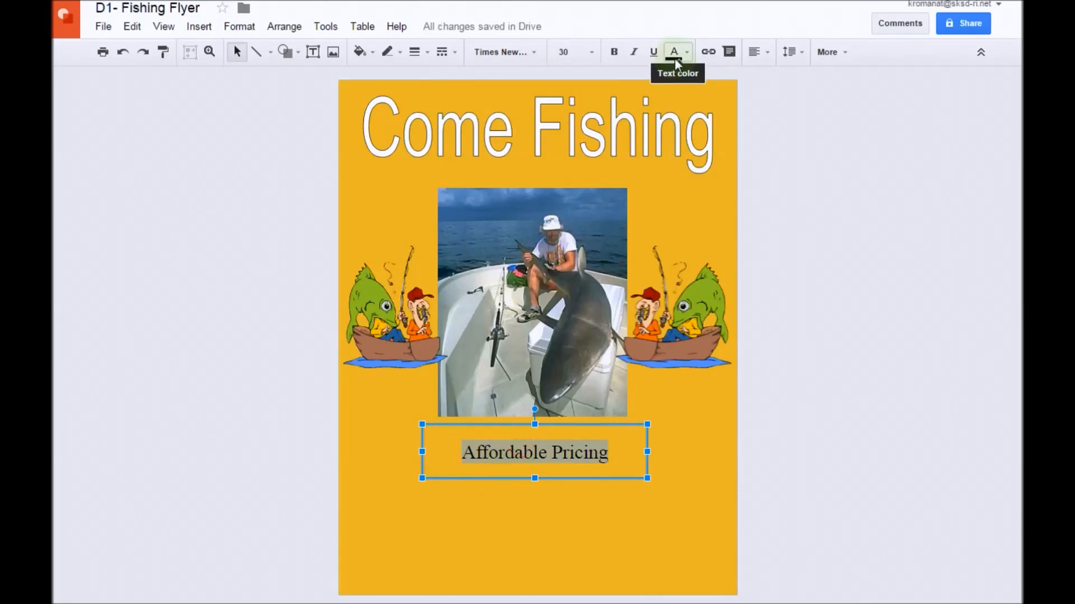
{"action": "left_click", "coordinate": [687, 52]}
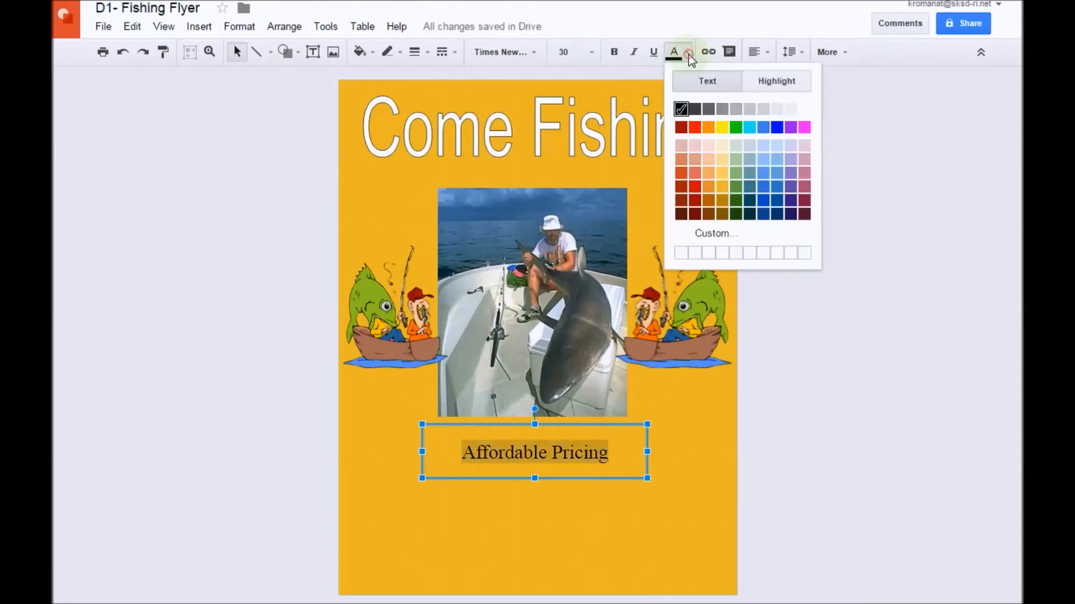
{"action": "left_click", "coordinate": [695, 127]}
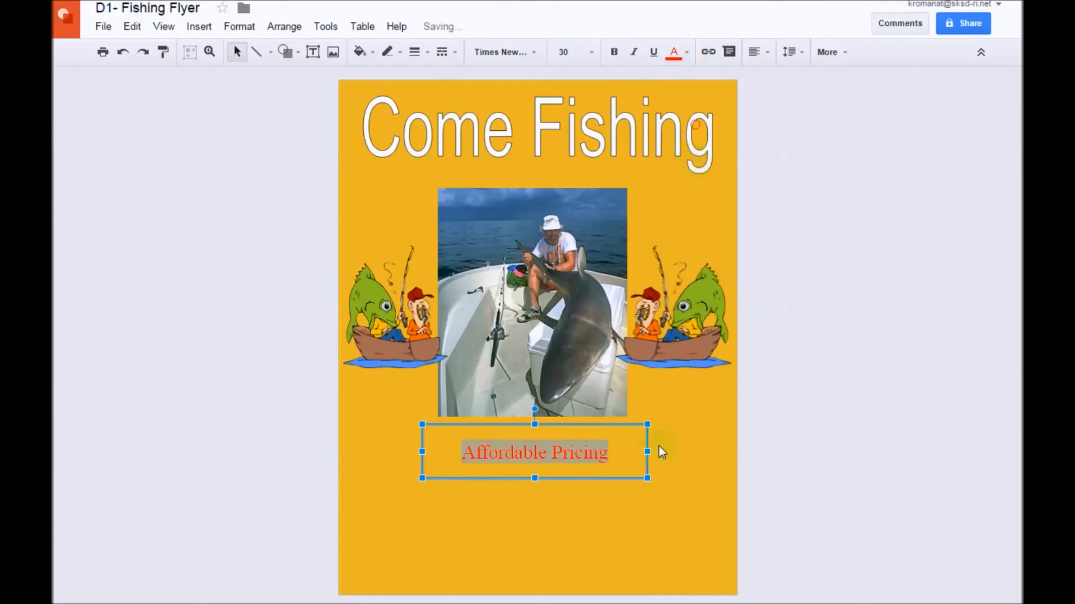
{"action": "left_click", "coordinate": [740, 442]}
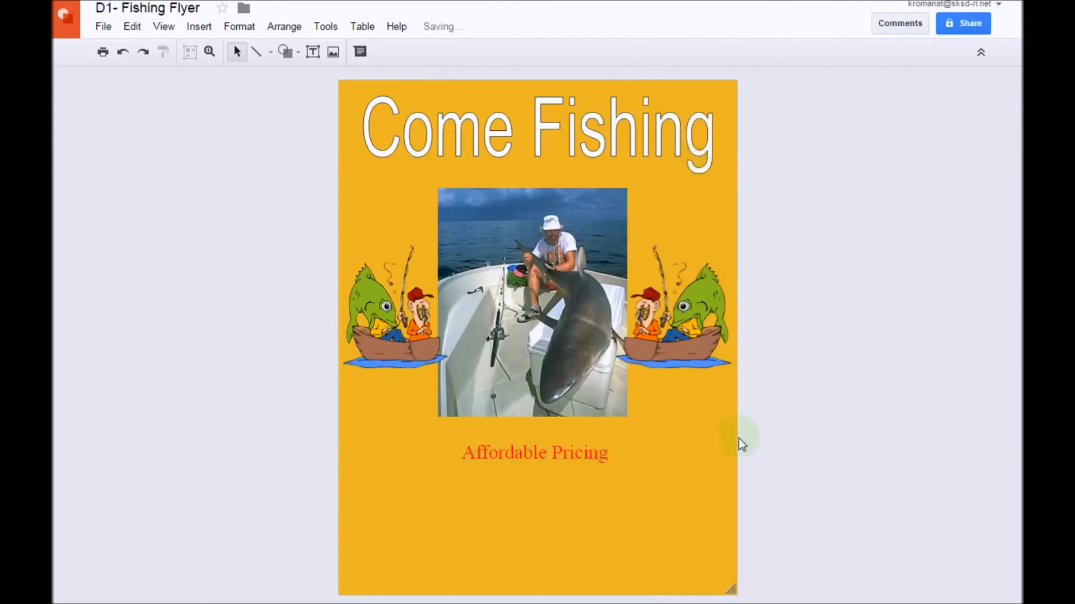
{"action": "left_click", "coordinate": [534, 453]}
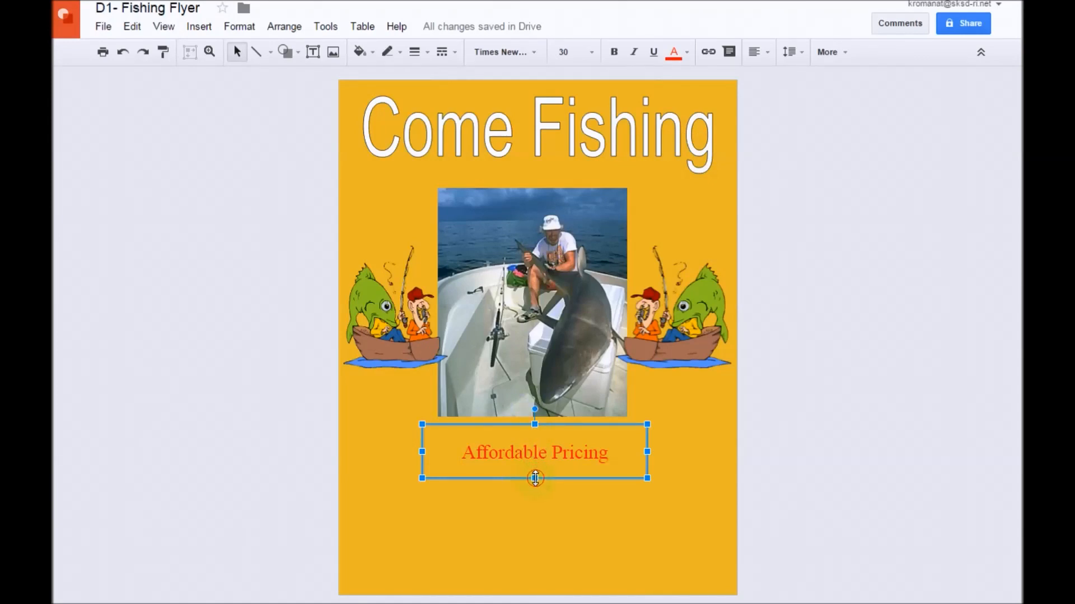
{"action": "left_click_drag", "start_coordinate": [534, 477], "coordinate": [534, 470]}
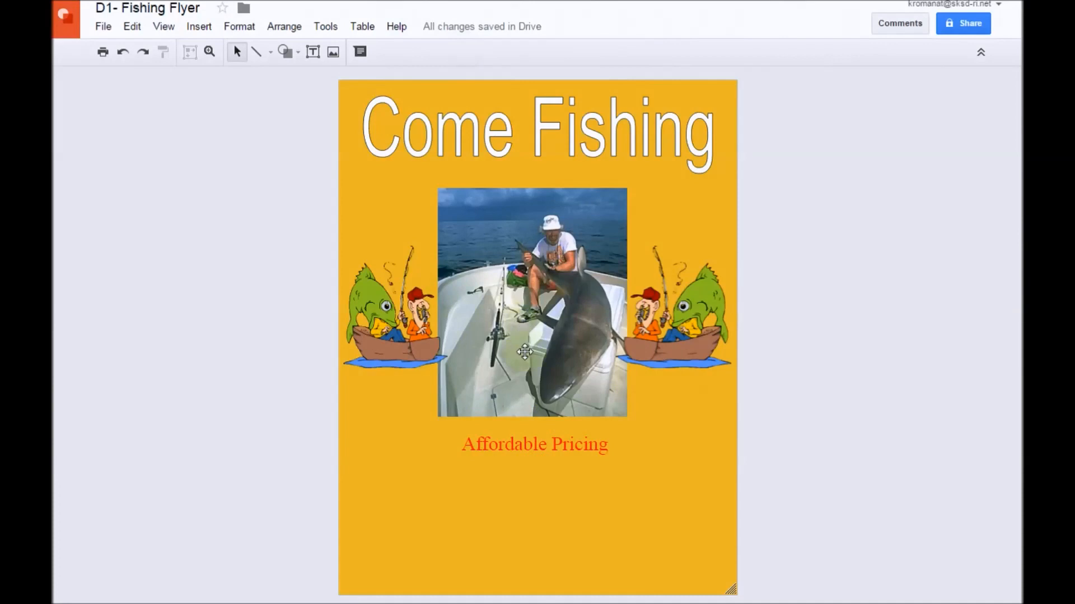
{"action": "mouse_move", "coordinate": [455, 348]}
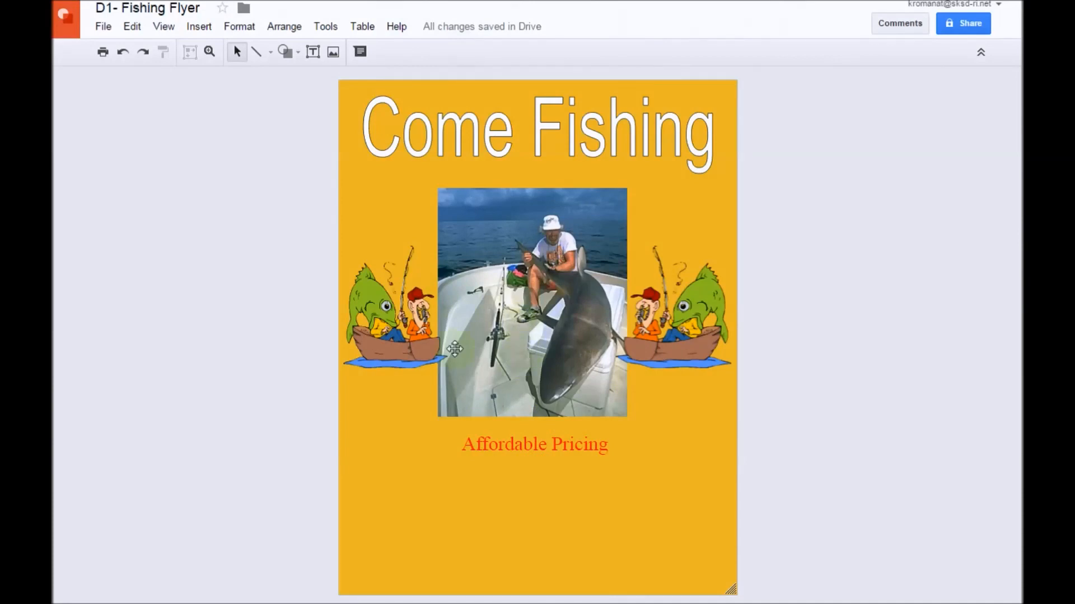
Step: Add a speech-bubble callout on the photo reading 'I'll grant you three wishes if you let me go!'
{"action": "left_click", "coordinate": [198, 26]}
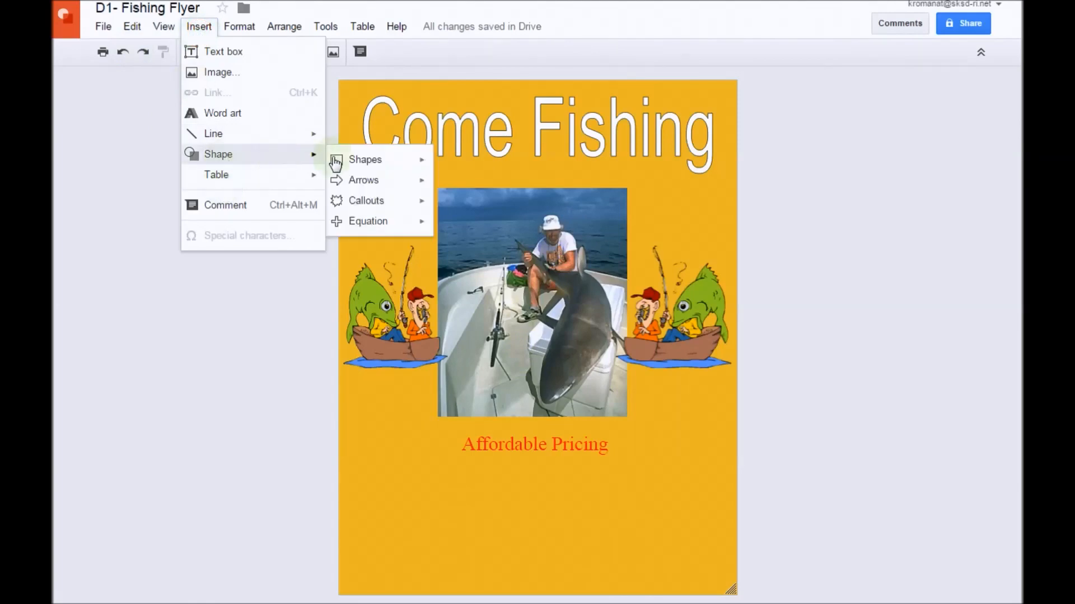
{"action": "mouse_move", "coordinate": [366, 200]}
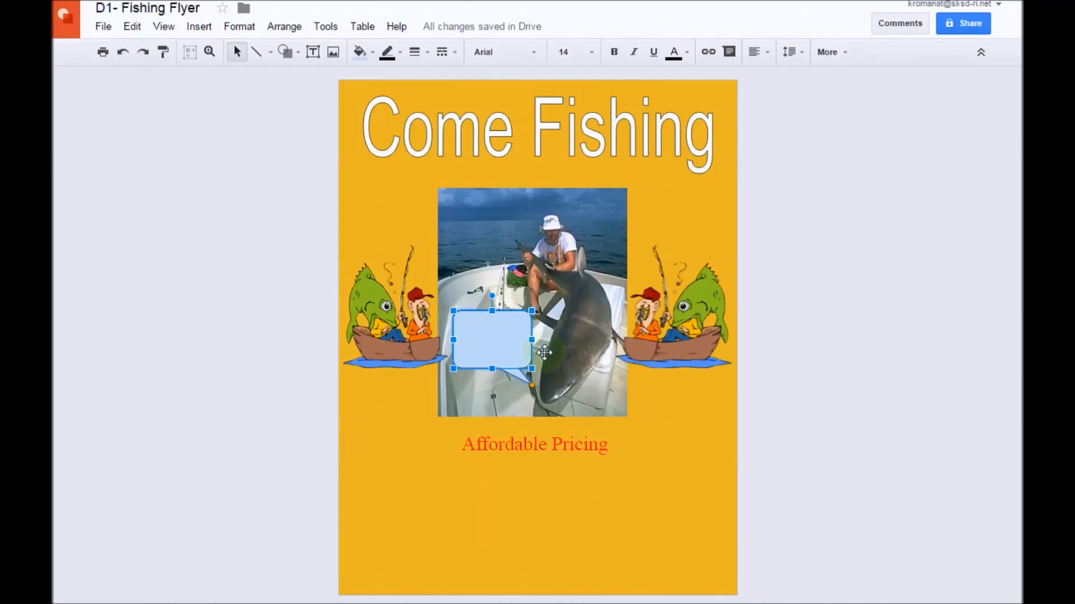
{"action": "type", "text": "I'll gr"}
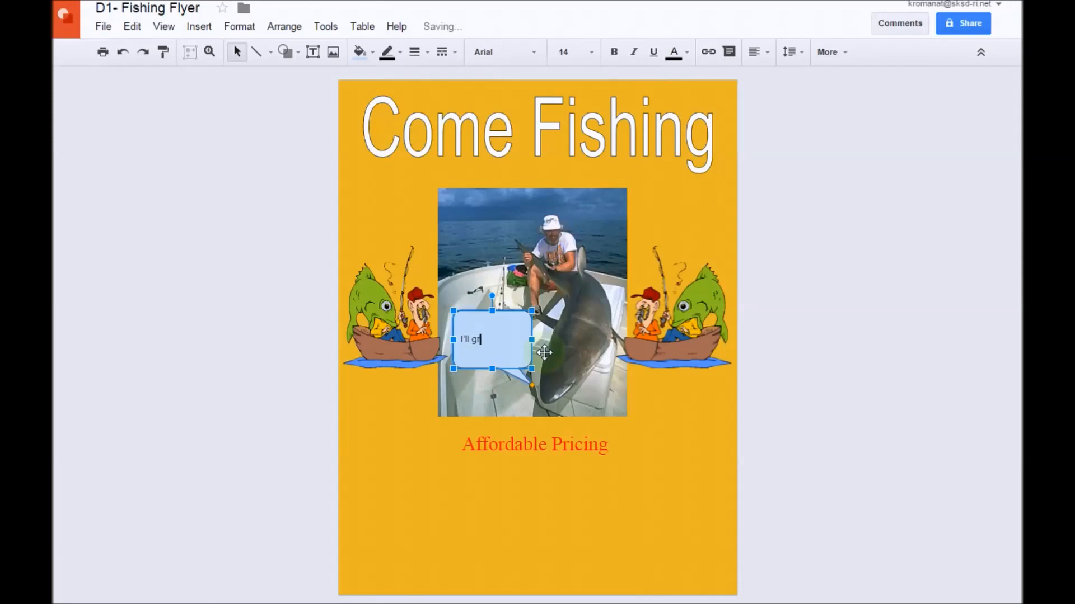
{"action": "type", "text": "ant you"}
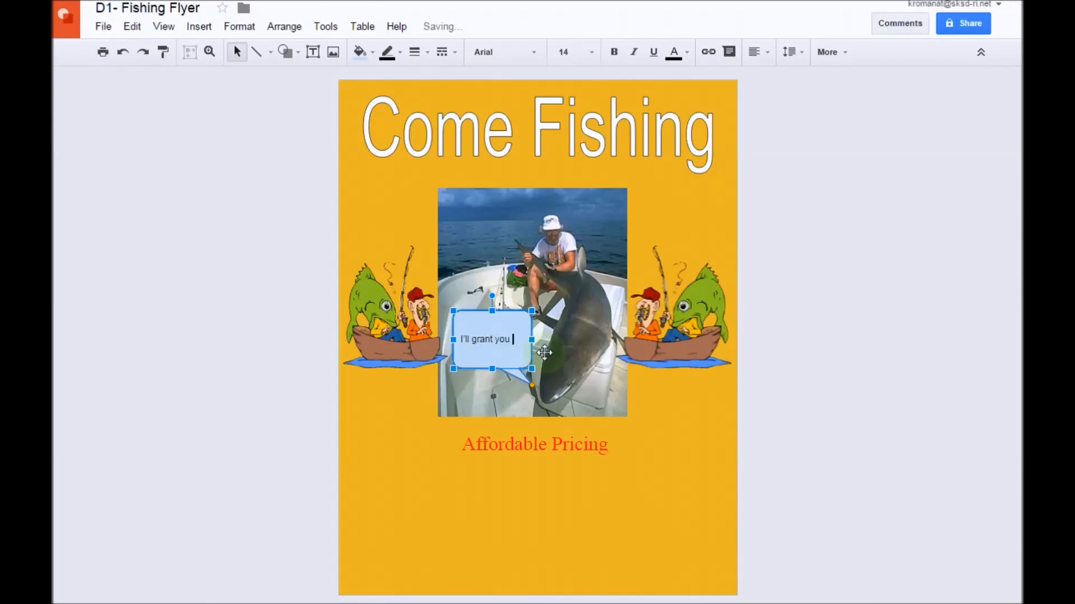
{"action": "type", "text": "three wishes if you let"}
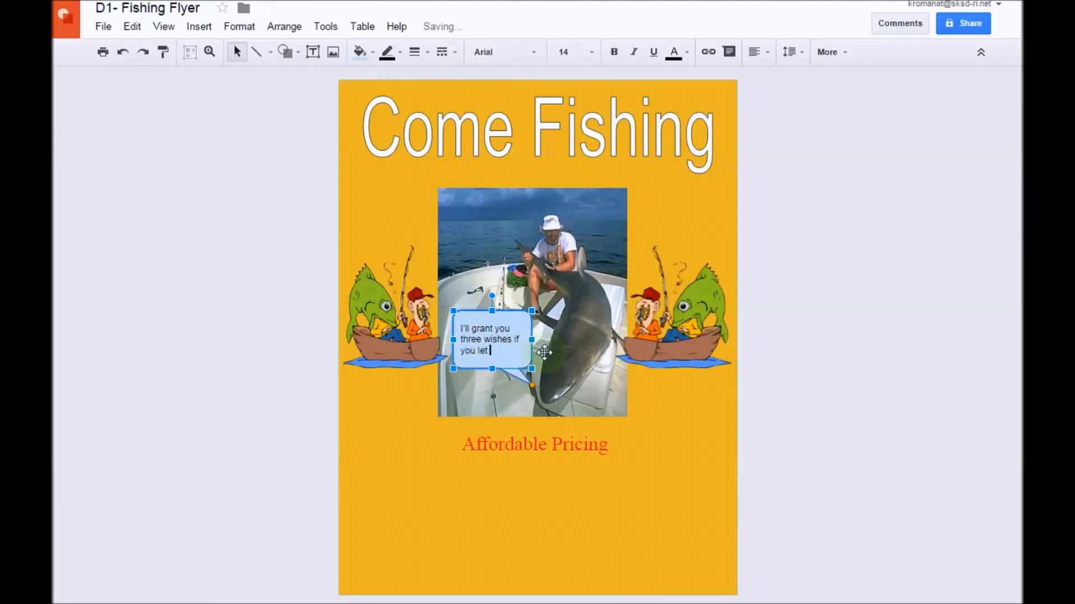
{"action": "type", "text": "me go!"}
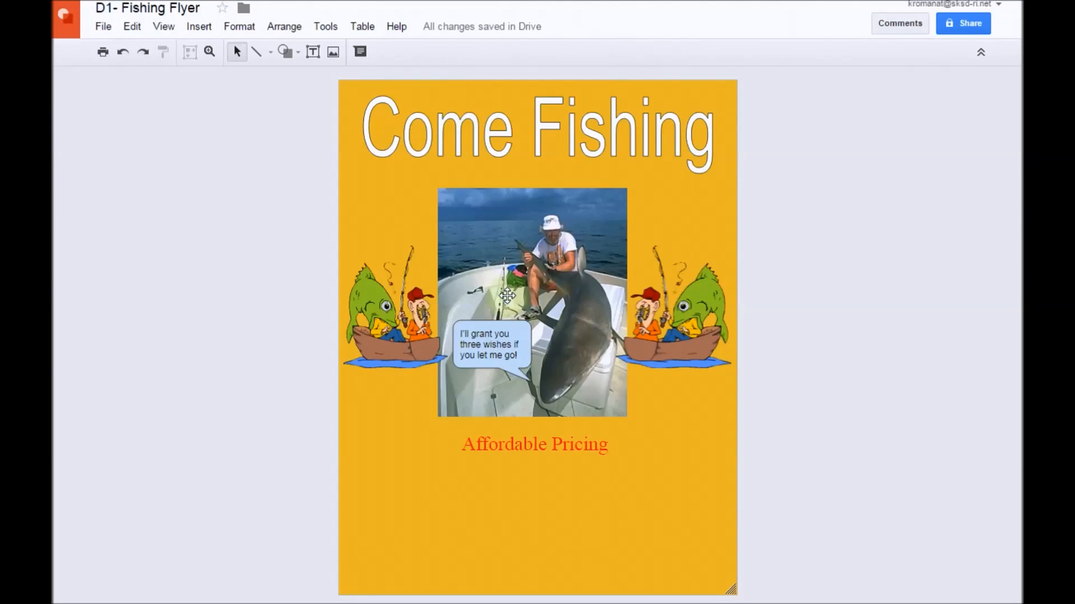
{"action": "mouse_move", "coordinate": [244, 170]}
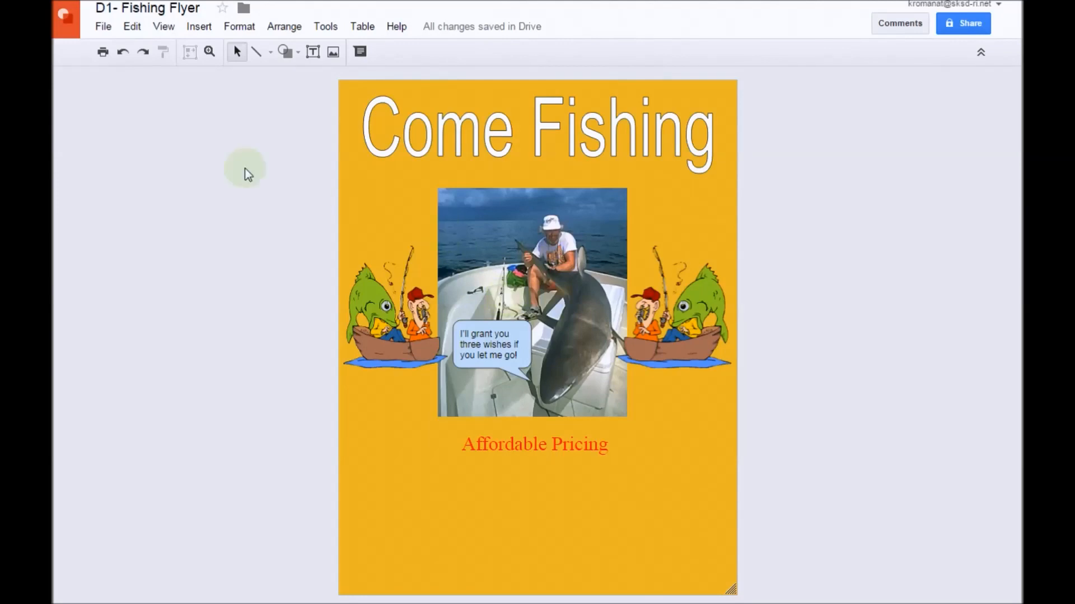
{"action": "mouse_move", "coordinate": [244, 132]}
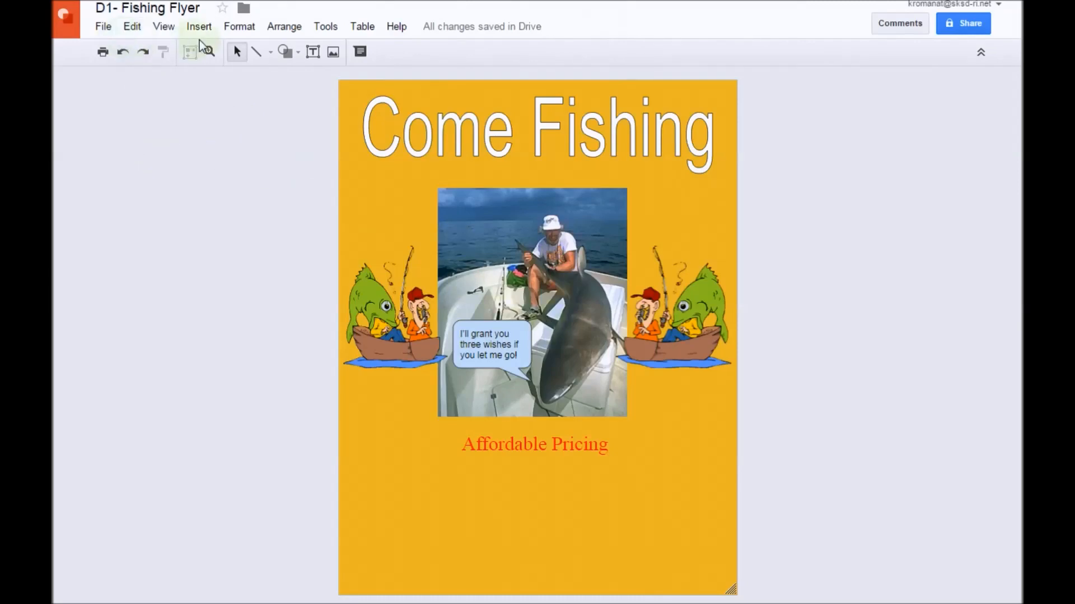
Step: Insert a seven-column table below the Affordable Pricing caption
{"action": "left_click", "coordinate": [199, 26]}
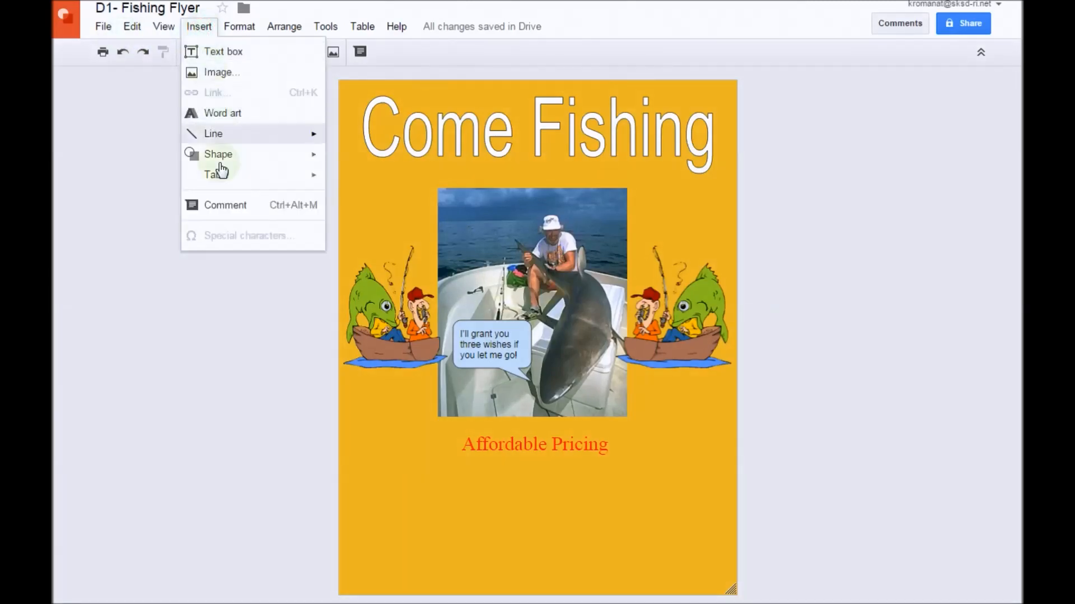
{"action": "mouse_move", "coordinate": [217, 174]}
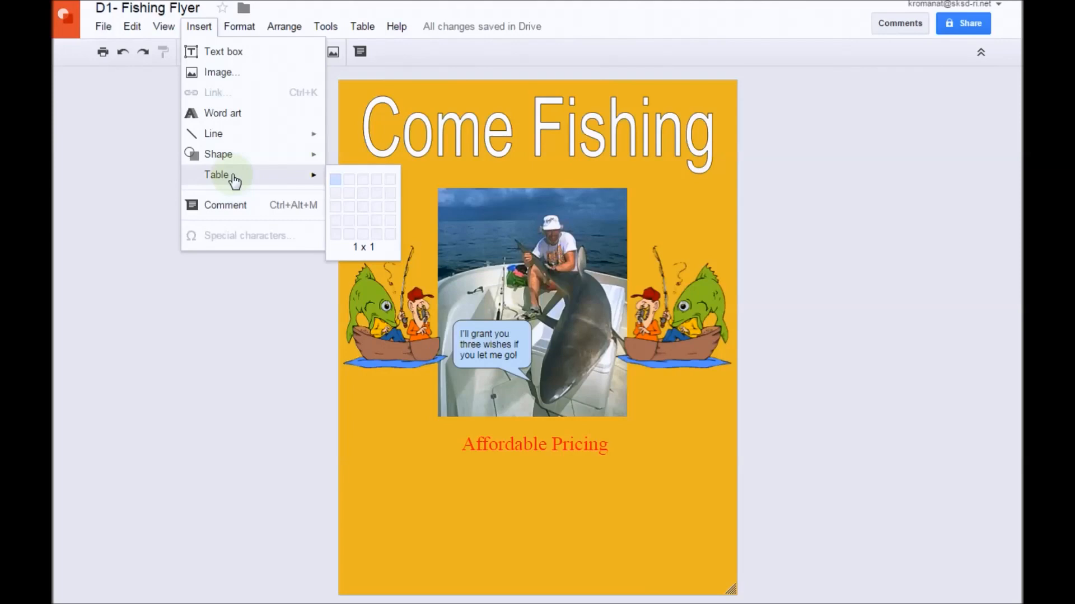
{"action": "mouse_move", "coordinate": [254, 180]}
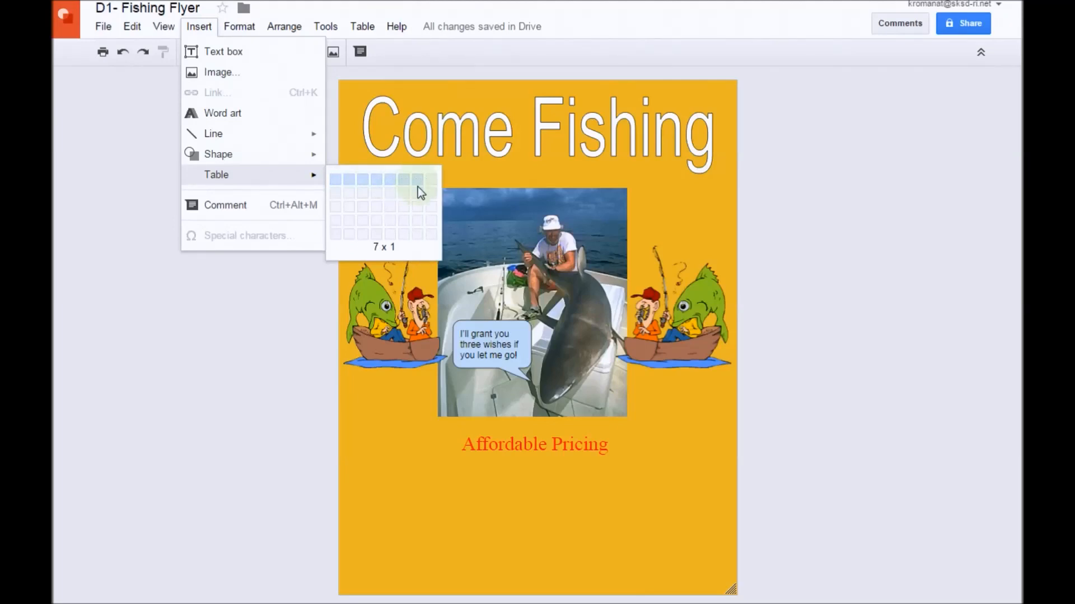
{"action": "mouse_move", "coordinate": [416, 194]}
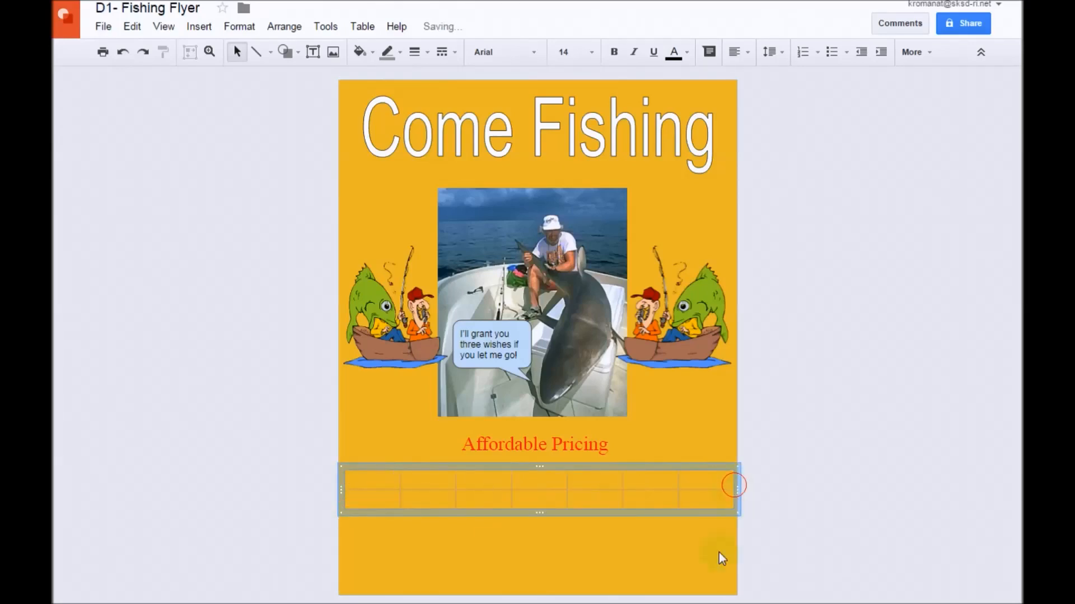
{"action": "left_click", "coordinate": [552, 550]}
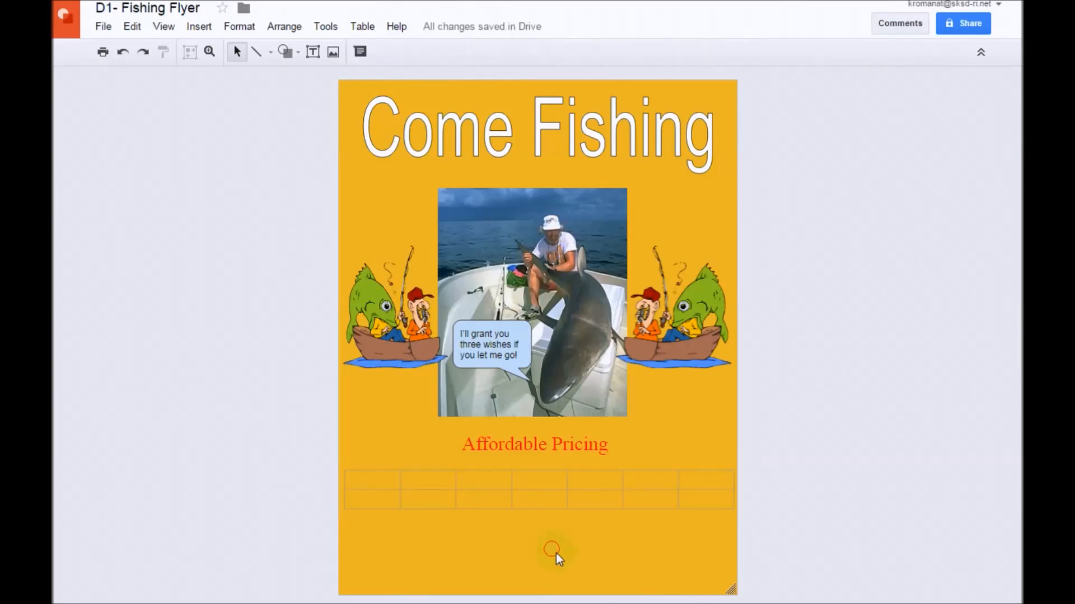
{"action": "mouse_move", "coordinate": [393, 468]}
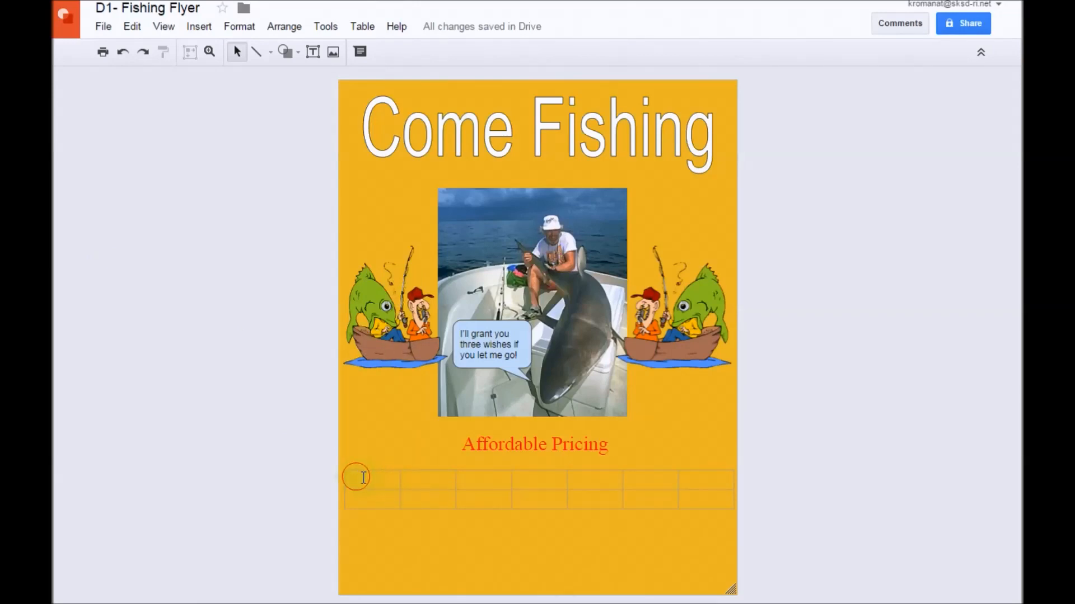
Step: Fill the table's top row blue and its second row white
{"action": "left_click", "coordinate": [356, 477]}
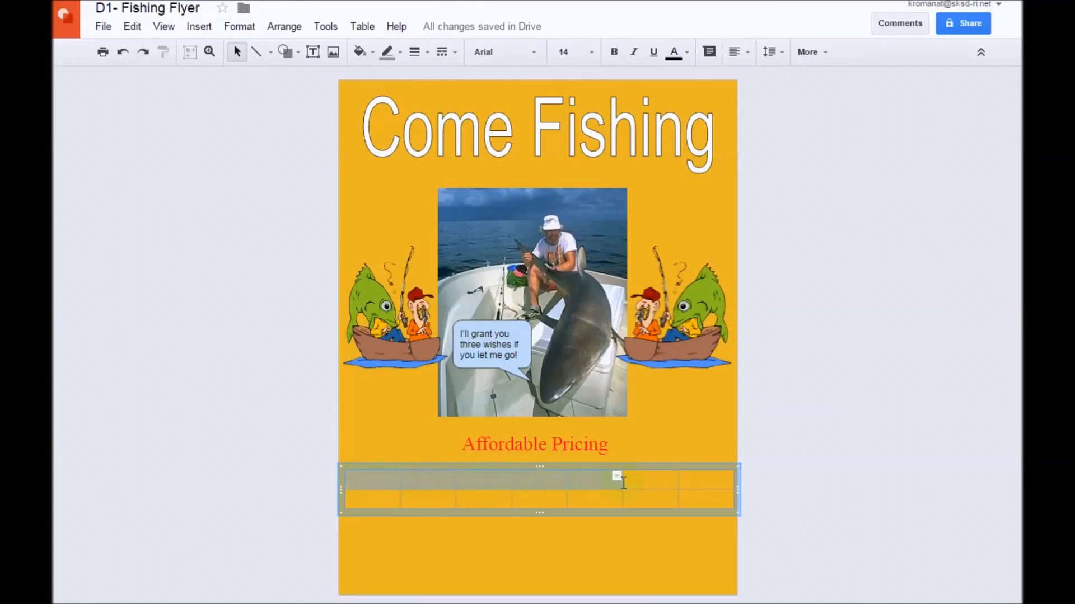
{"action": "left_click", "coordinate": [705, 482]}
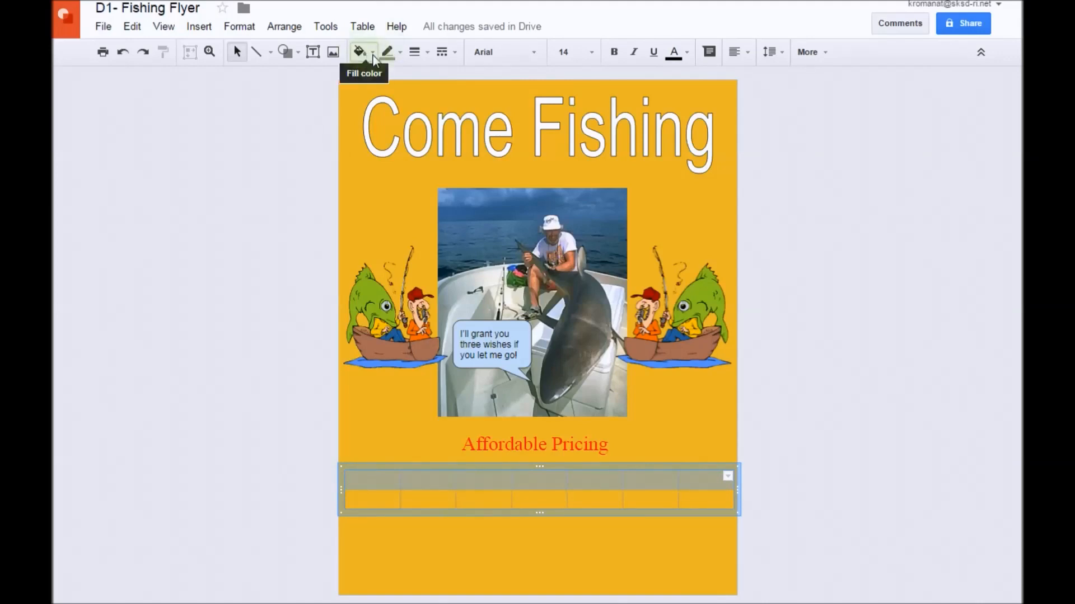
{"action": "left_click", "coordinate": [359, 51]}
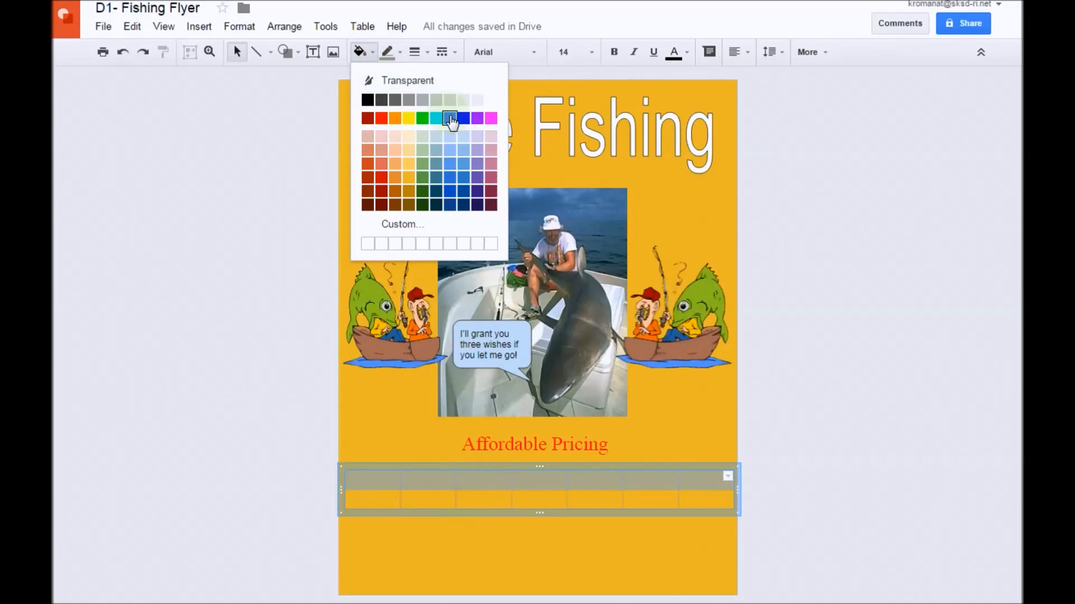
{"action": "left_click", "coordinate": [451, 118]}
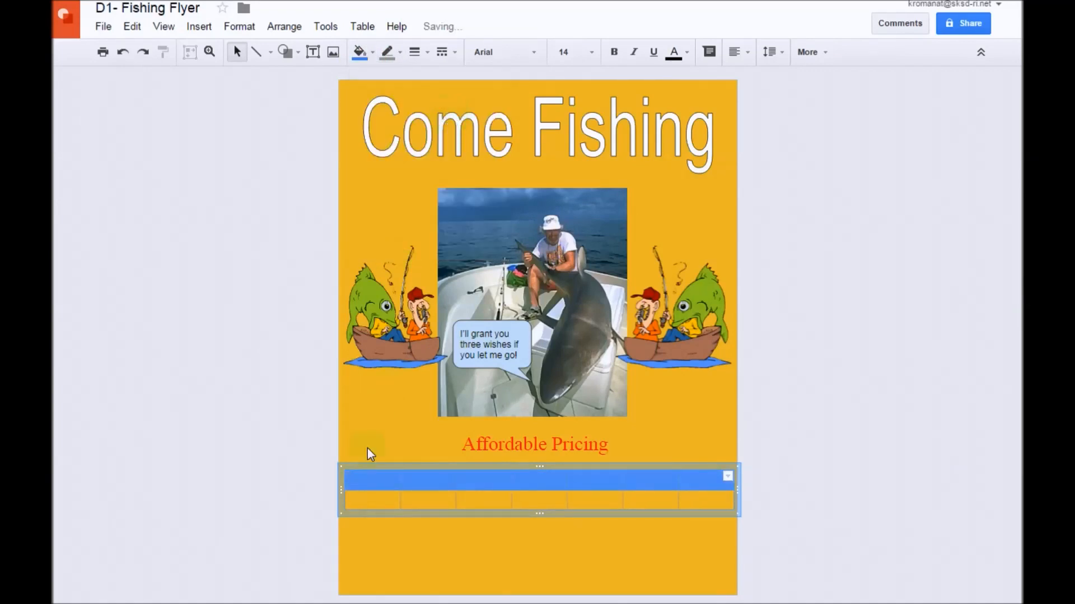
{"action": "left_click", "coordinate": [368, 497]}
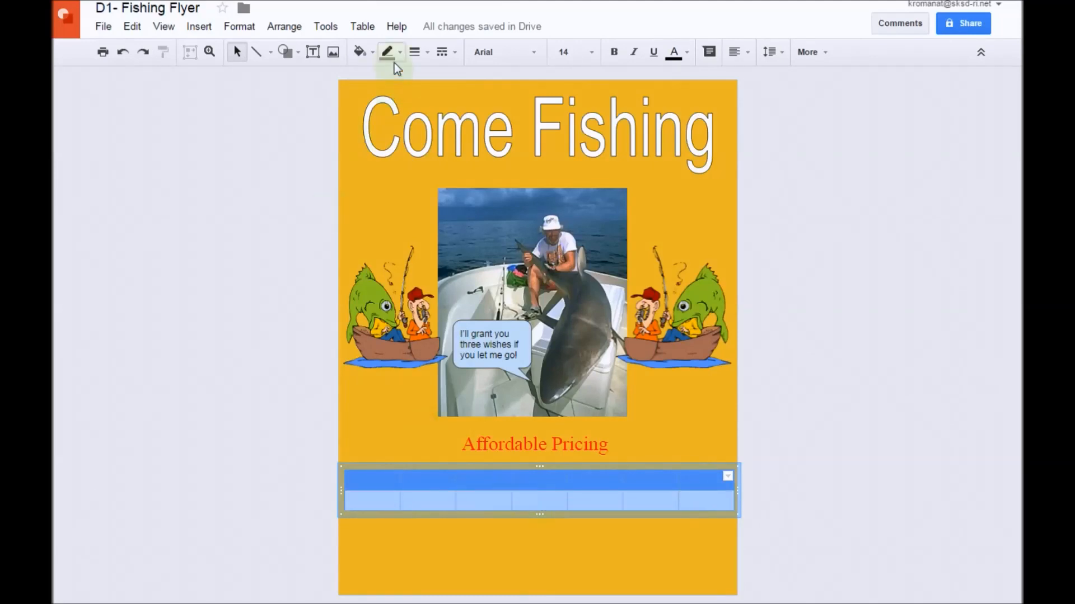
{"action": "left_click", "coordinate": [401, 52]}
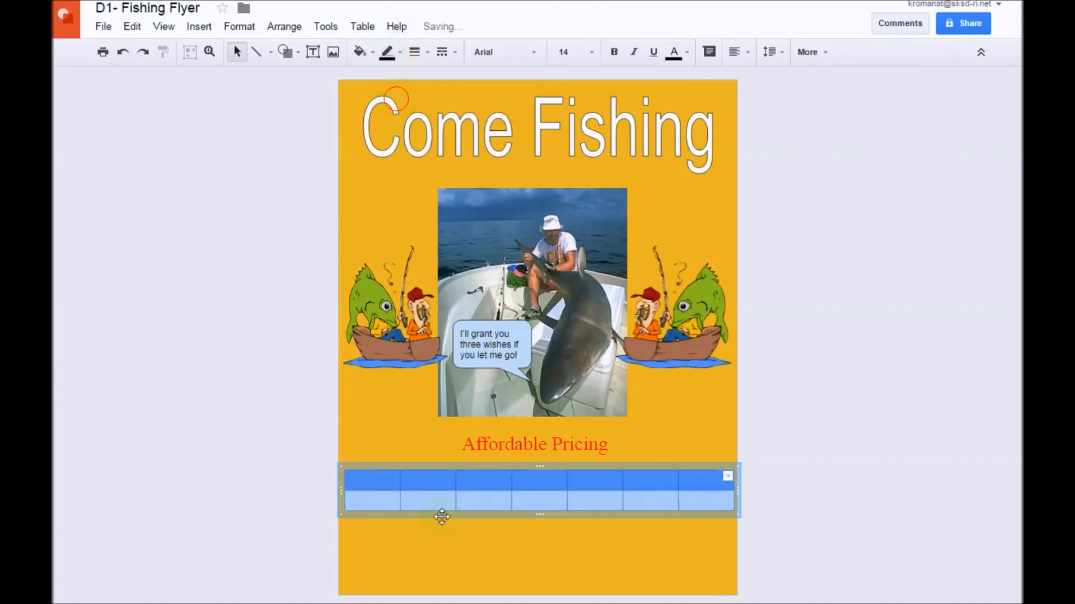
{"action": "left_click", "coordinate": [580, 526]}
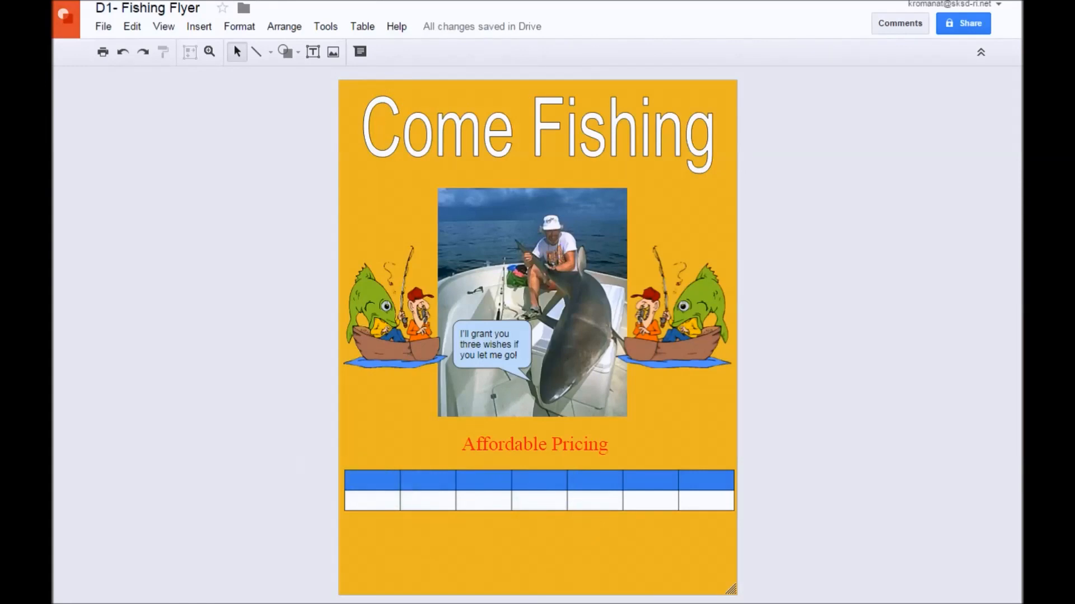
Step: Enter Monday through Sunday across the seven top-row cells
{"action": "left_click", "coordinate": [371, 480]}
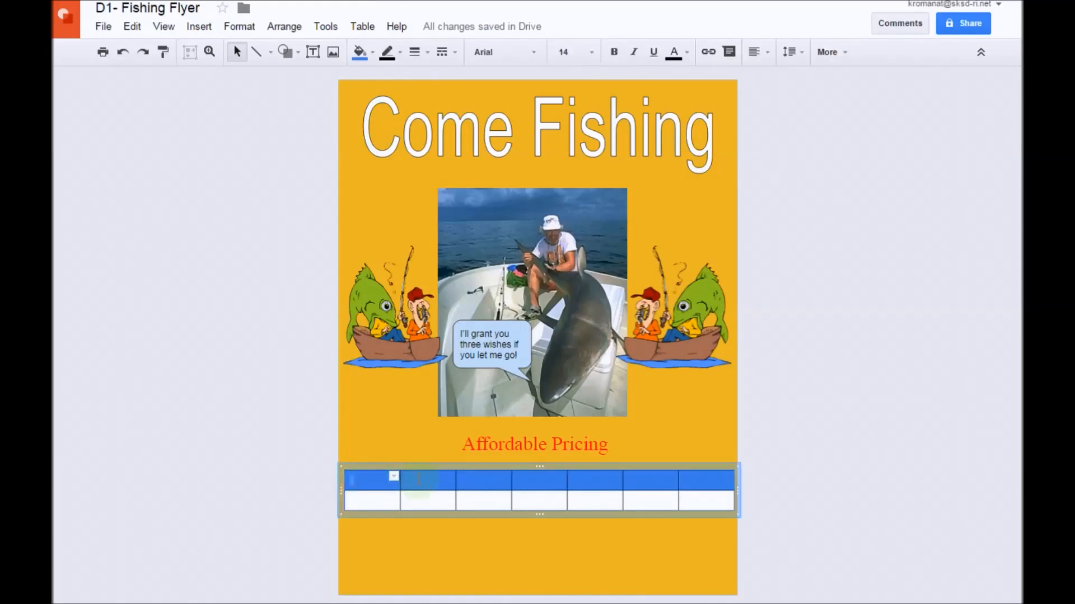
{"action": "type", "text": "Monday"}
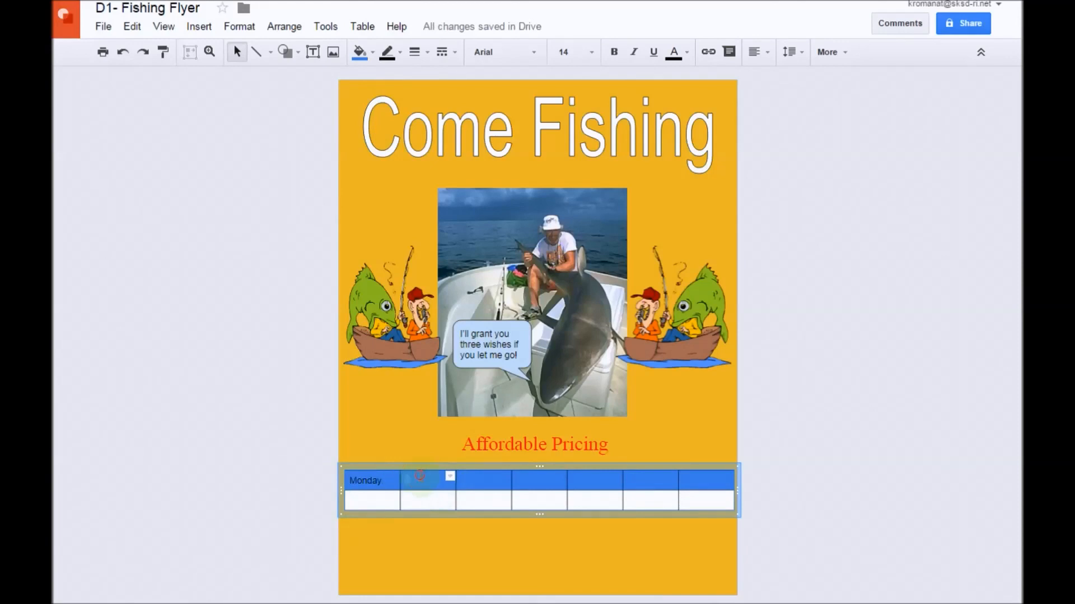
{"action": "type", "text": "Tuesday"}
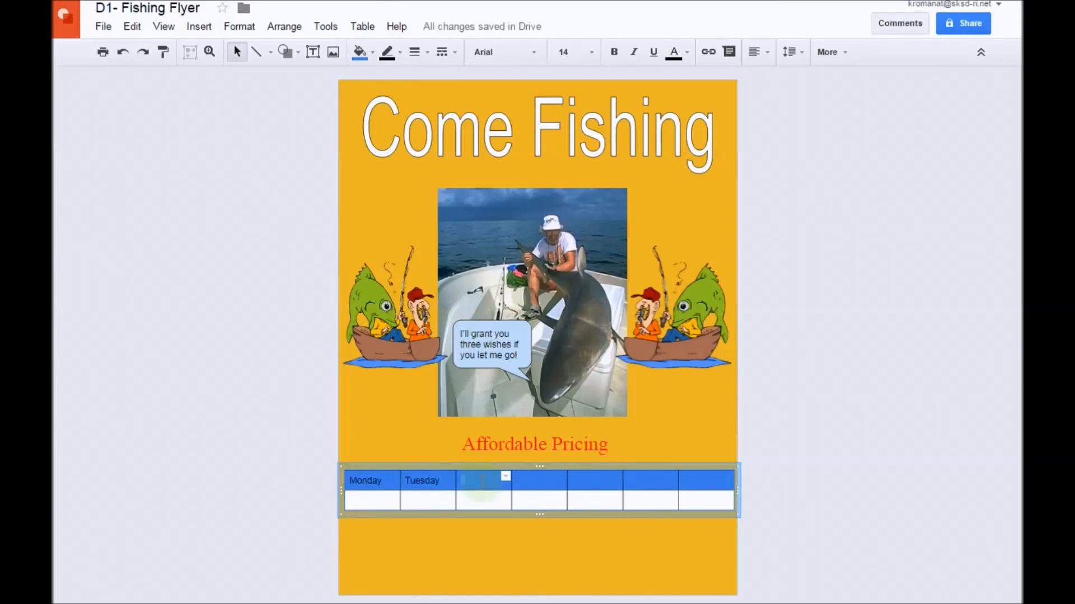
{"action": "type", "text": "Wednesday"}
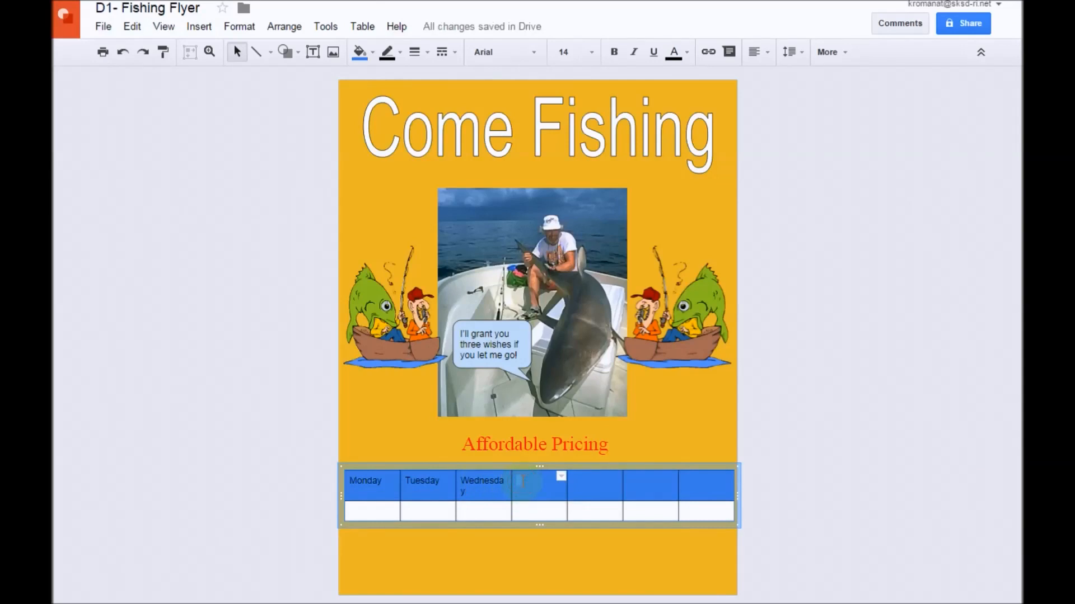
{"action": "type", "text": "Thurs"}
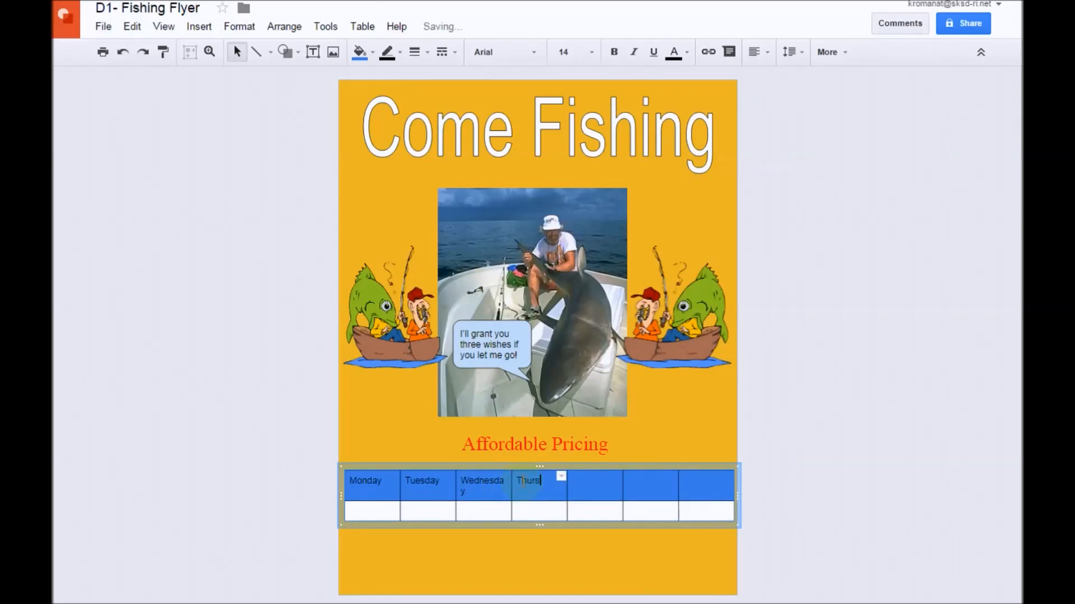
{"action": "left_click", "coordinate": [594, 488]}
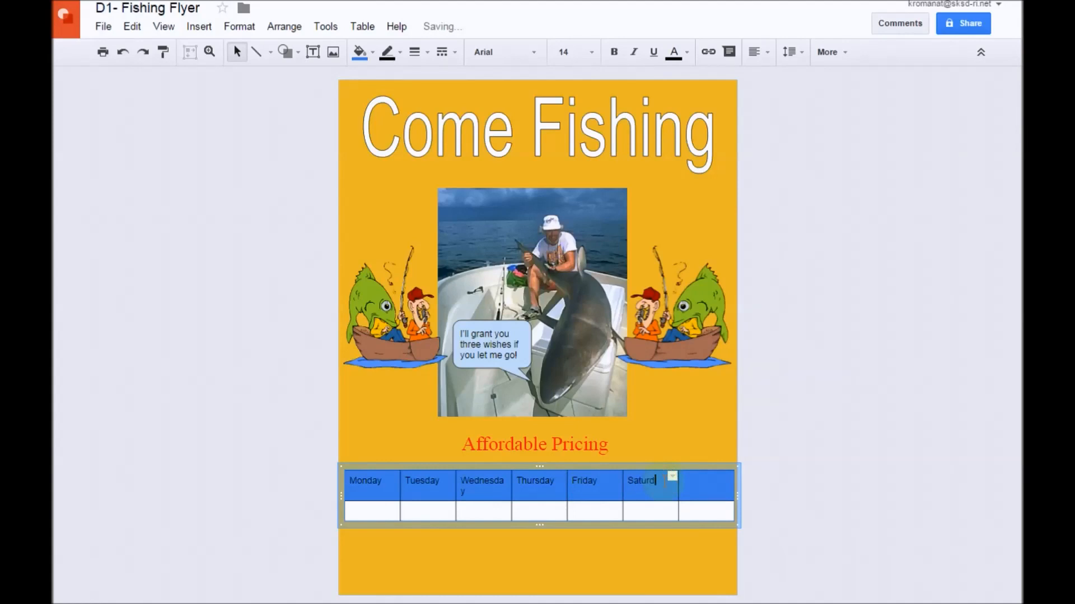
{"action": "left_click", "coordinate": [701, 491]}
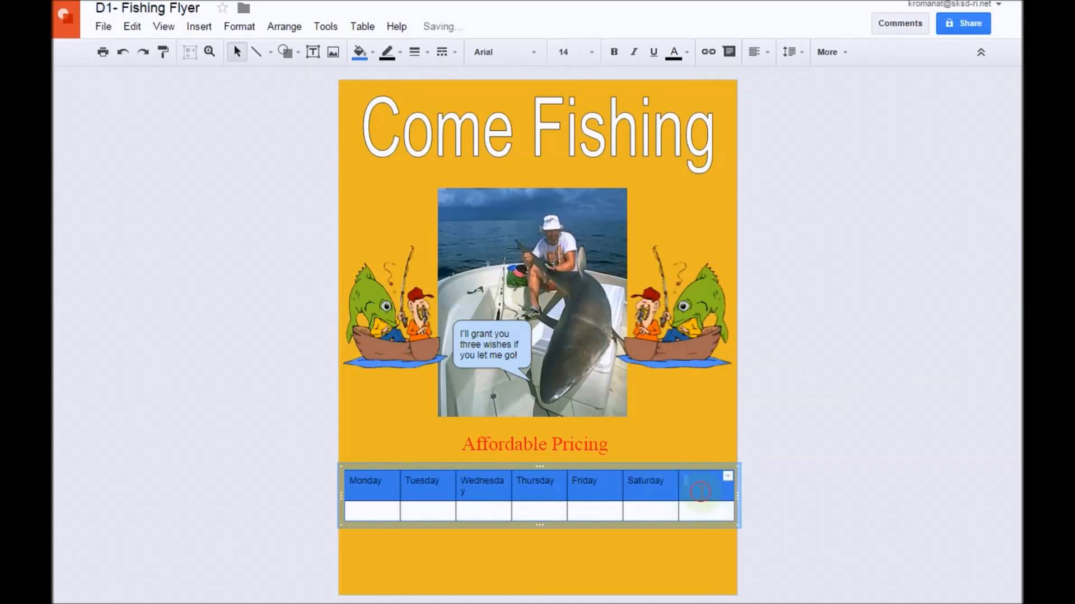
{"action": "type", "text": "Sunday"}
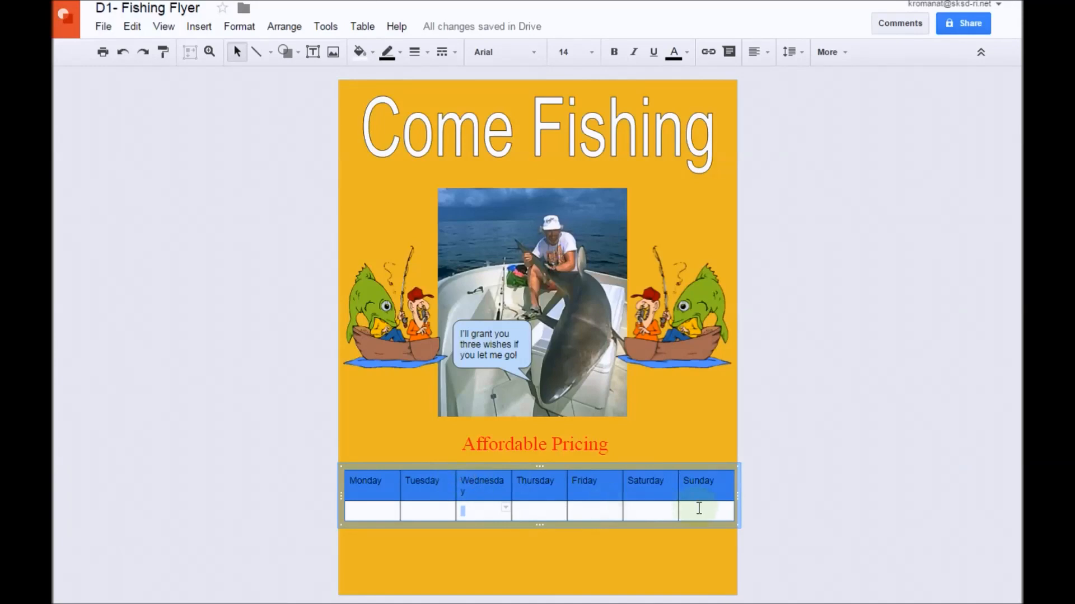
{"action": "left_click", "coordinate": [713, 511]}
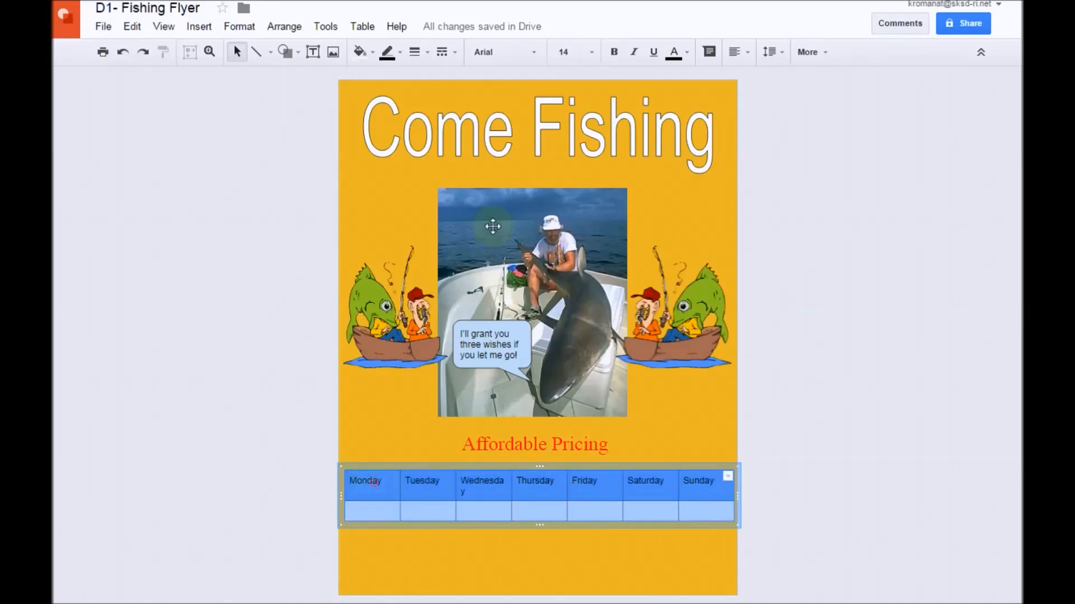
Step: Set the day-name row to font size 12 and center the names in their cells
{"action": "left_click", "coordinate": [589, 52]}
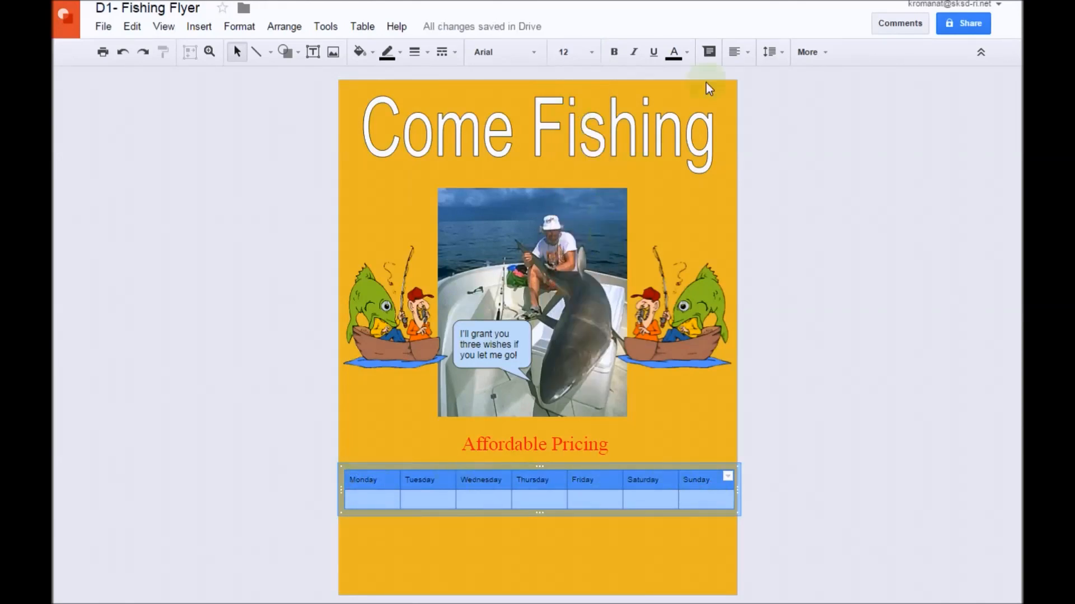
{"action": "mouse_move", "coordinate": [736, 52]}
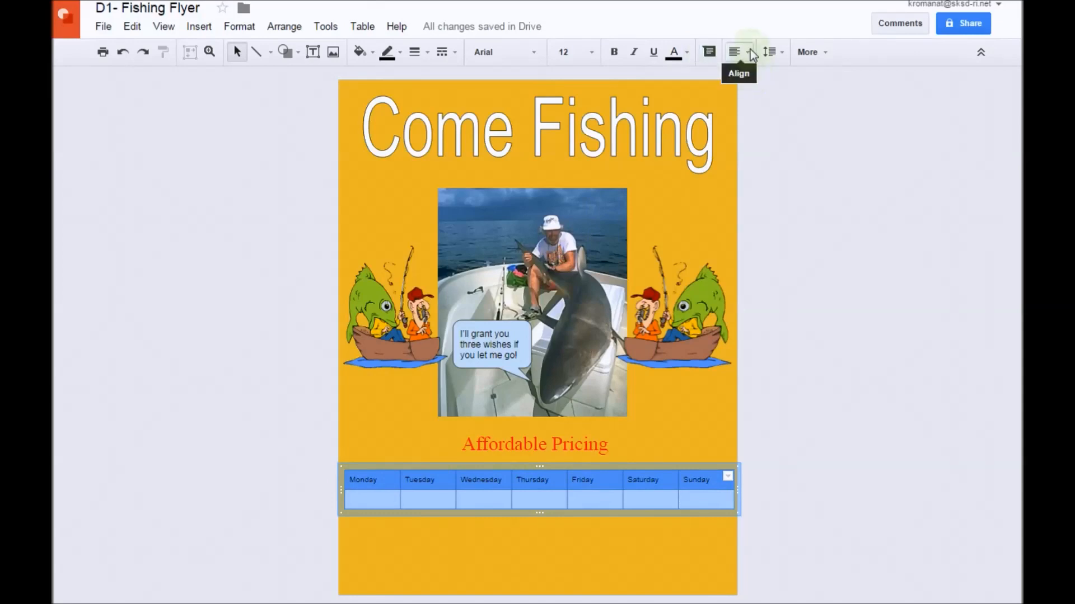
{"action": "left_click", "coordinate": [735, 52]}
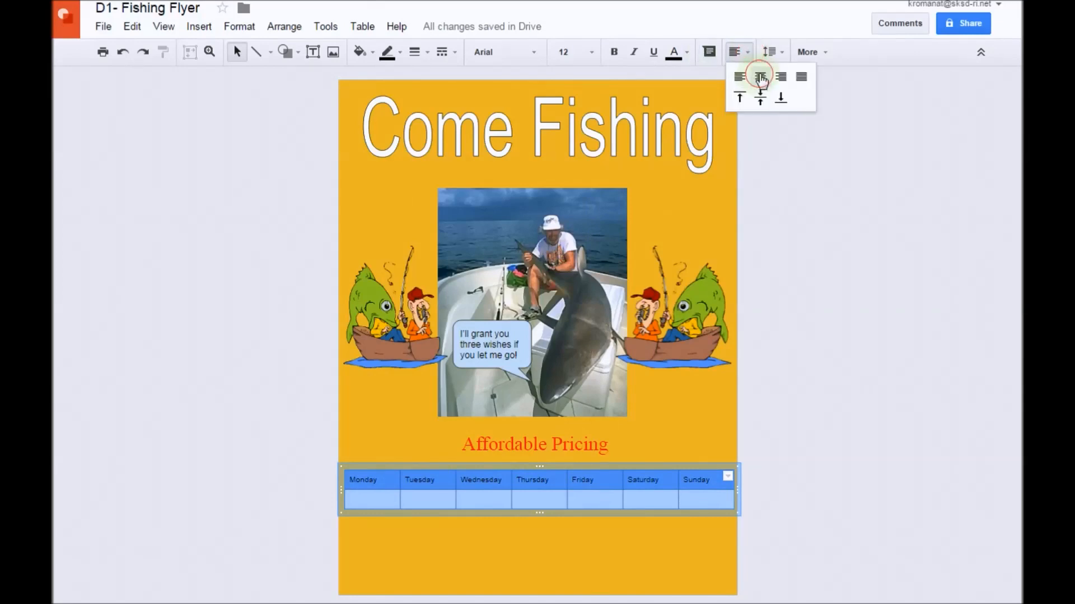
{"action": "left_click", "coordinate": [769, 52]}
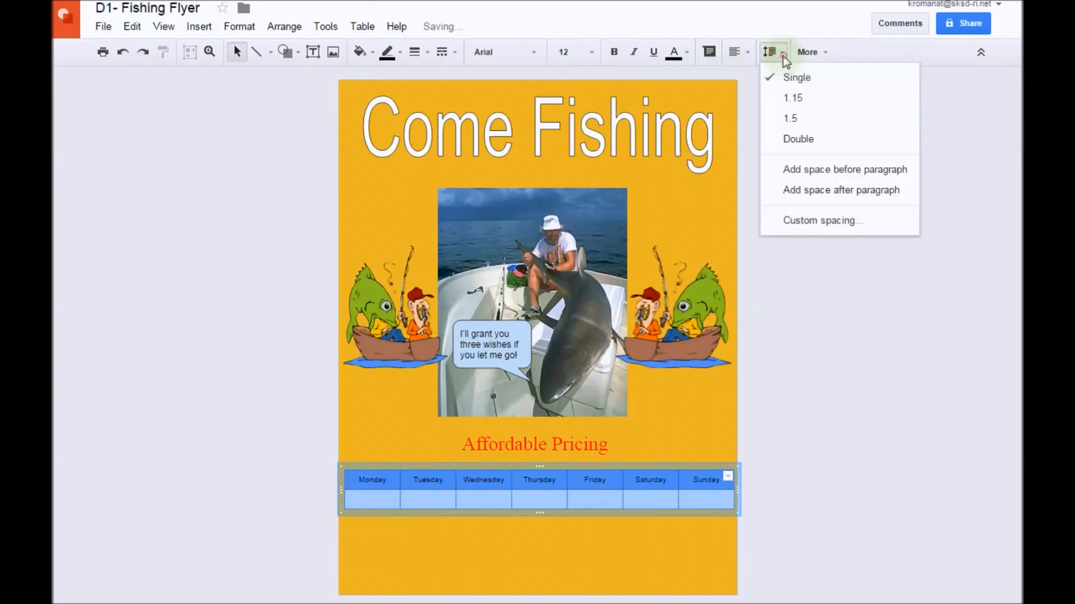
{"action": "left_click", "coordinate": [734, 52]}
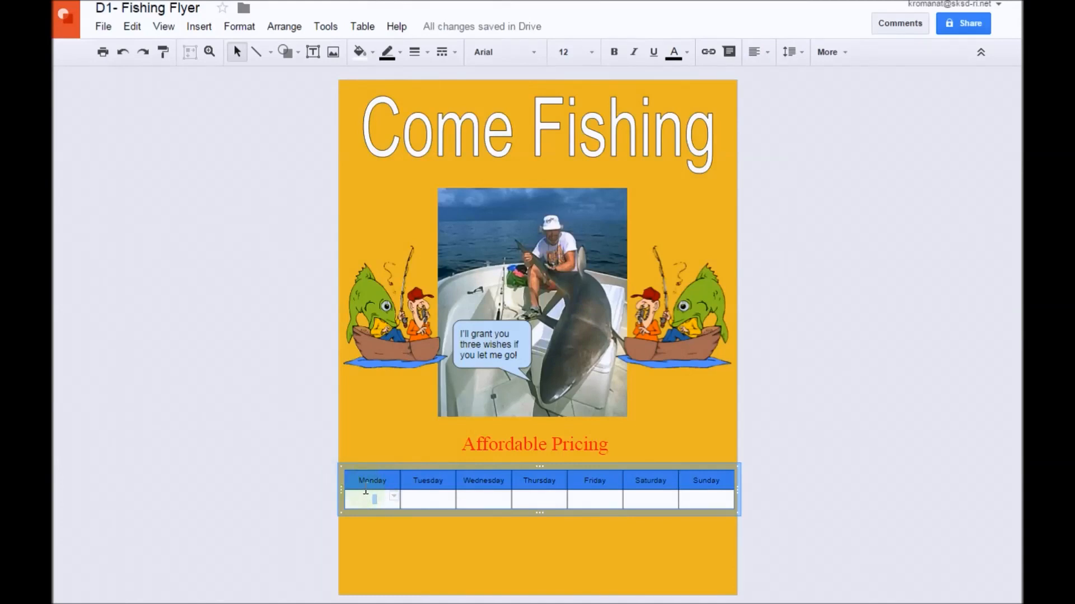
Step: Enter the hours '5am-7pm' in the second-row cells below the day names
{"action": "type", "text": "5"}
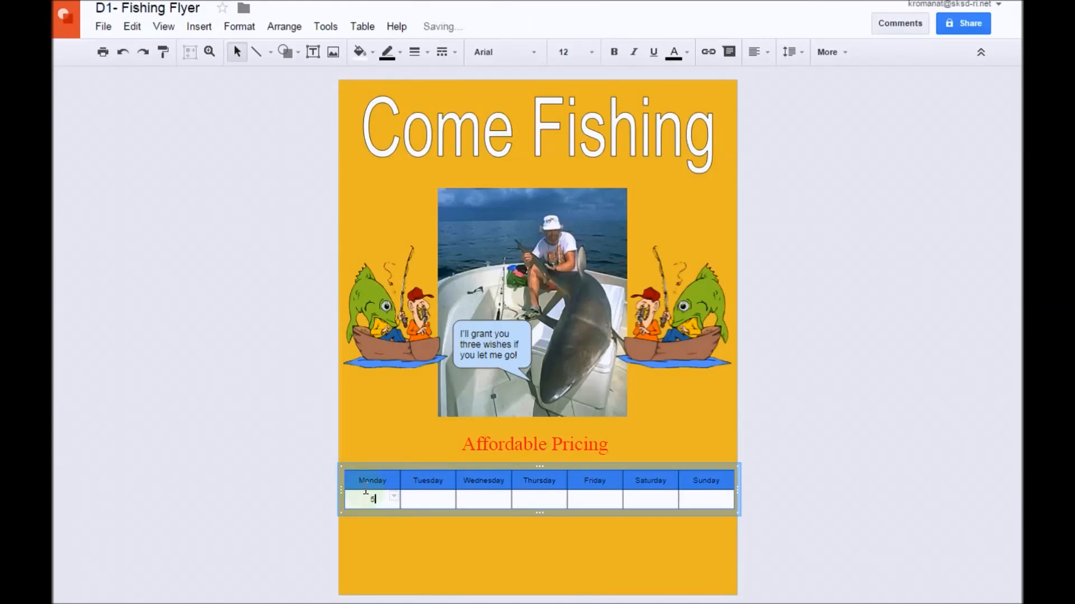
{"action": "type", "text": "am-7pm"}
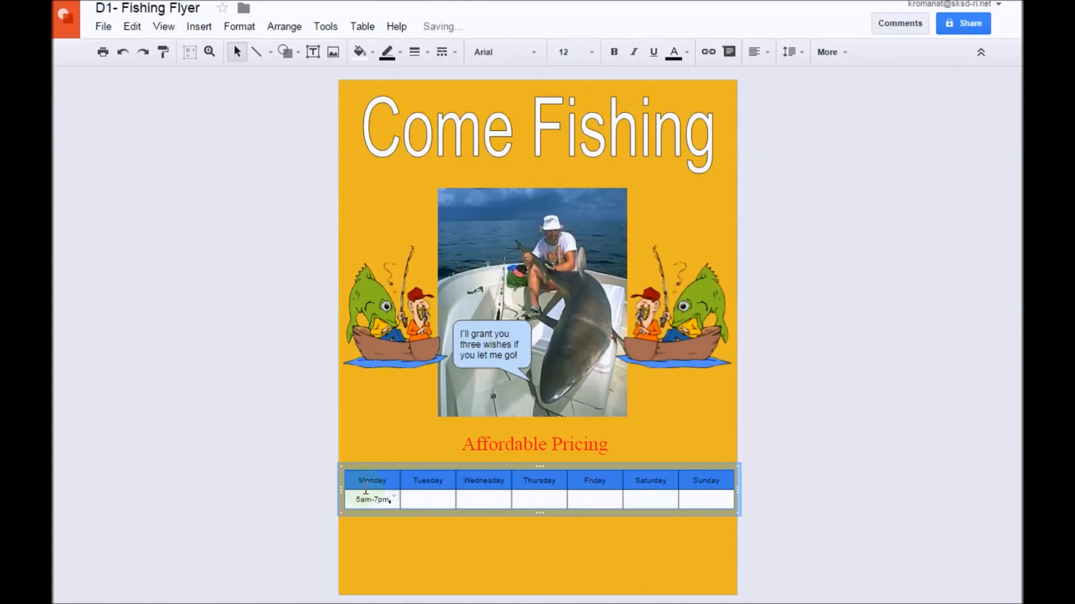
{"action": "left_click", "coordinate": [427, 500]}
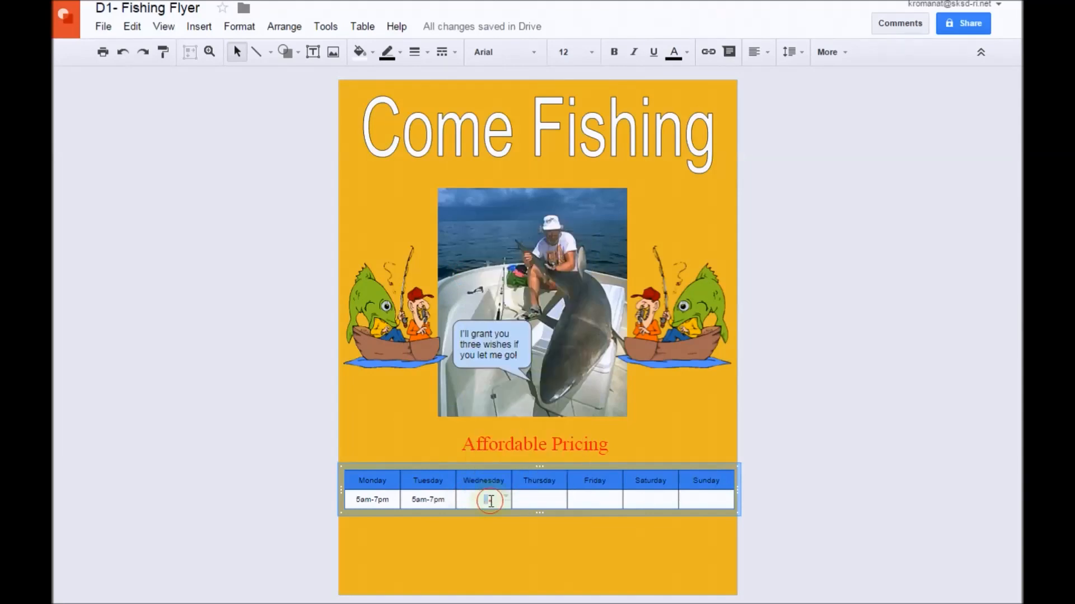
{"action": "type", "text": "5am-7pm"}
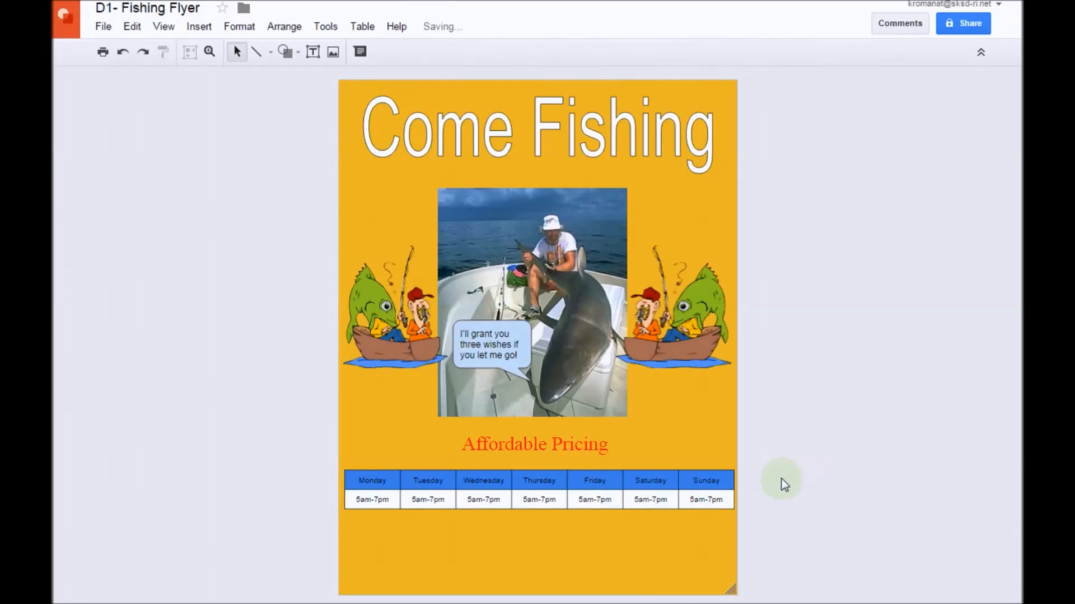
{"action": "mouse_move", "coordinate": [786, 372]}
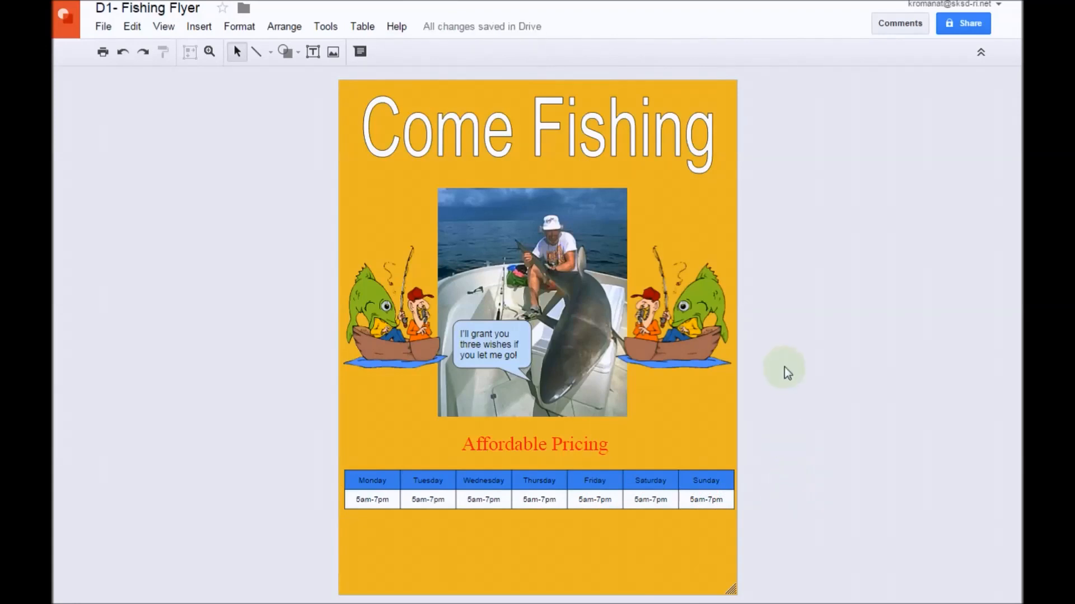